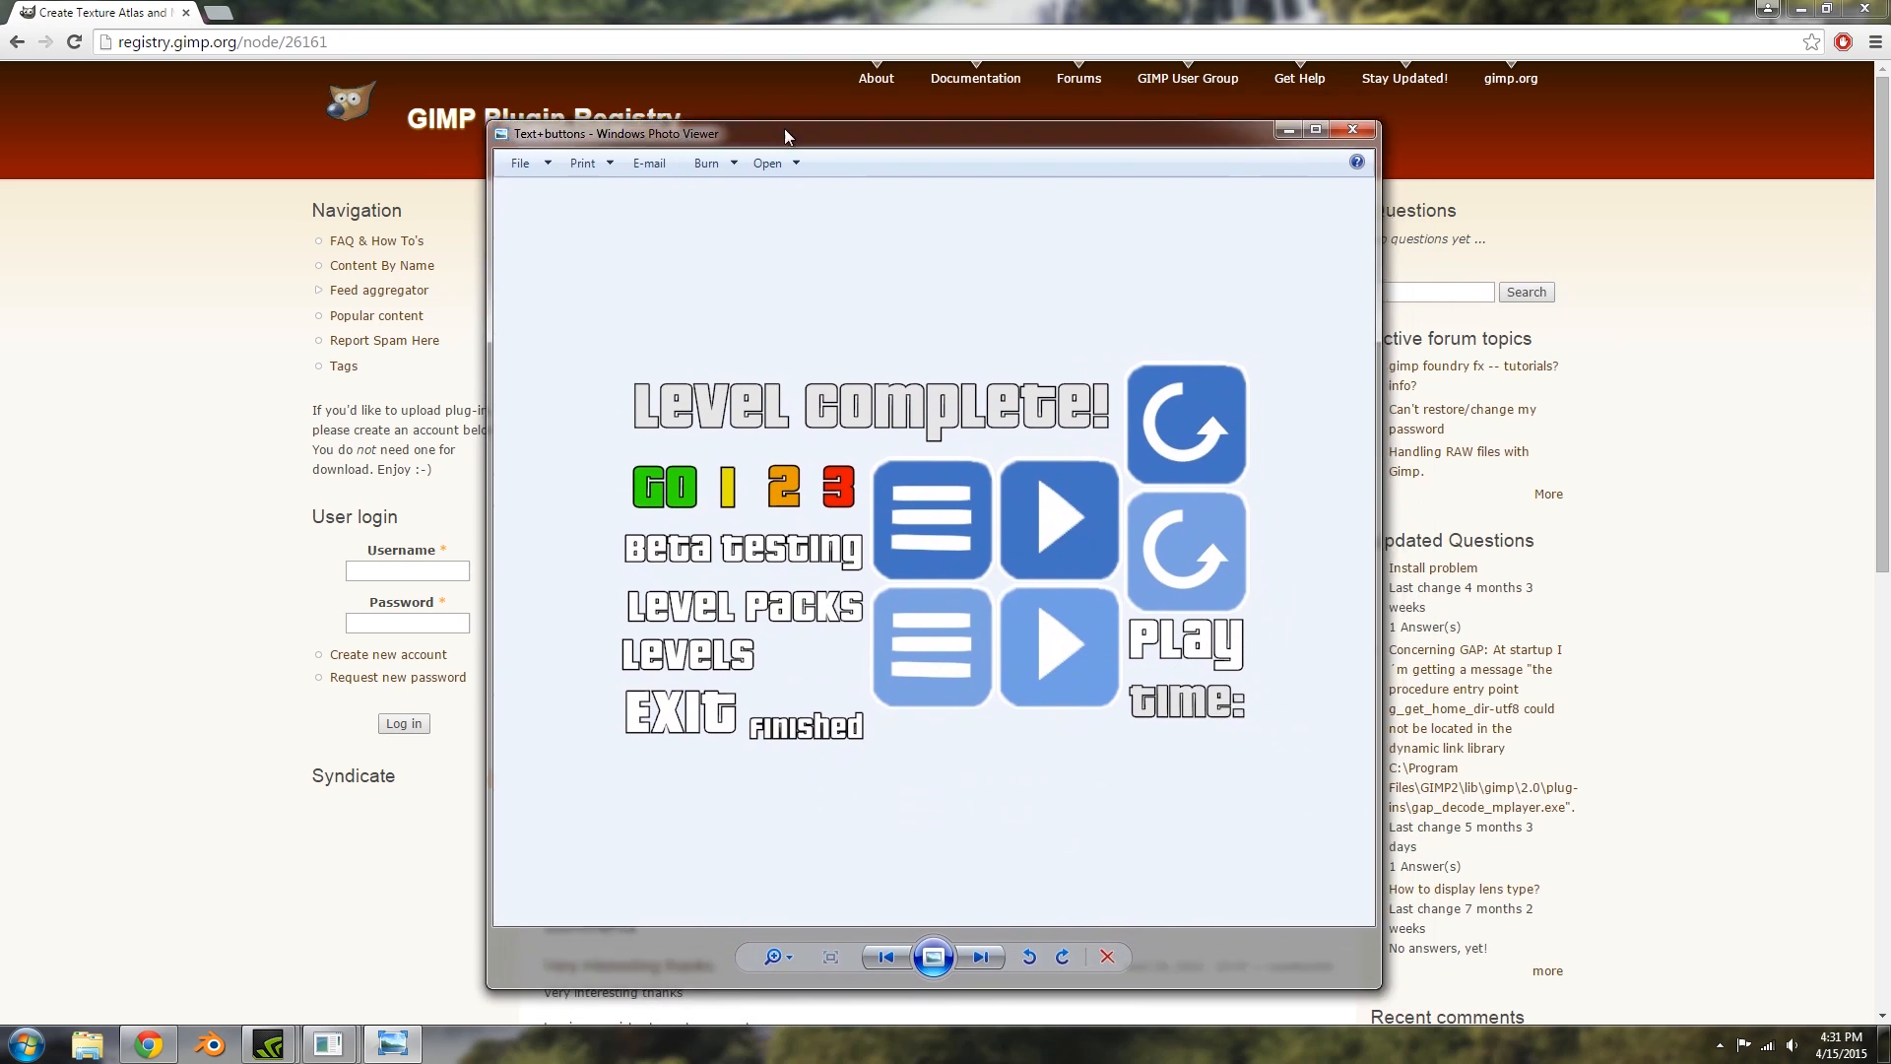
Close the image preview window, revealing the desktop with the sprite sheet folder.
{"action": "left_click_drag", "start_coordinate": [786, 132], "coordinate": [713, 76]}
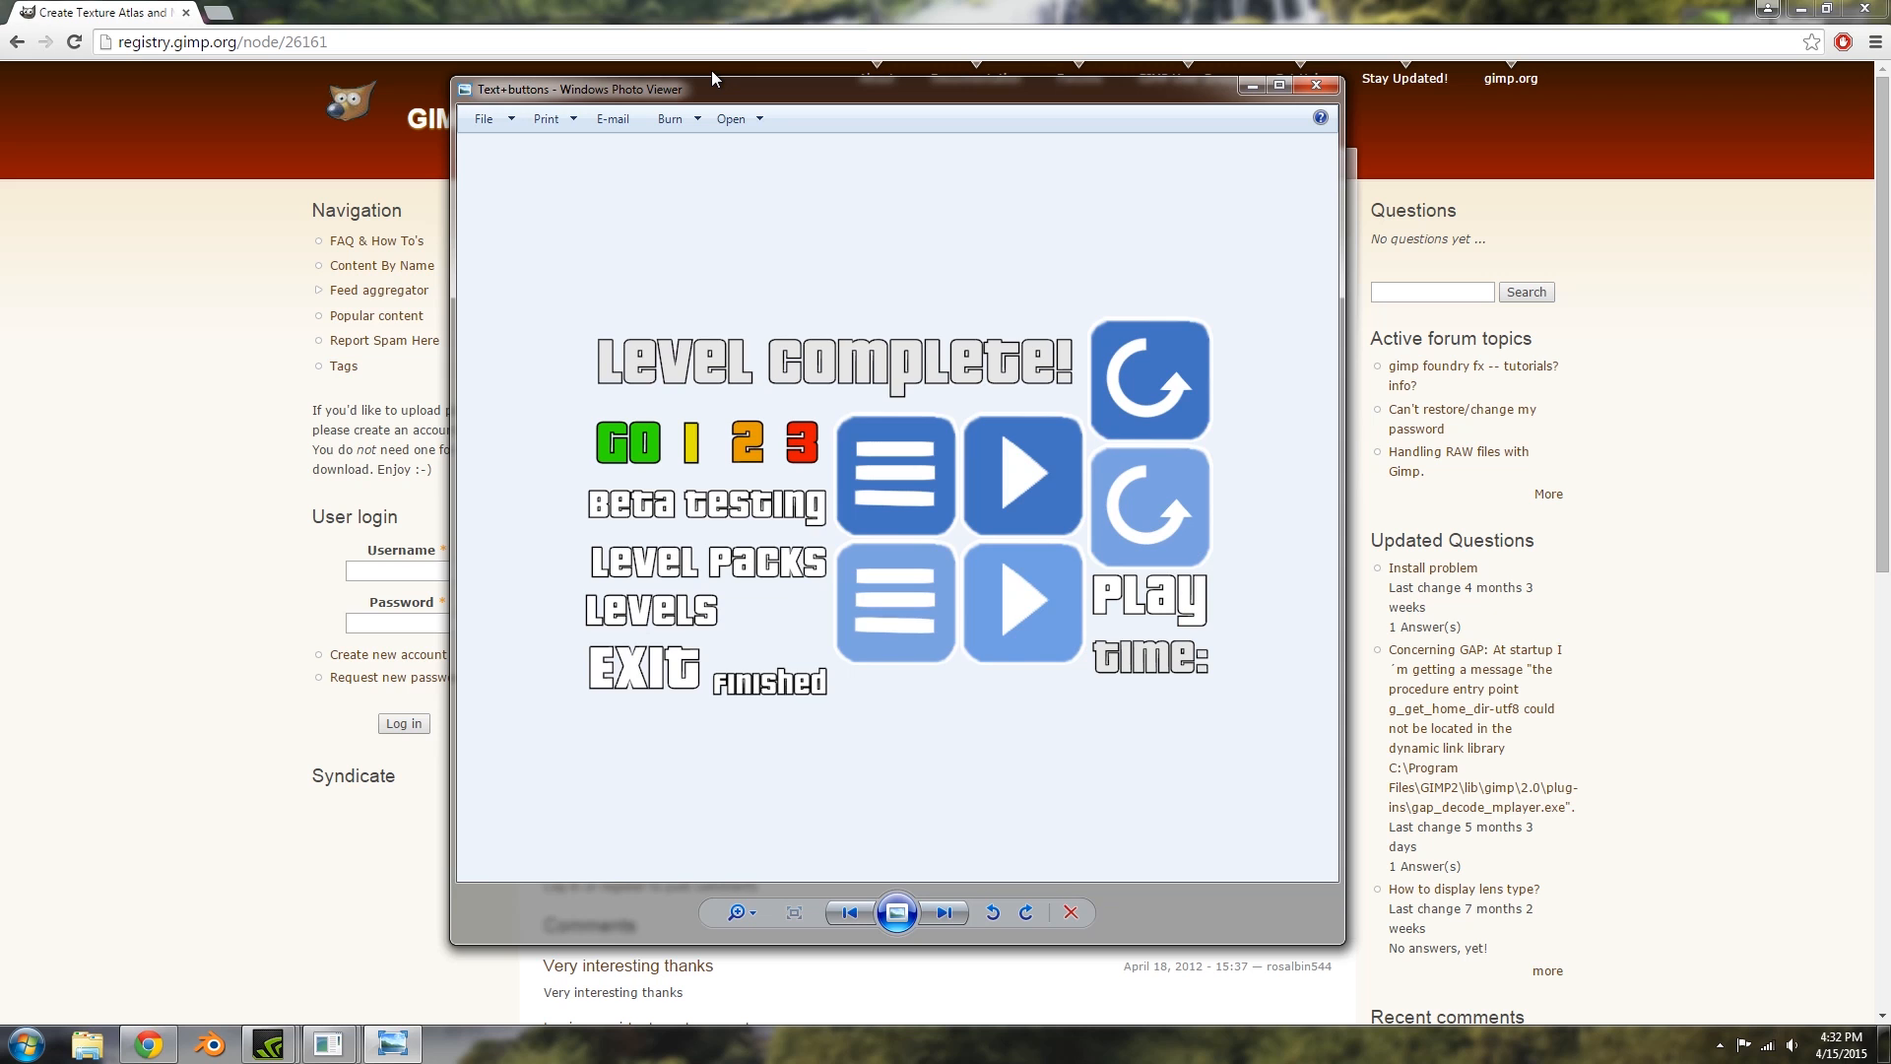
{"action": "left_click", "coordinate": [1313, 85]}
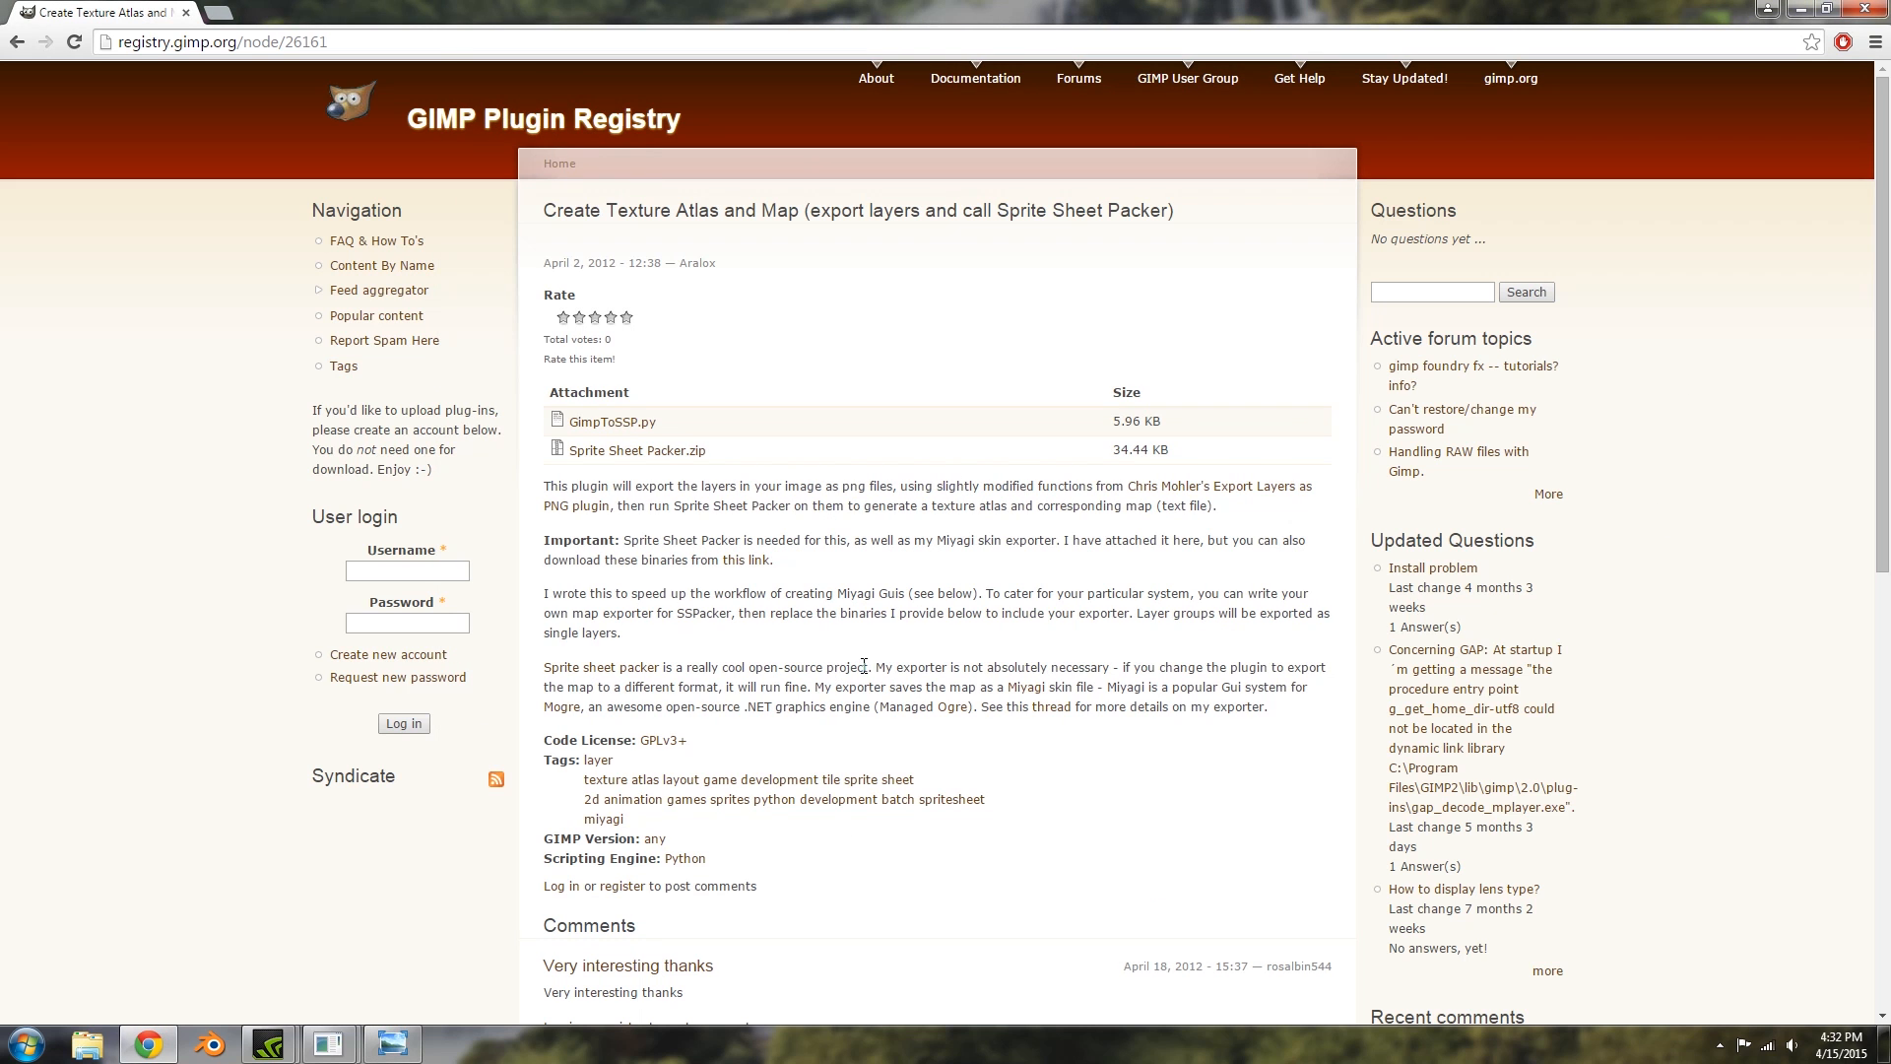
{"action": "mouse_move", "coordinate": [646, 596]}
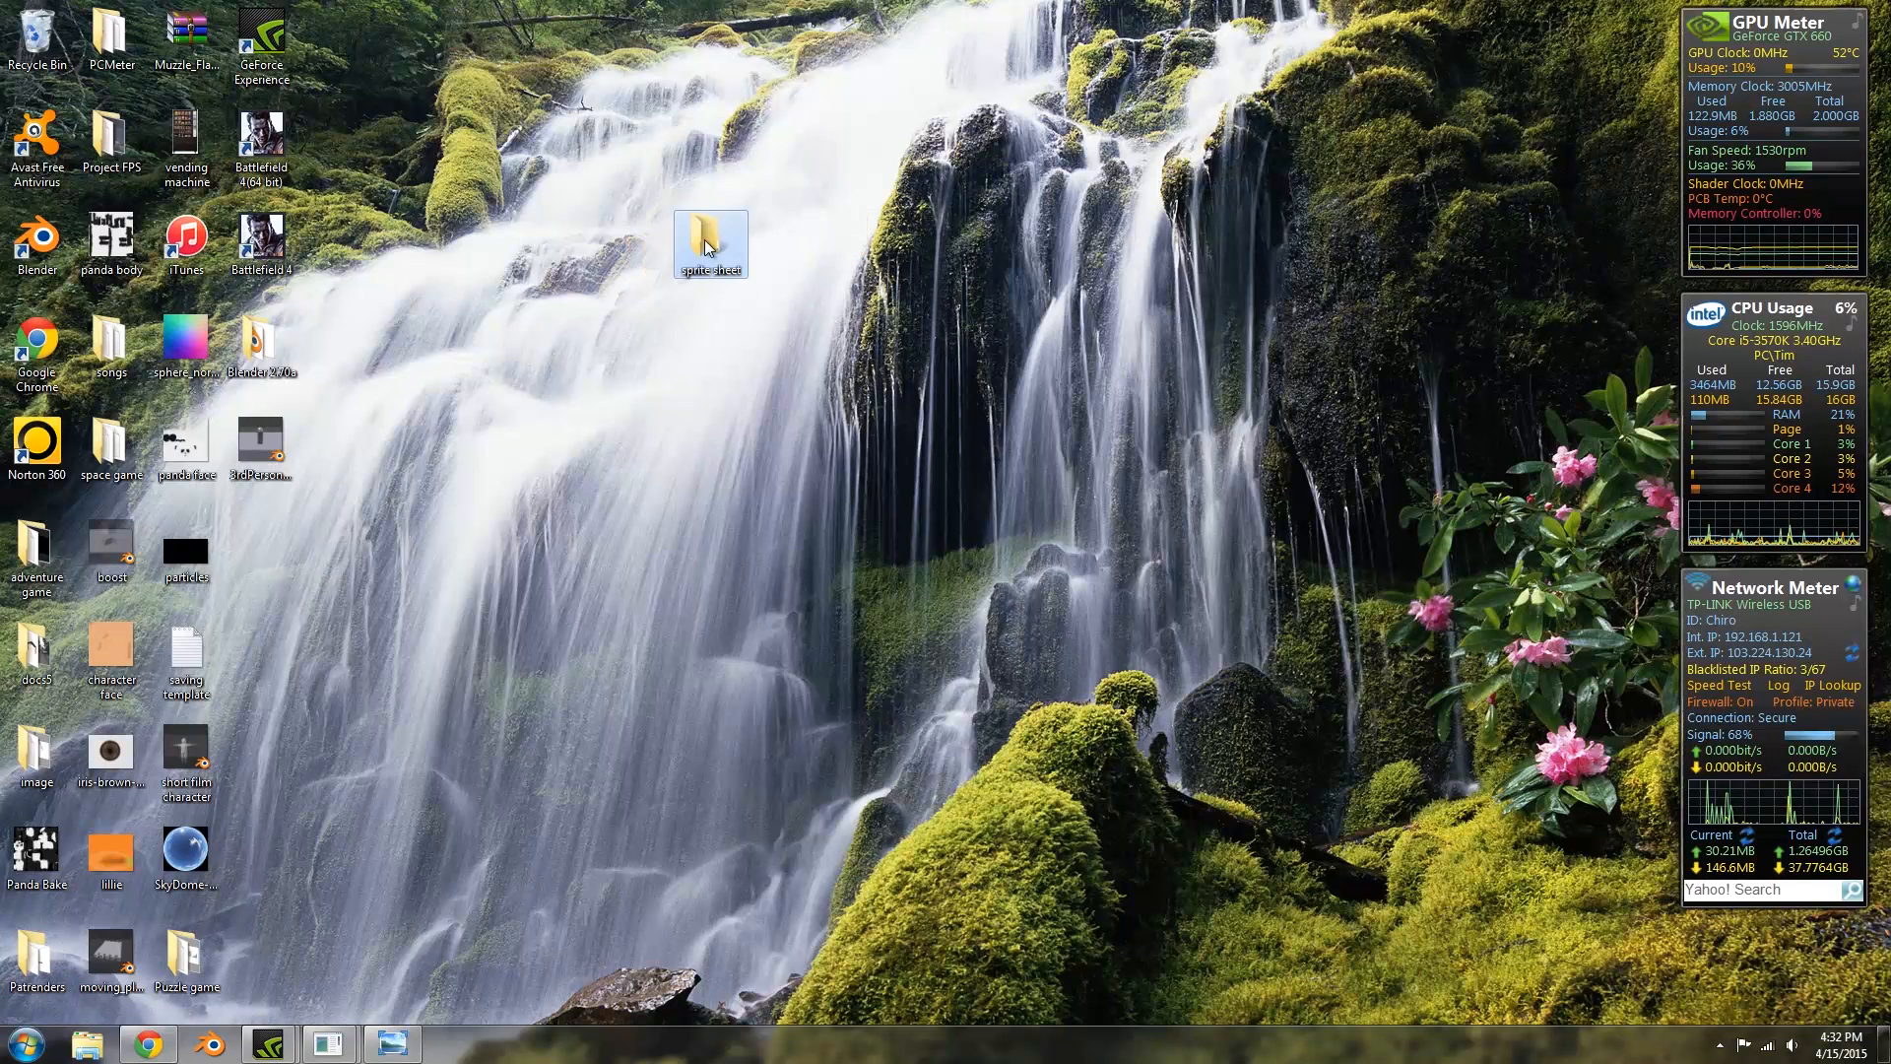
Launch Sprite Sheet Packer from the sprite sheet folder, accepting the unverified publisher warning.
{"action": "double_click", "coordinate": [709, 238]}
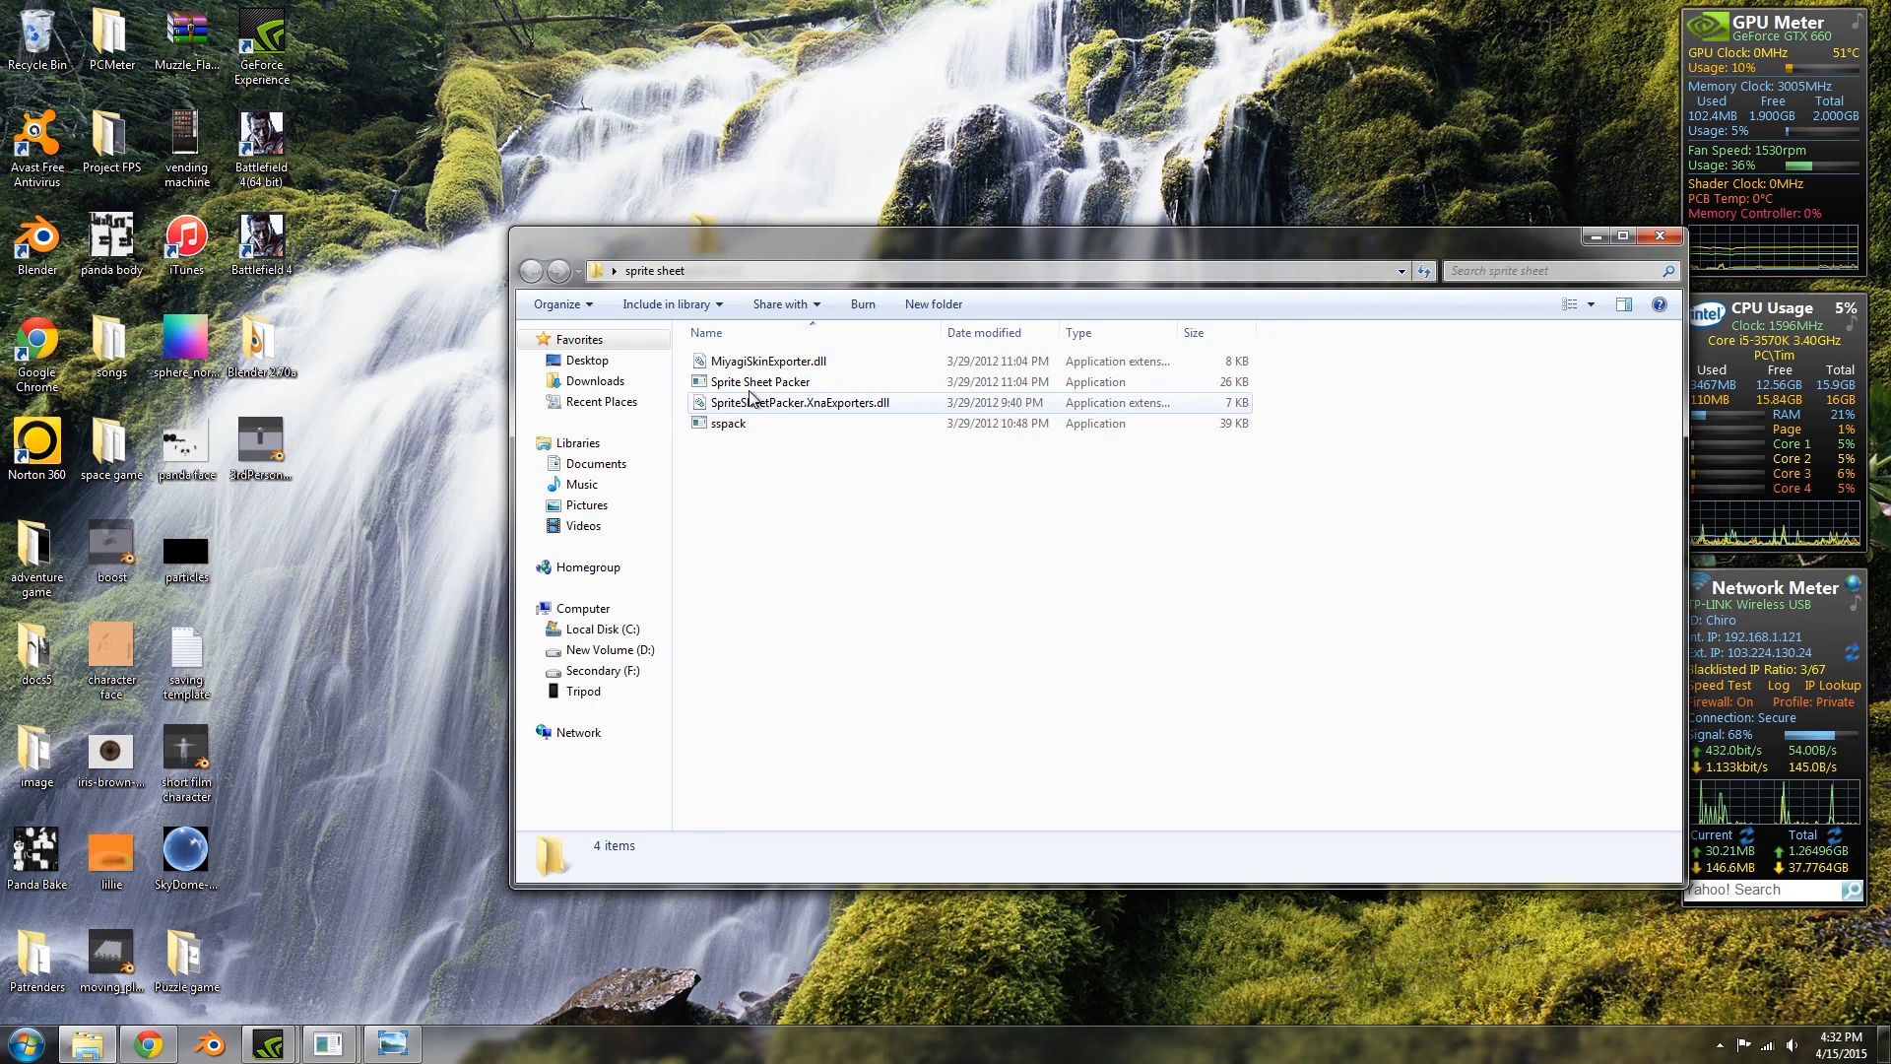
{"action": "double_click", "coordinate": [762, 380]}
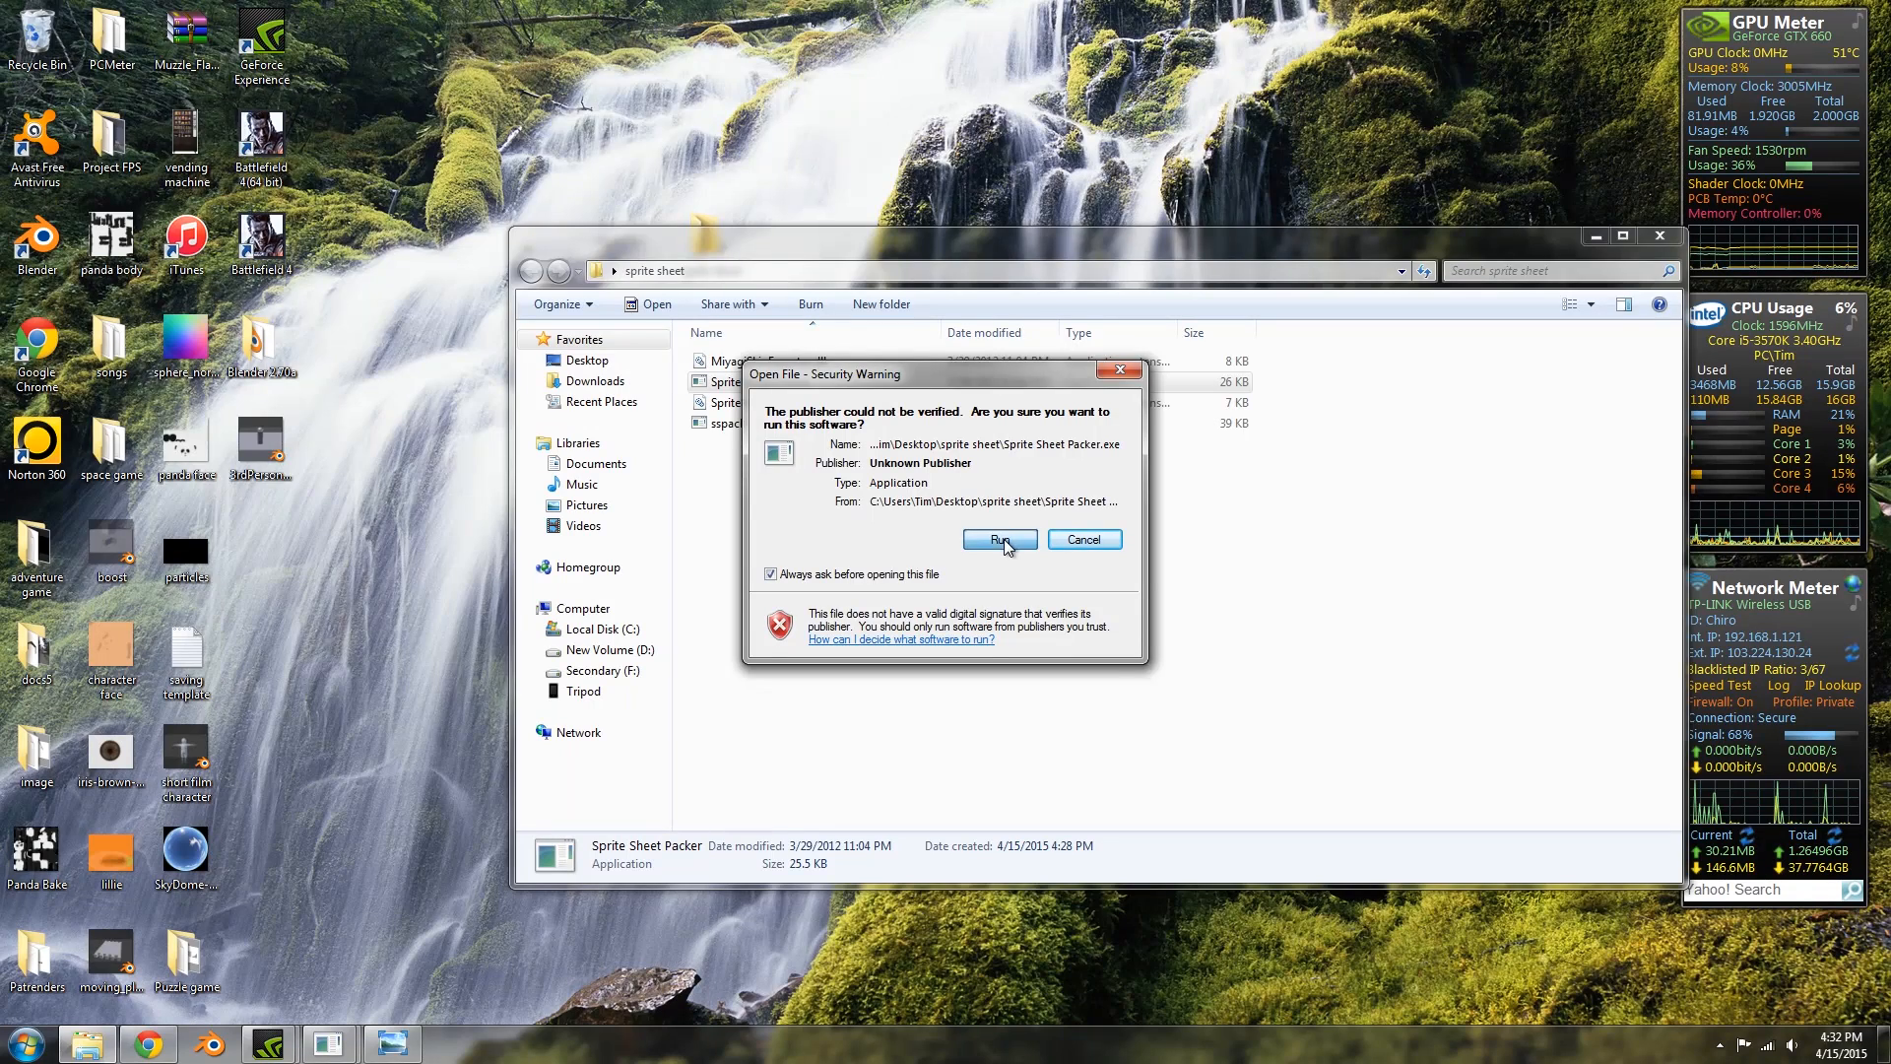
{"action": "left_click", "coordinate": [999, 540]}
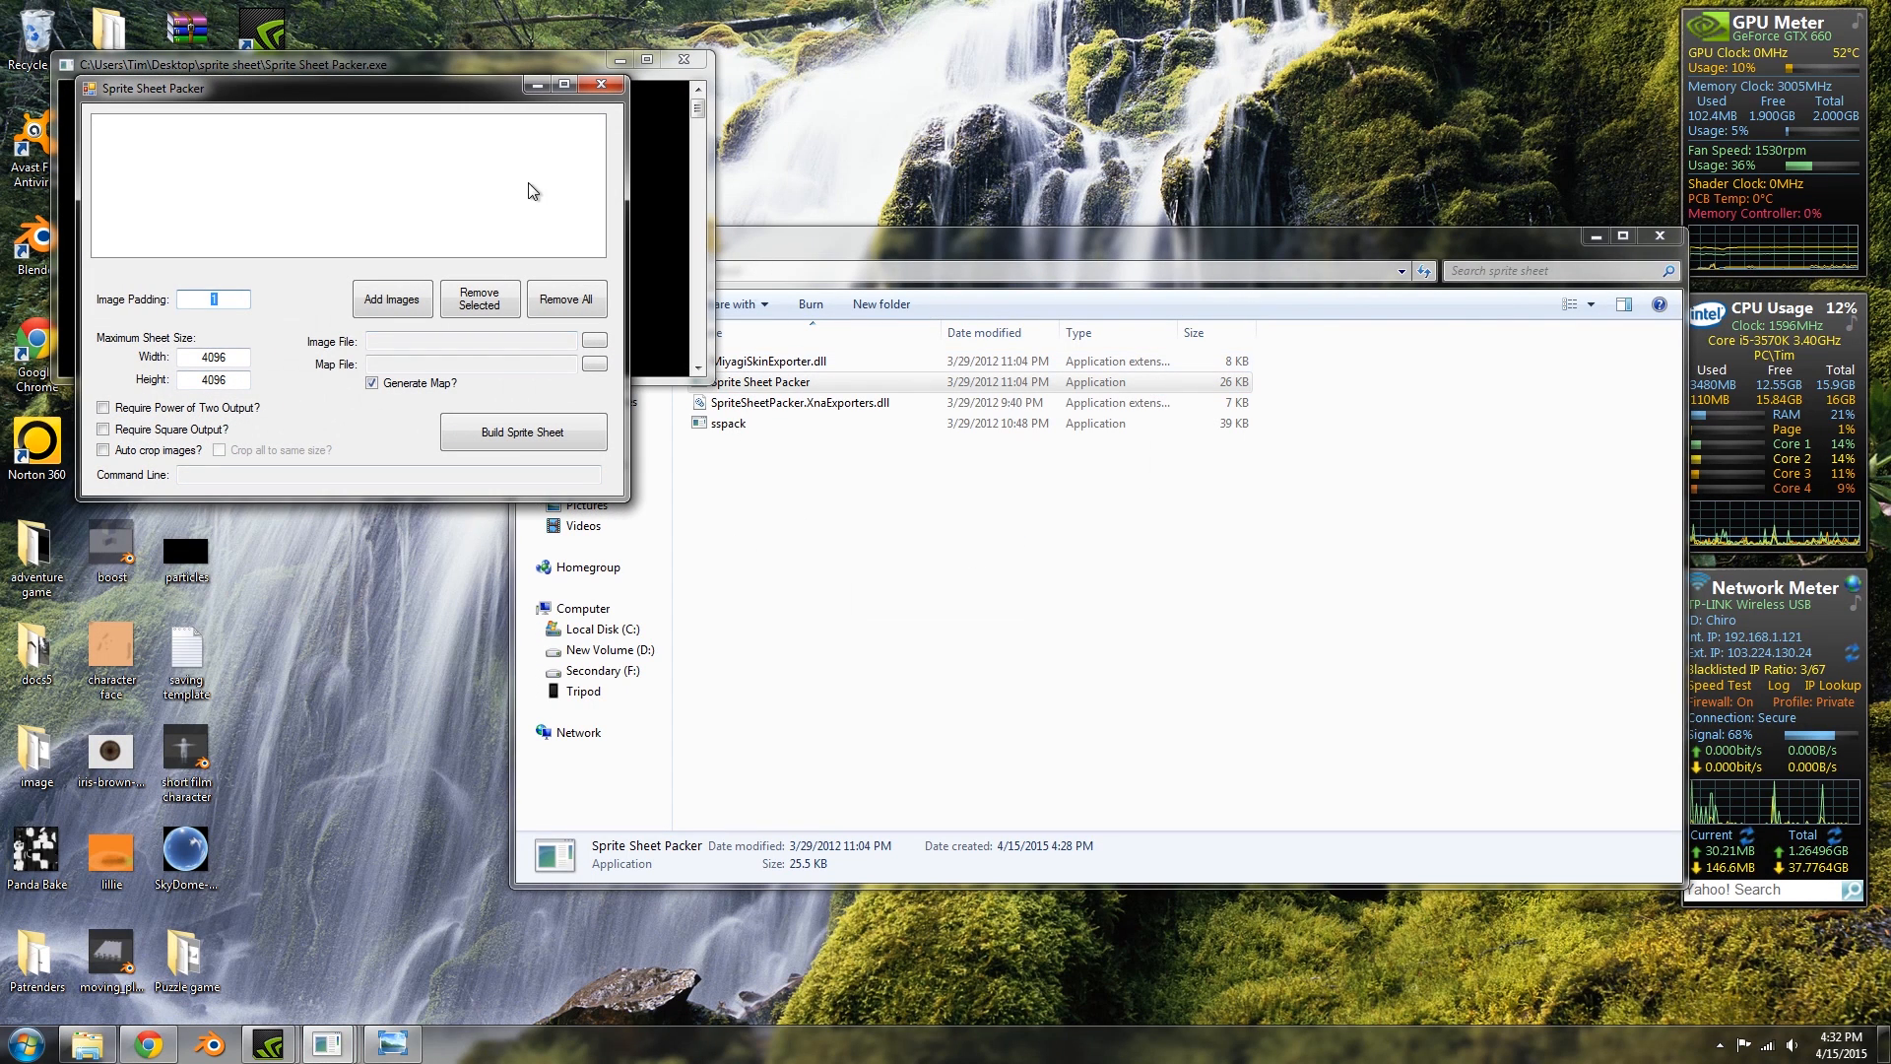
Set image padding to 4 and the maximum sheet size to 2048 by 2048.
{"action": "left_click_drag", "start_coordinate": [148, 86], "coordinate": [284, 102]}
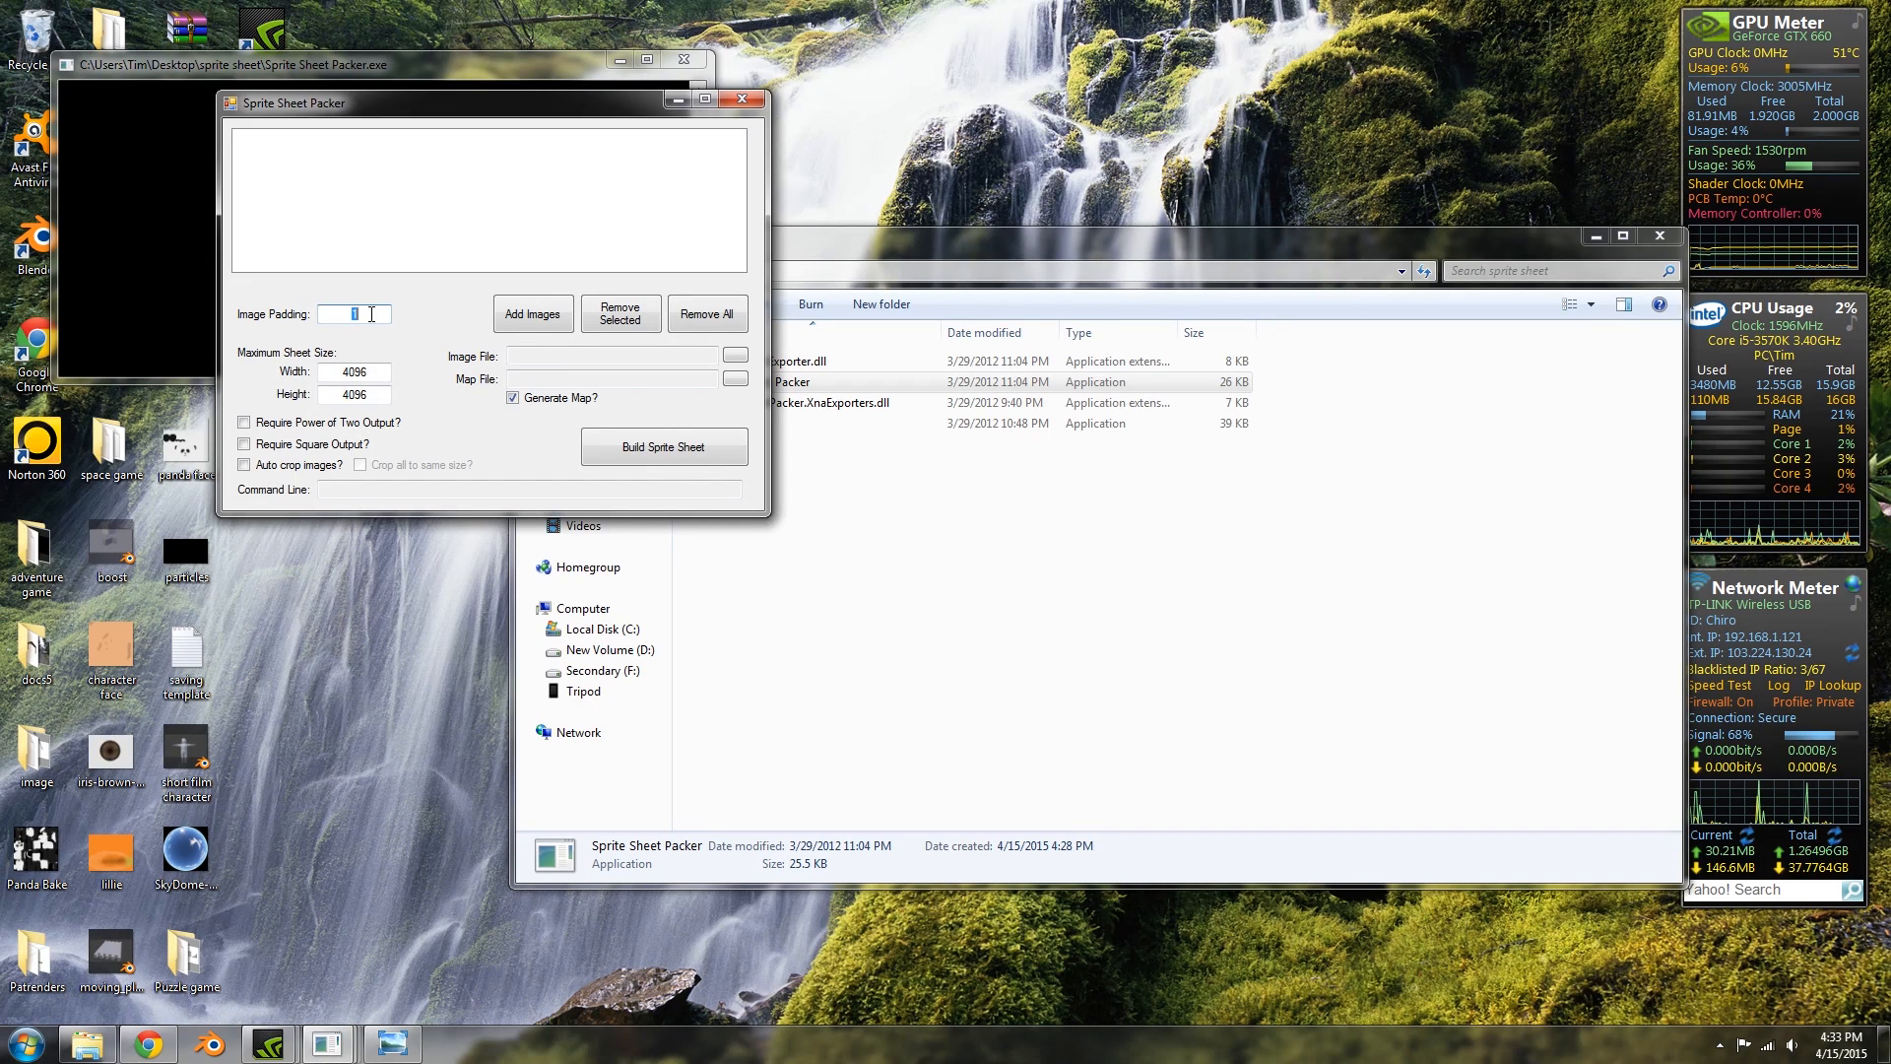
{"action": "type", "text": "4"}
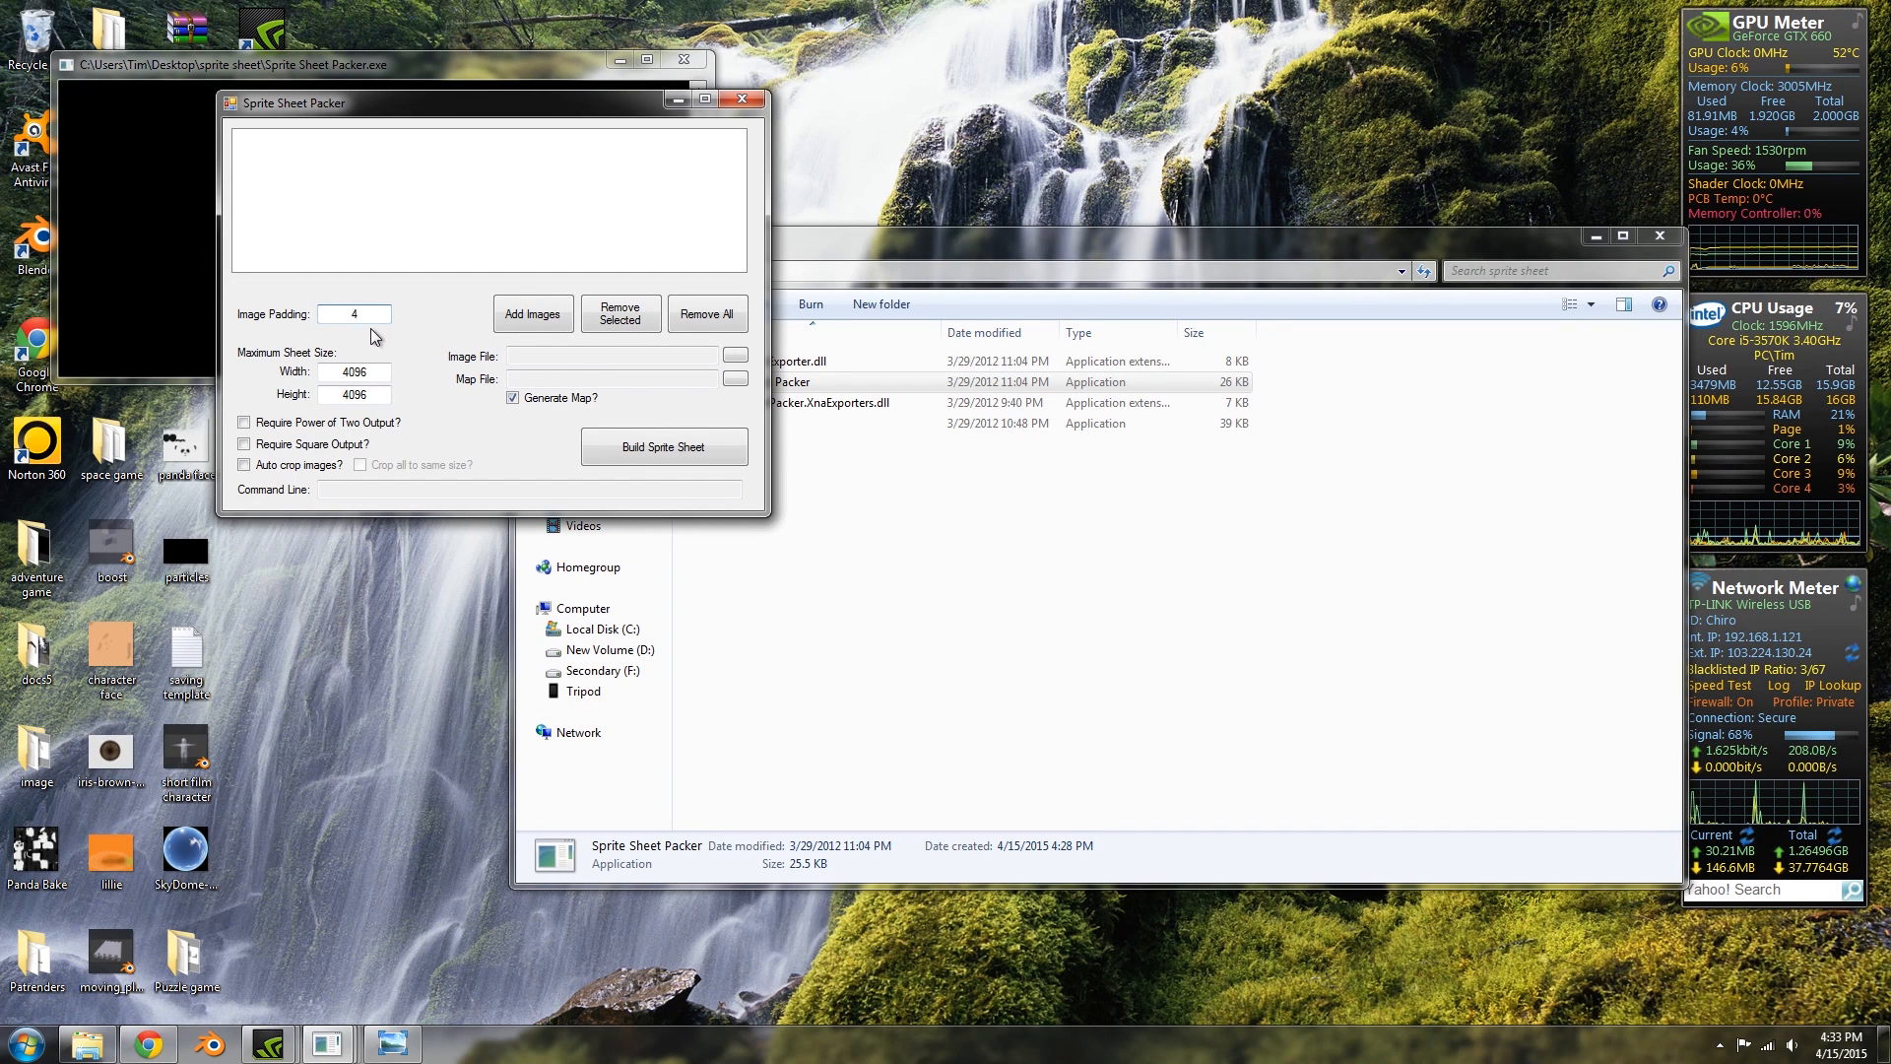
{"action": "mouse_move", "coordinate": [416, 344]}
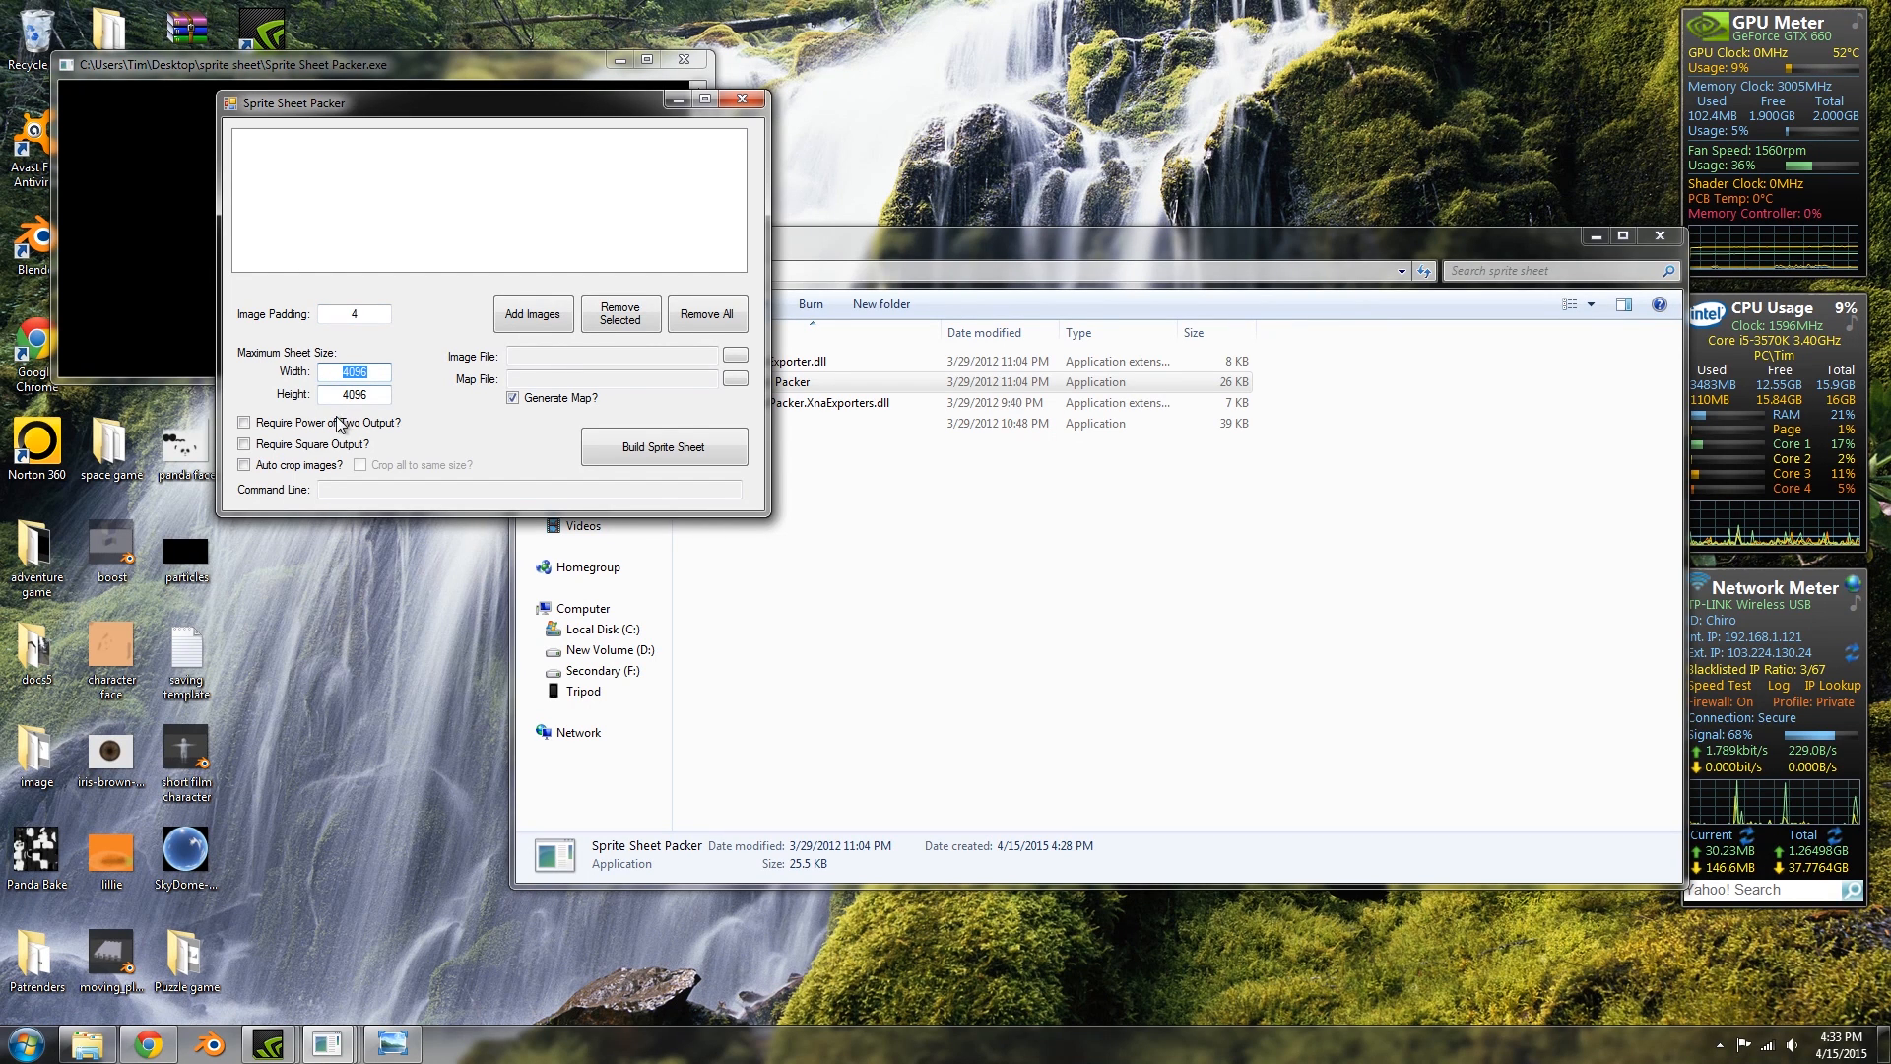
{"action": "mouse_move", "coordinate": [433, 398]}
{"action": "type", "text": "2048"}
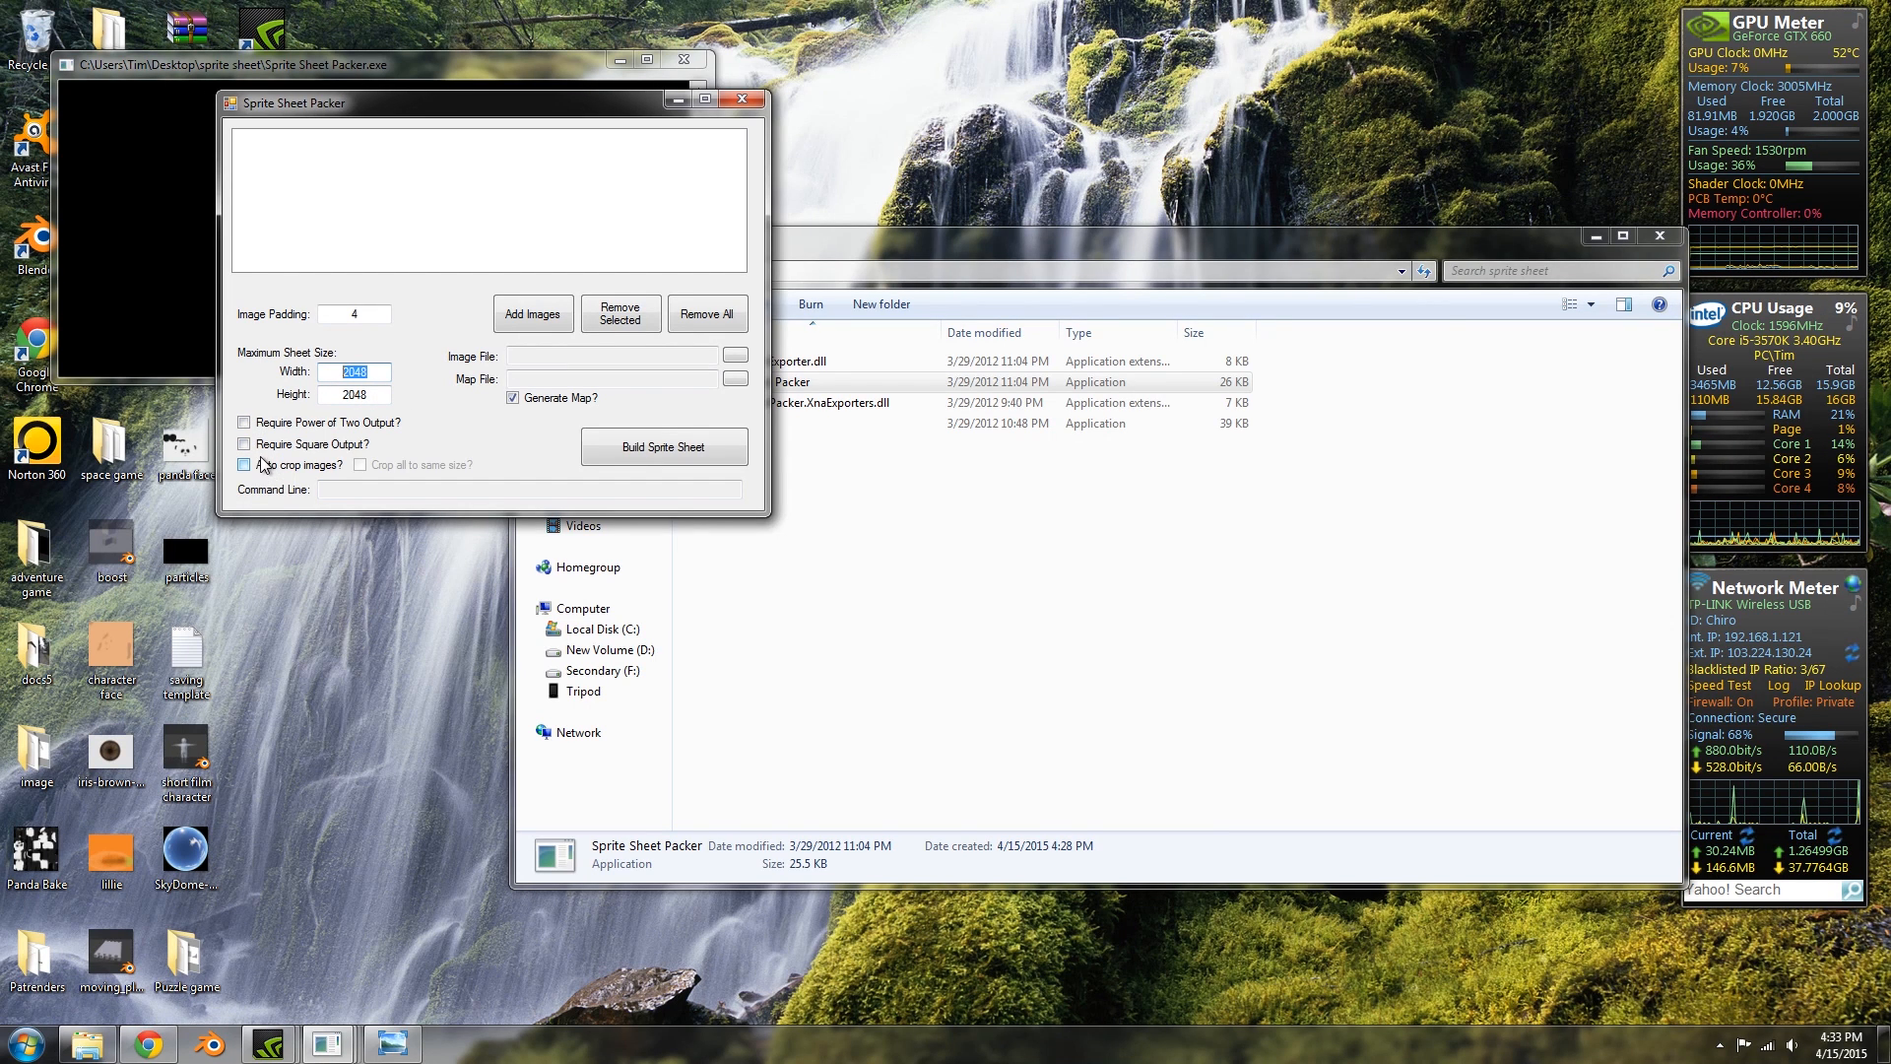
{"action": "left_click", "coordinate": [244, 464]}
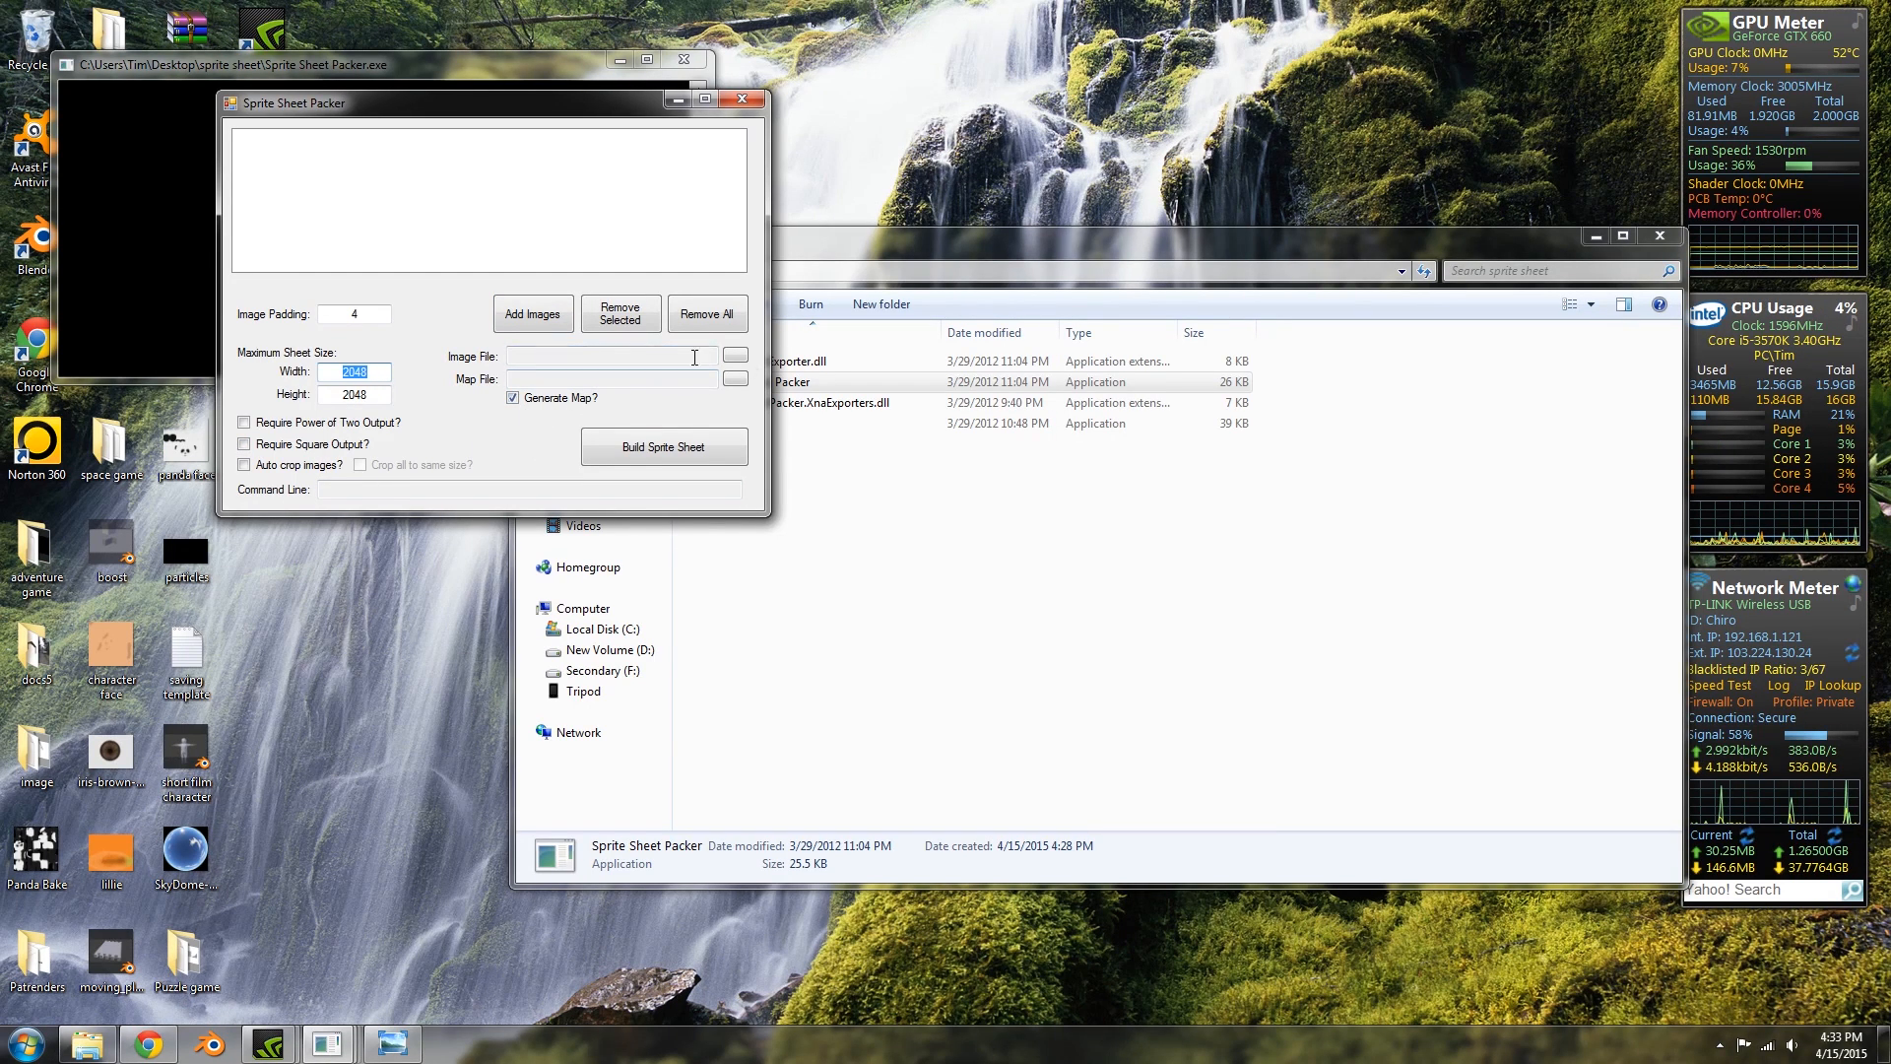
Add the six PNG images from Documents to the packer's image list.
{"action": "left_click", "coordinate": [532, 313]}
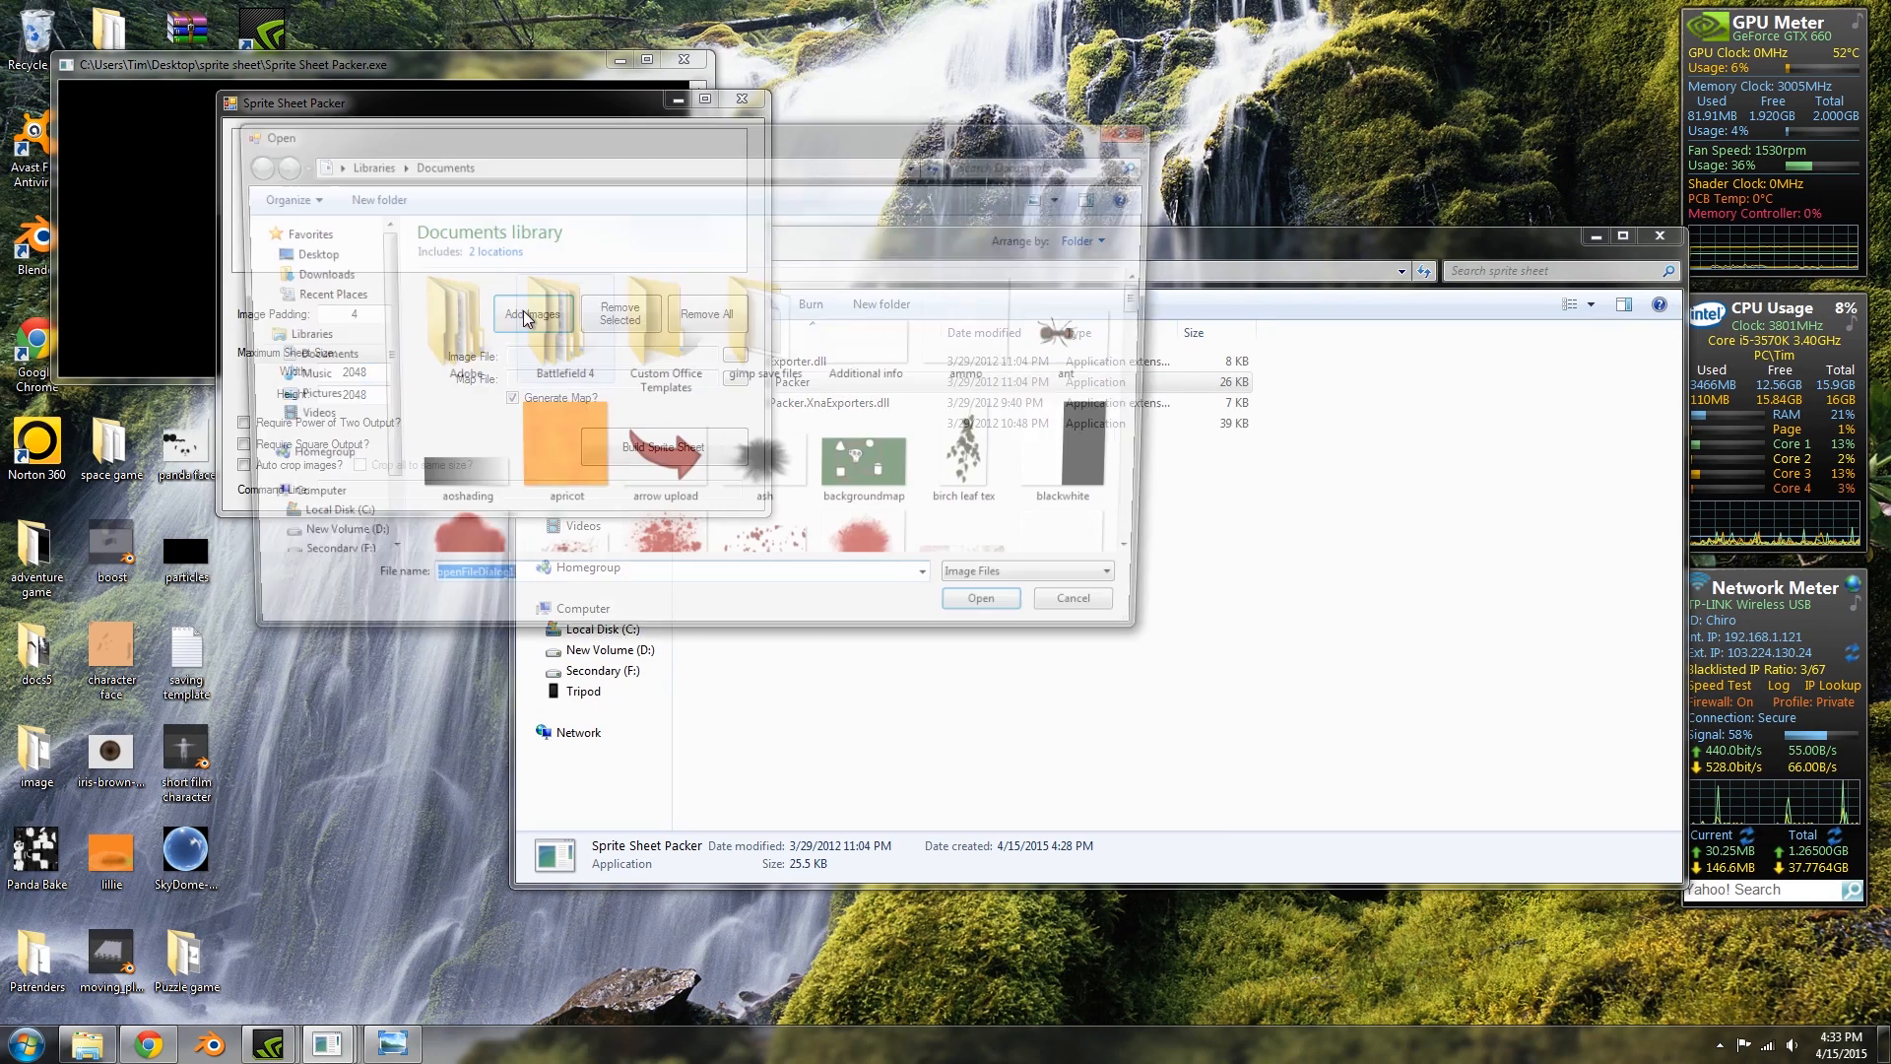
{"action": "left_click", "coordinate": [979, 596]}
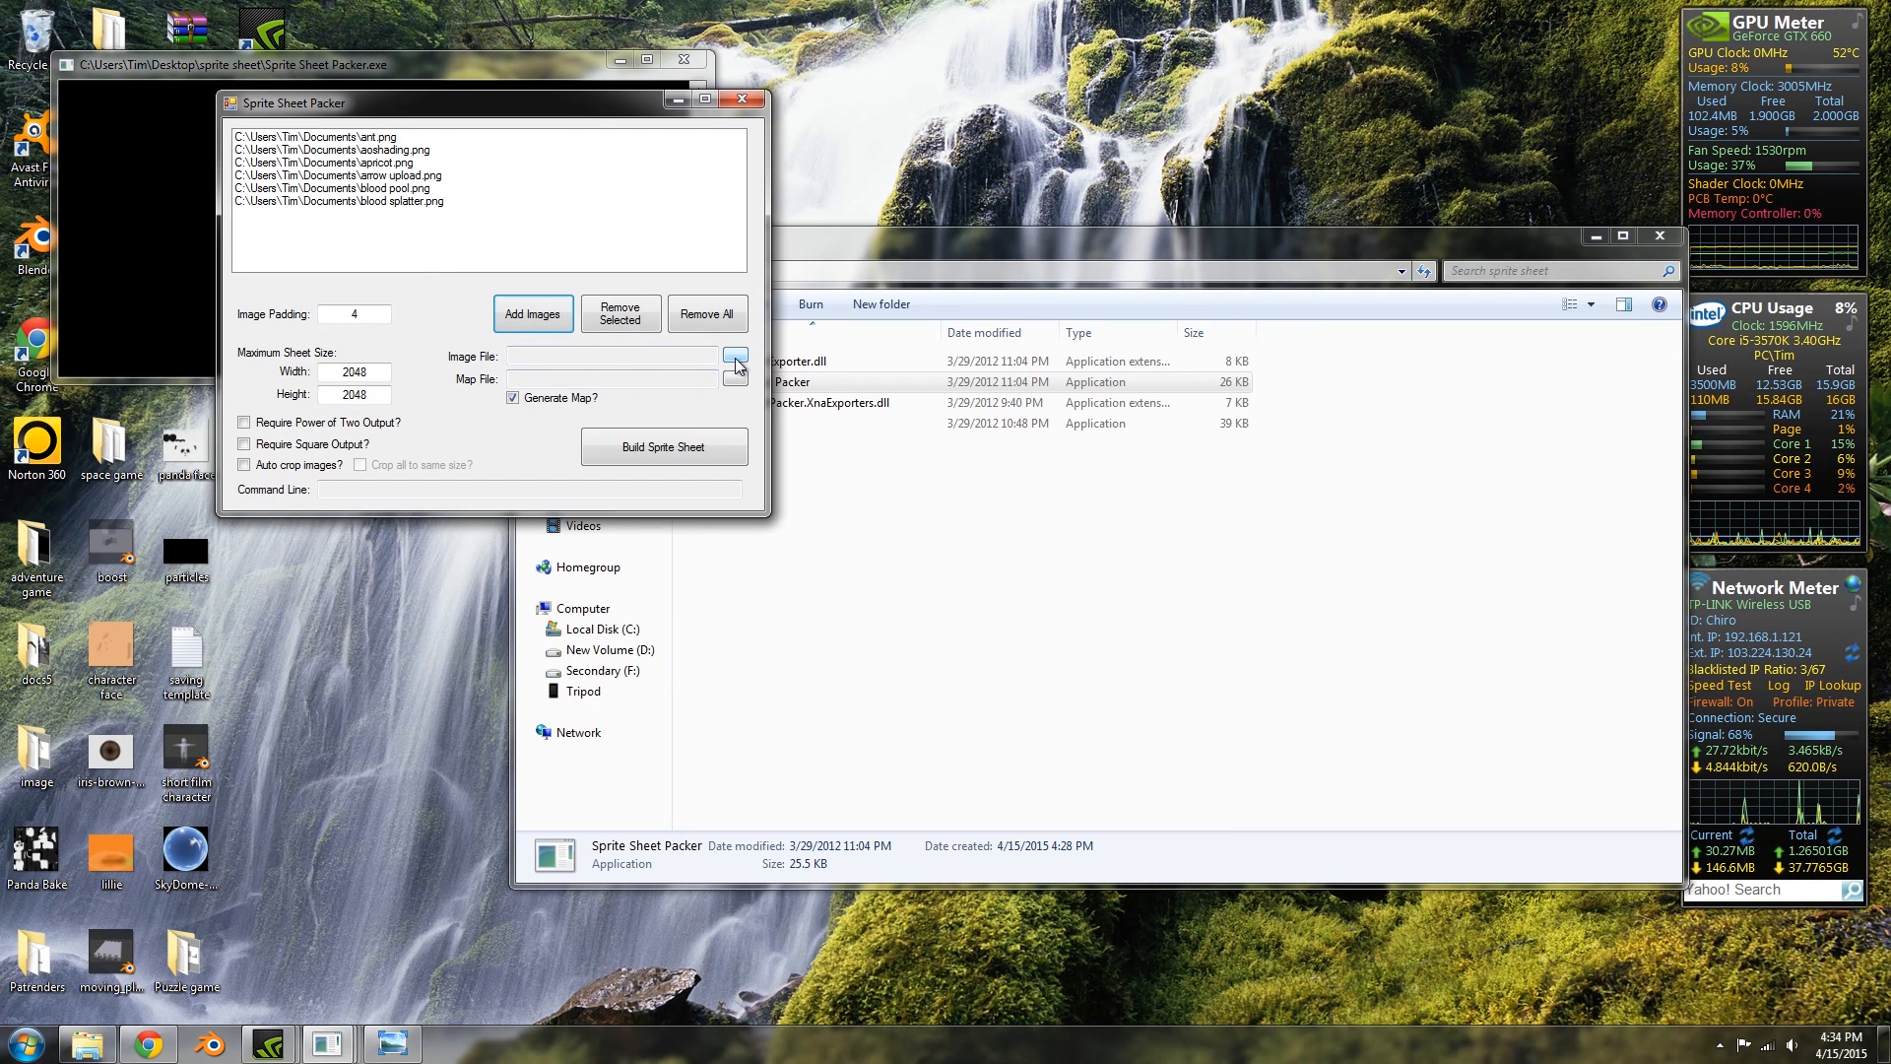
Set the output to example.png on the desktop and turn off map generation.
{"action": "left_click", "coordinate": [735, 357]}
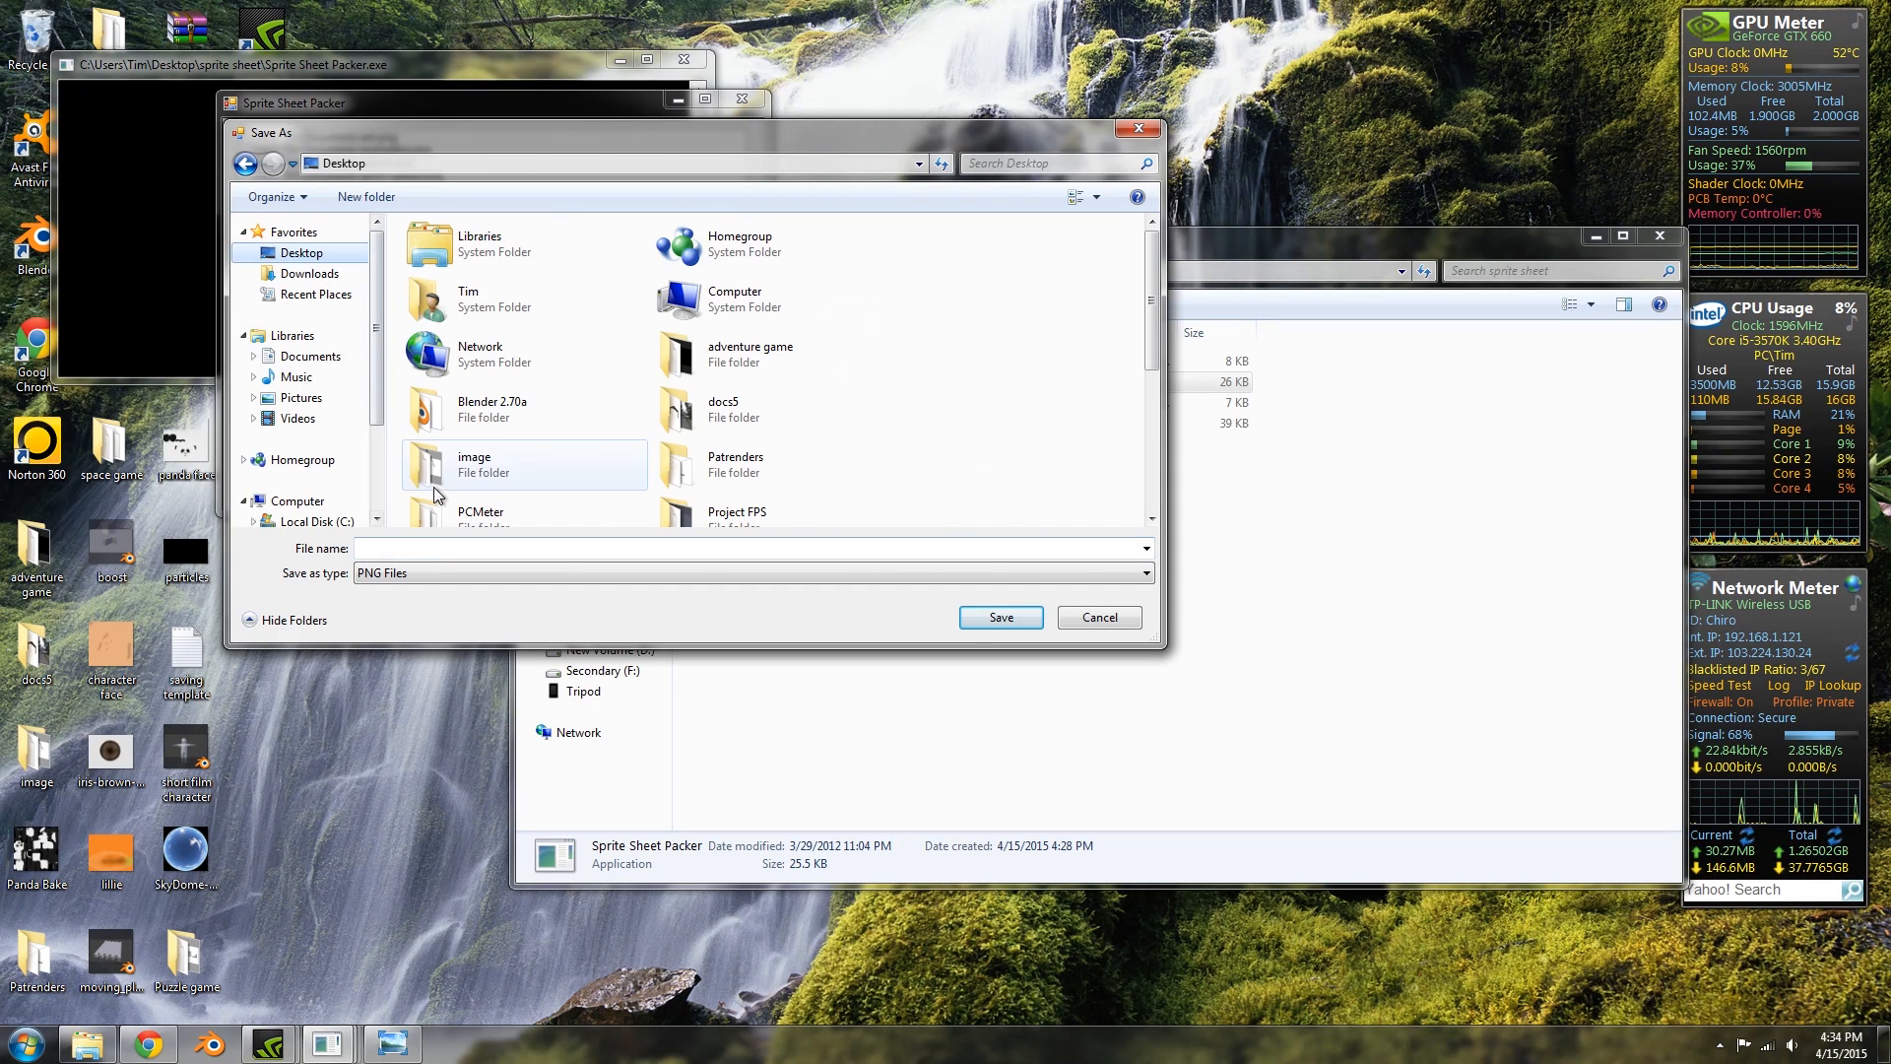
{"action": "type", "text": "example"}
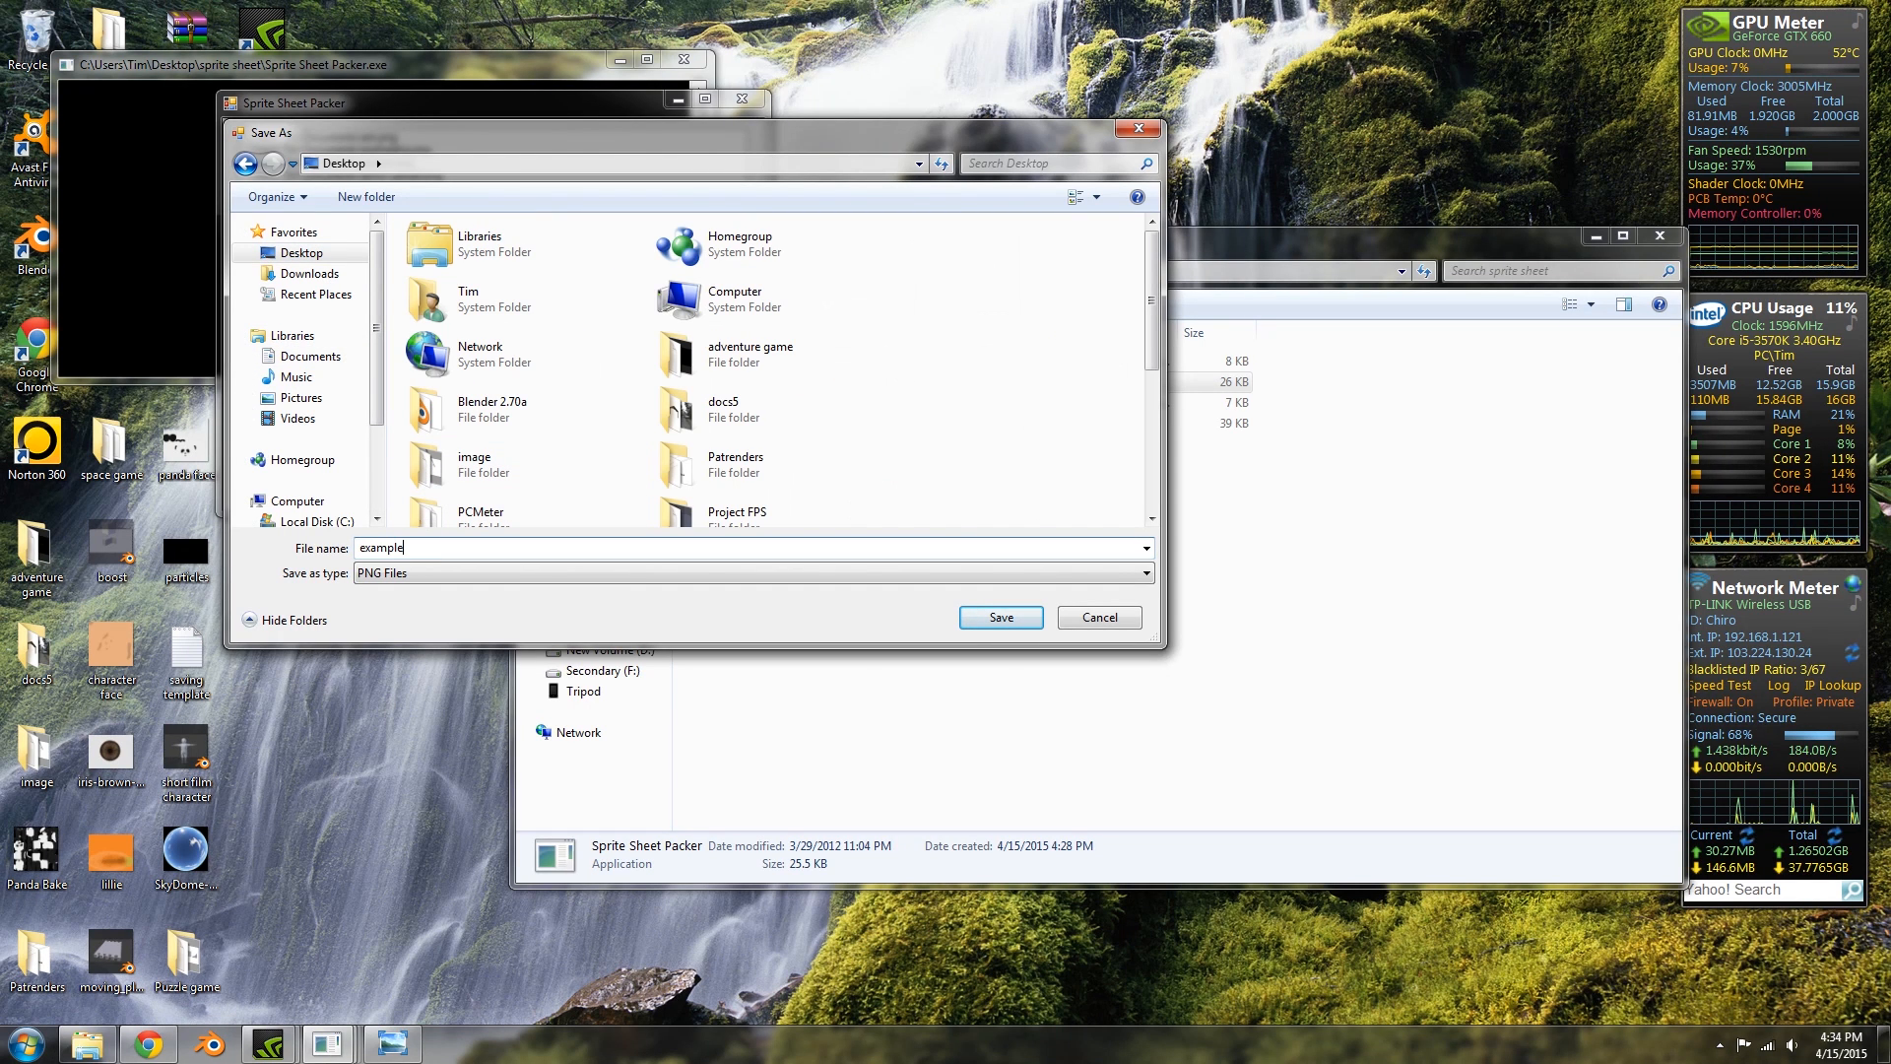
{"action": "left_click", "coordinate": [1000, 617]}
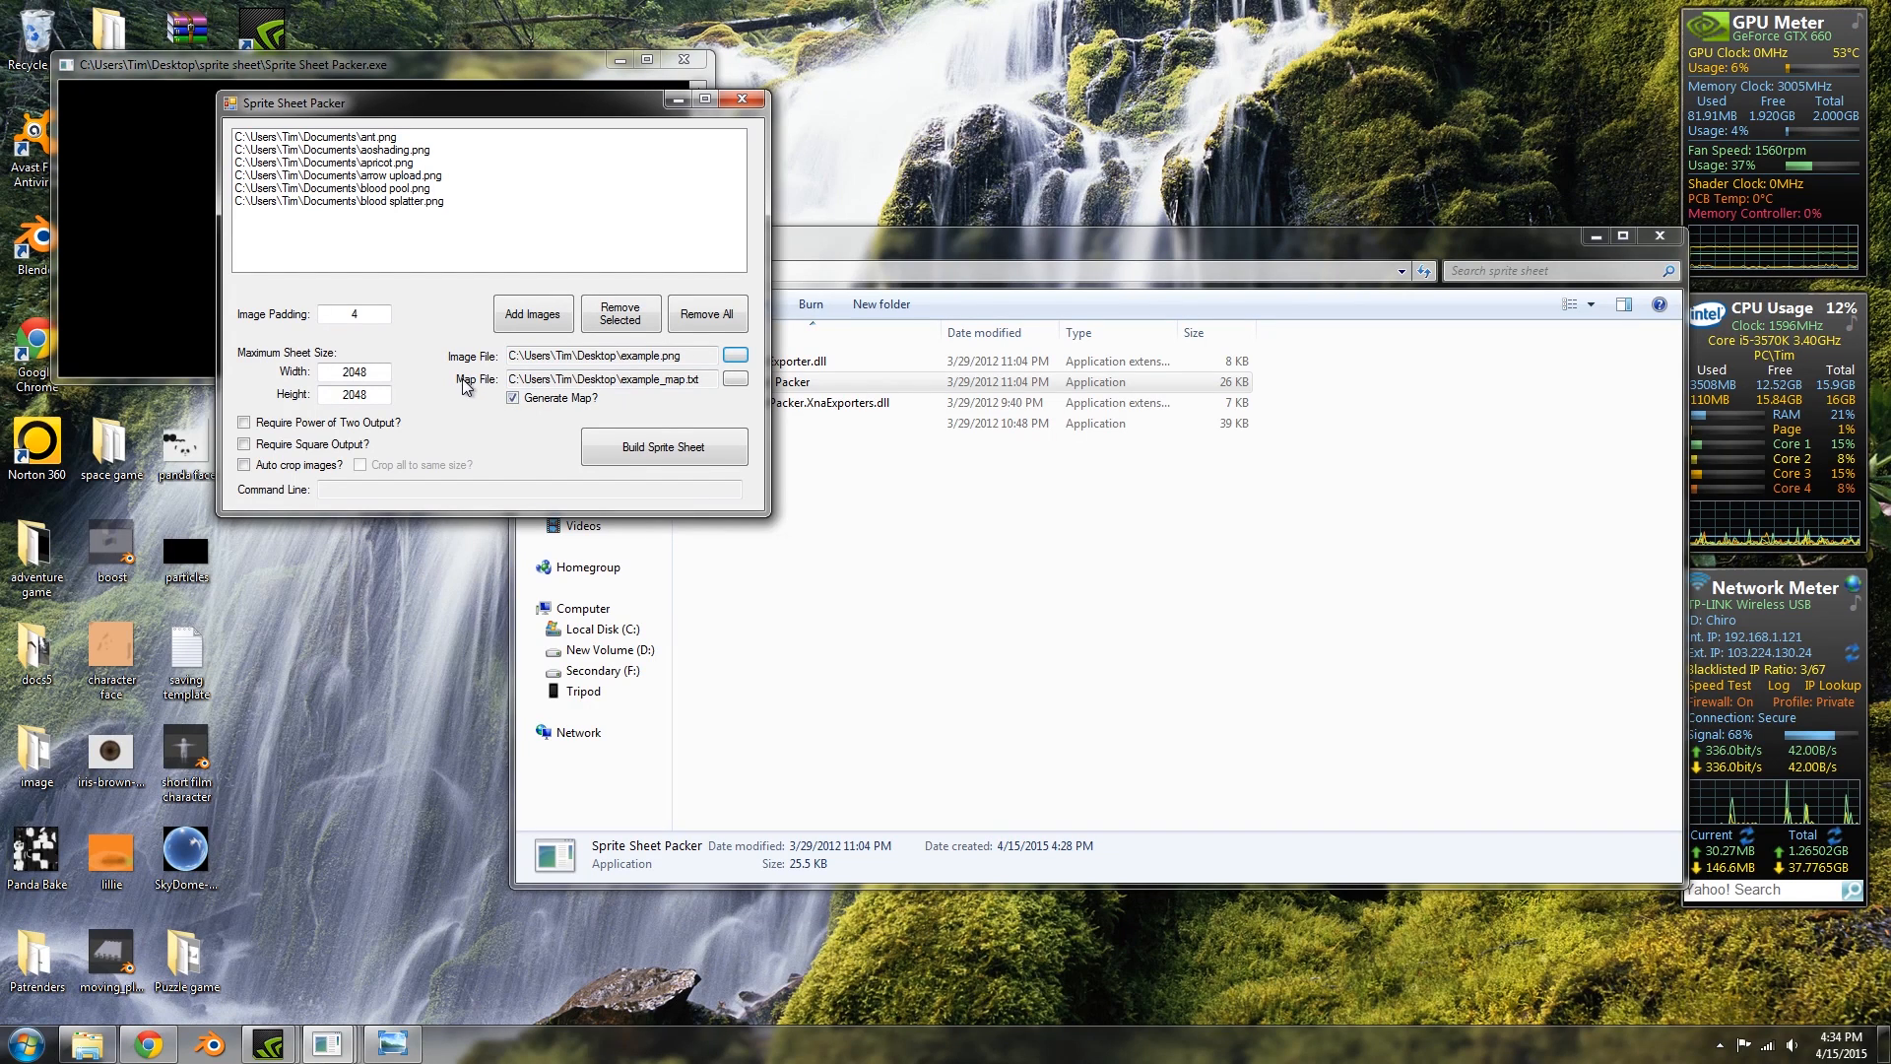
{"action": "left_click", "coordinate": [512, 396]}
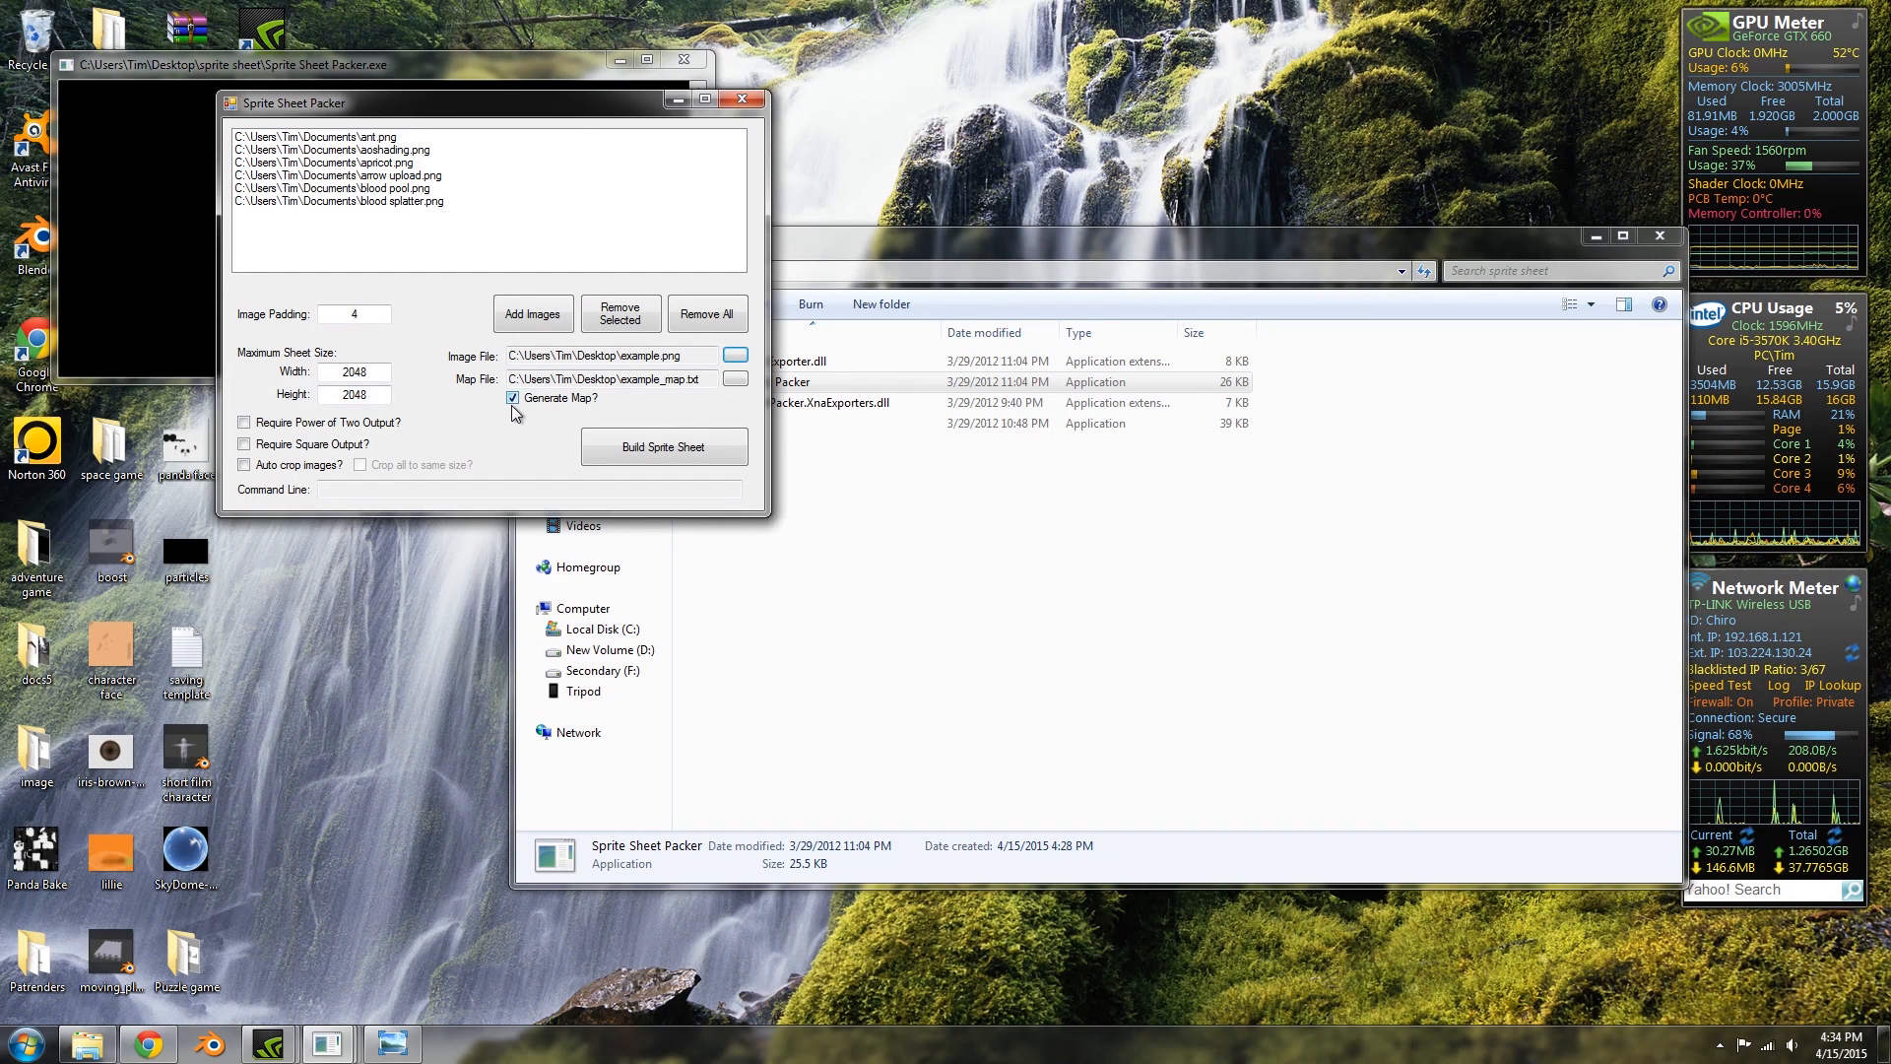
{"action": "left_click", "coordinate": [512, 396]}
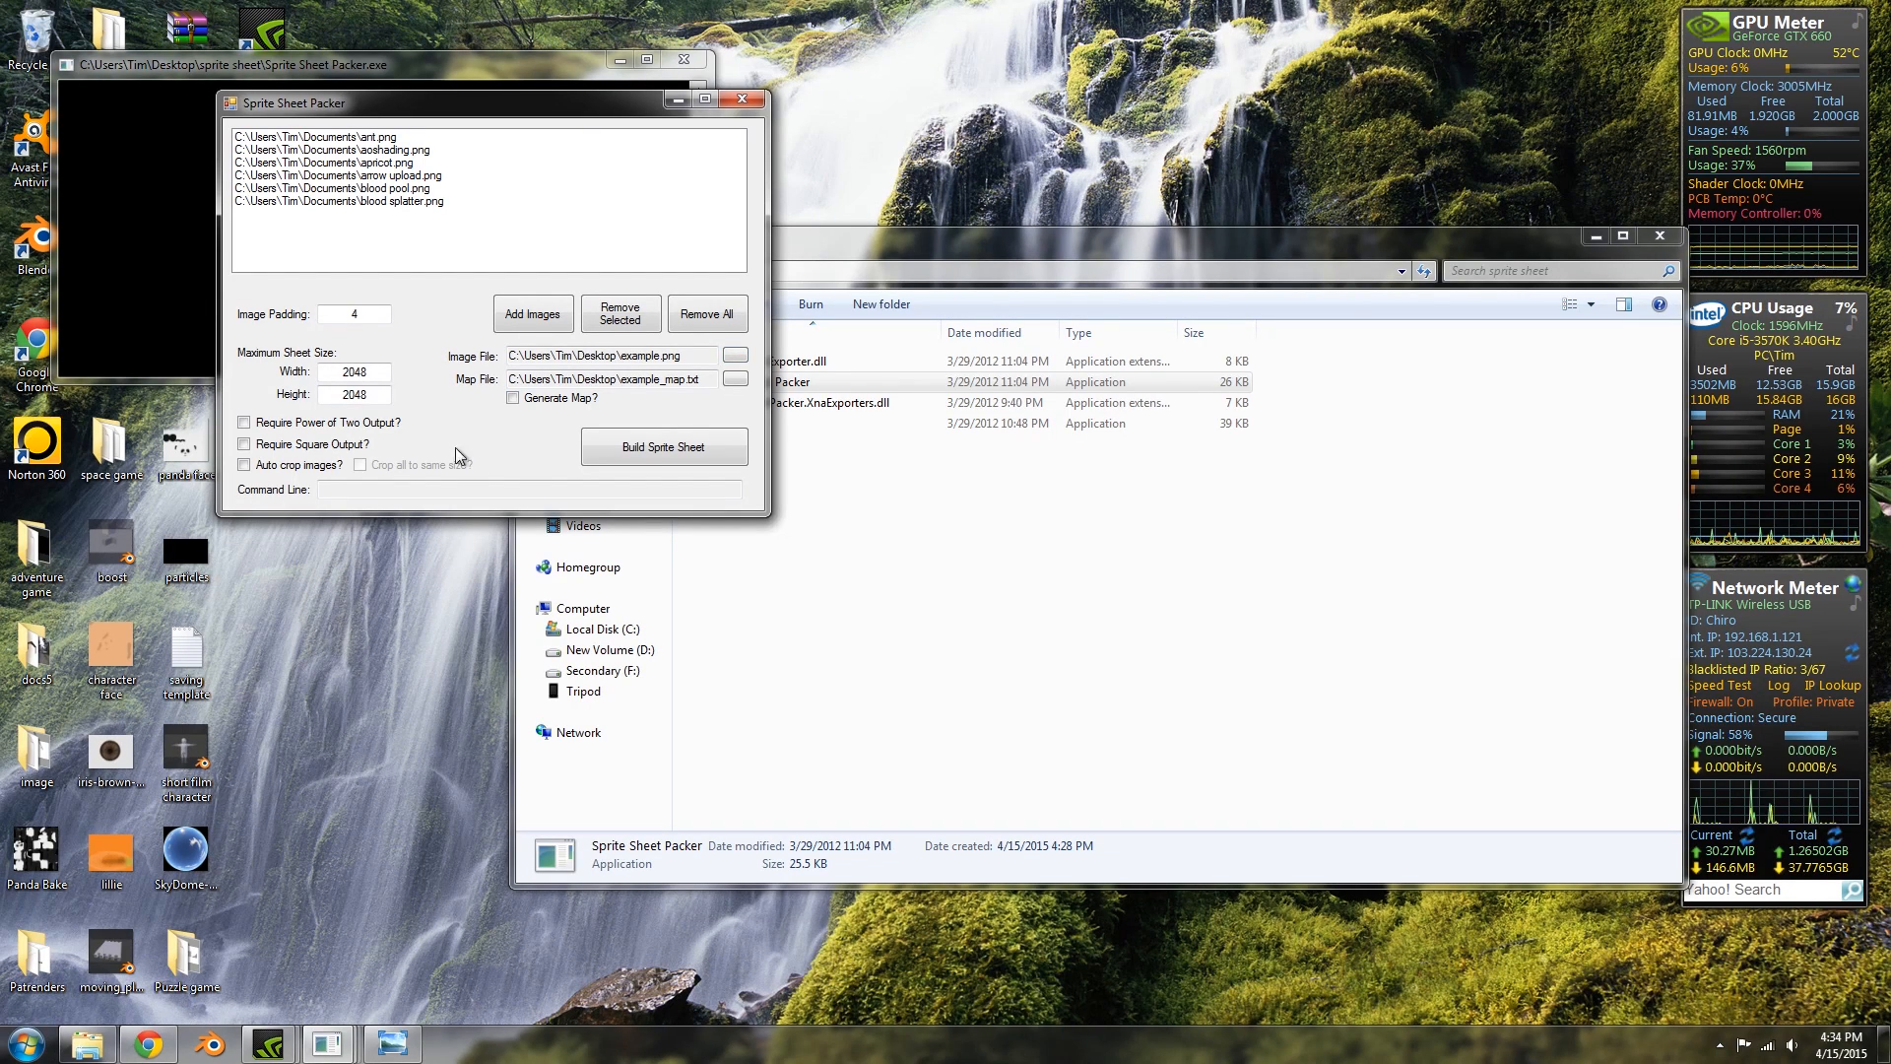
{"action": "mouse_move", "coordinate": [535, 455]}
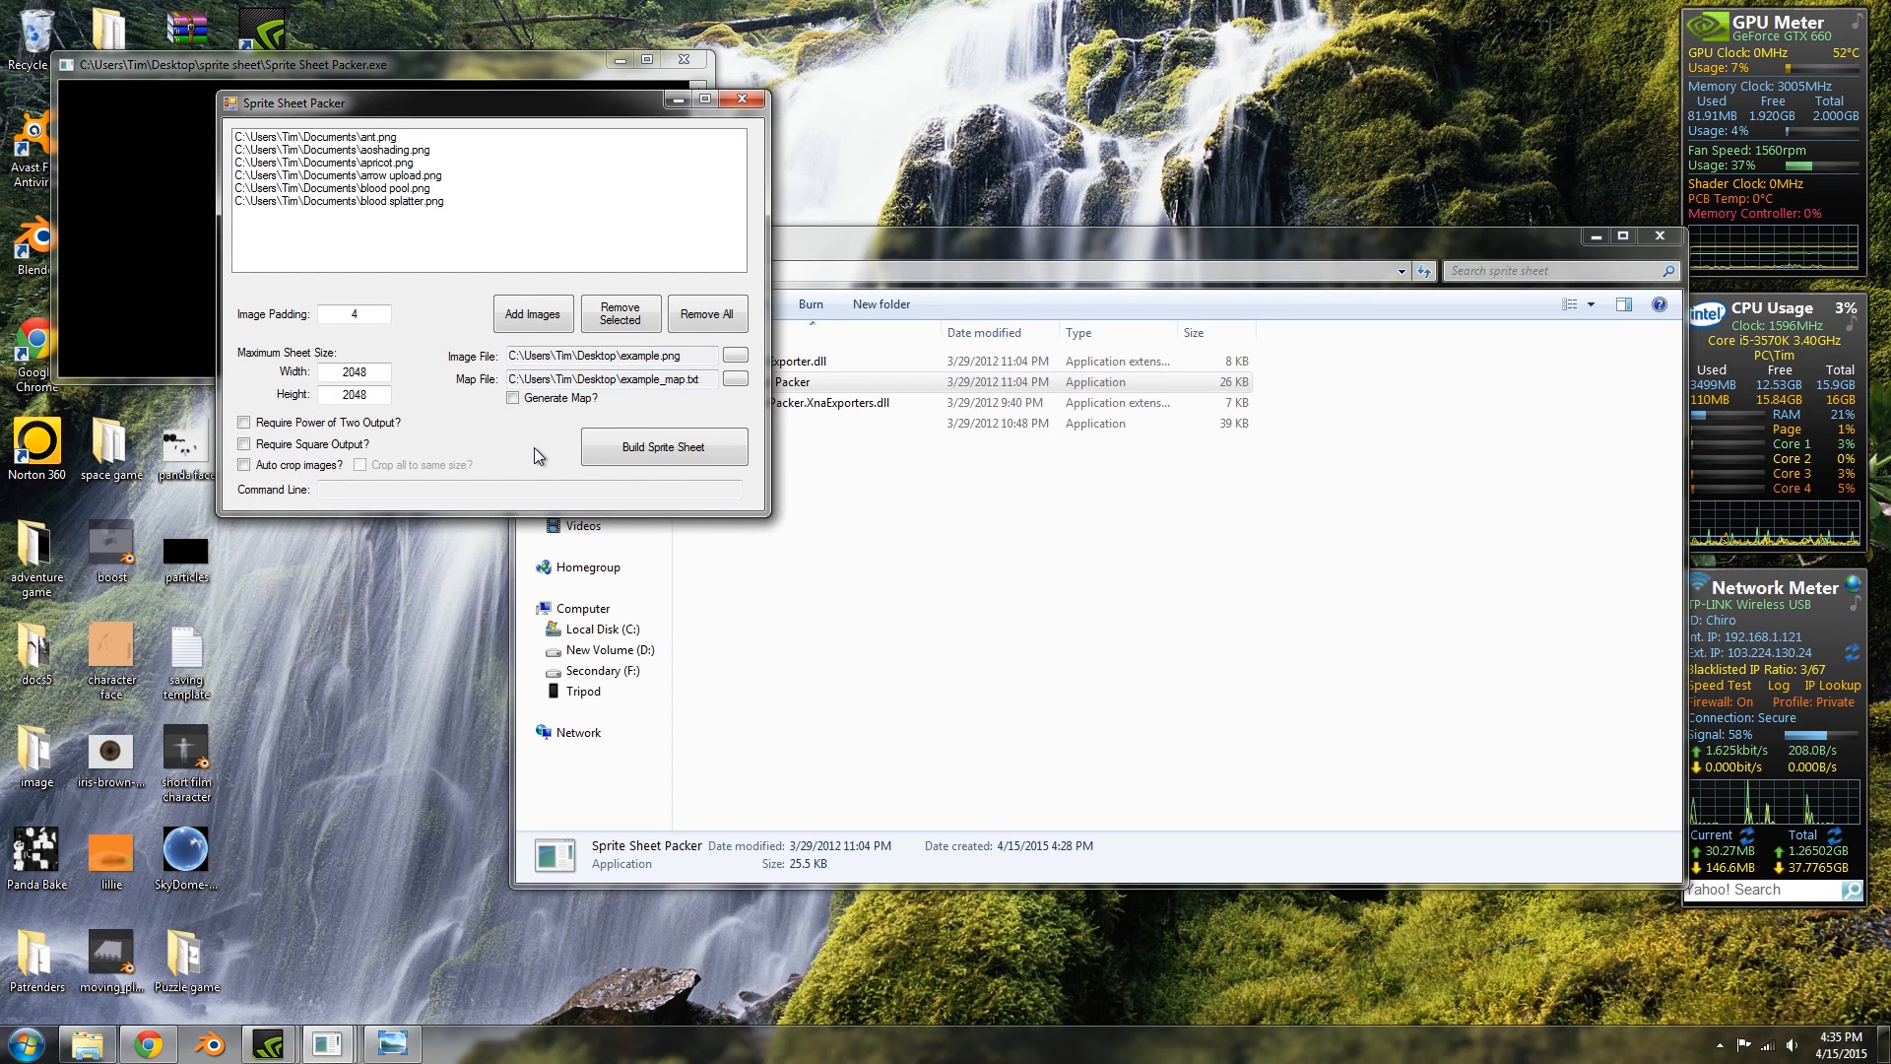
Build the sprite sheet into example.png and dismiss the Build Complete notice.
{"action": "left_click", "coordinate": [664, 447]}
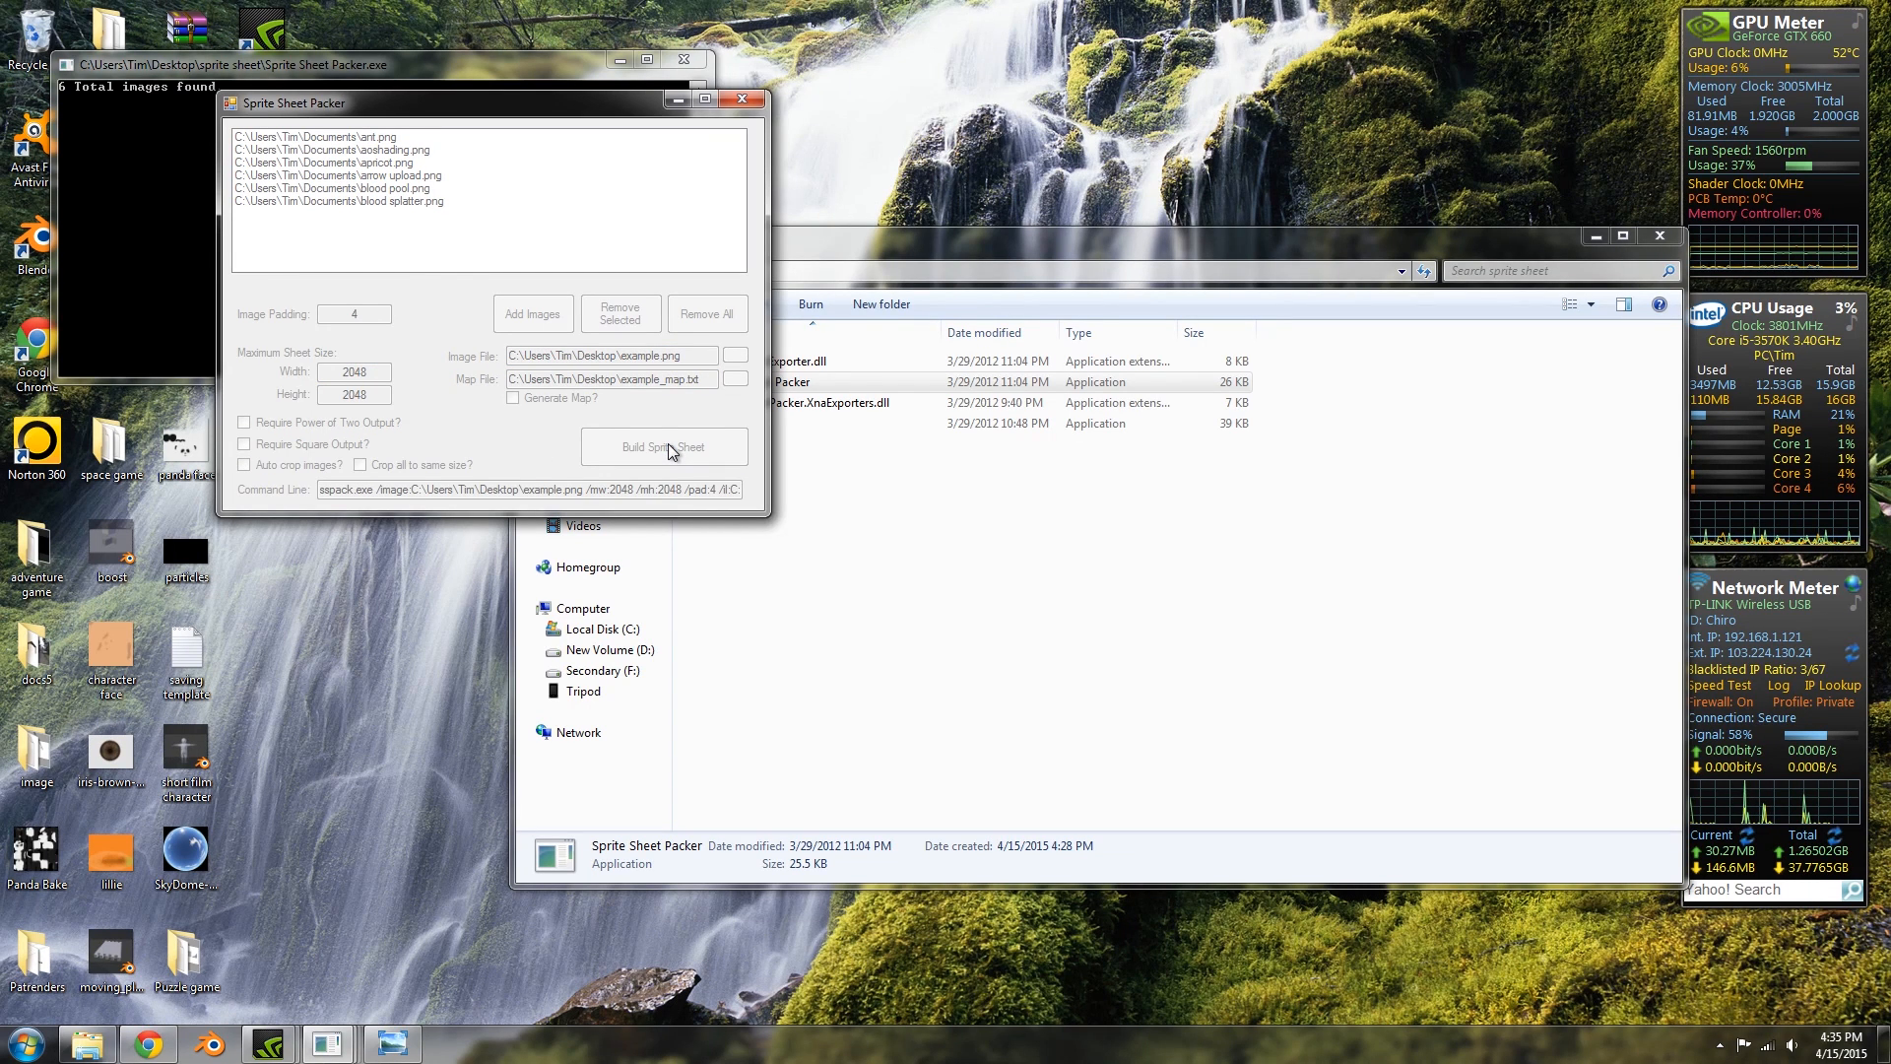
{"action": "left_click", "coordinate": [664, 448]}
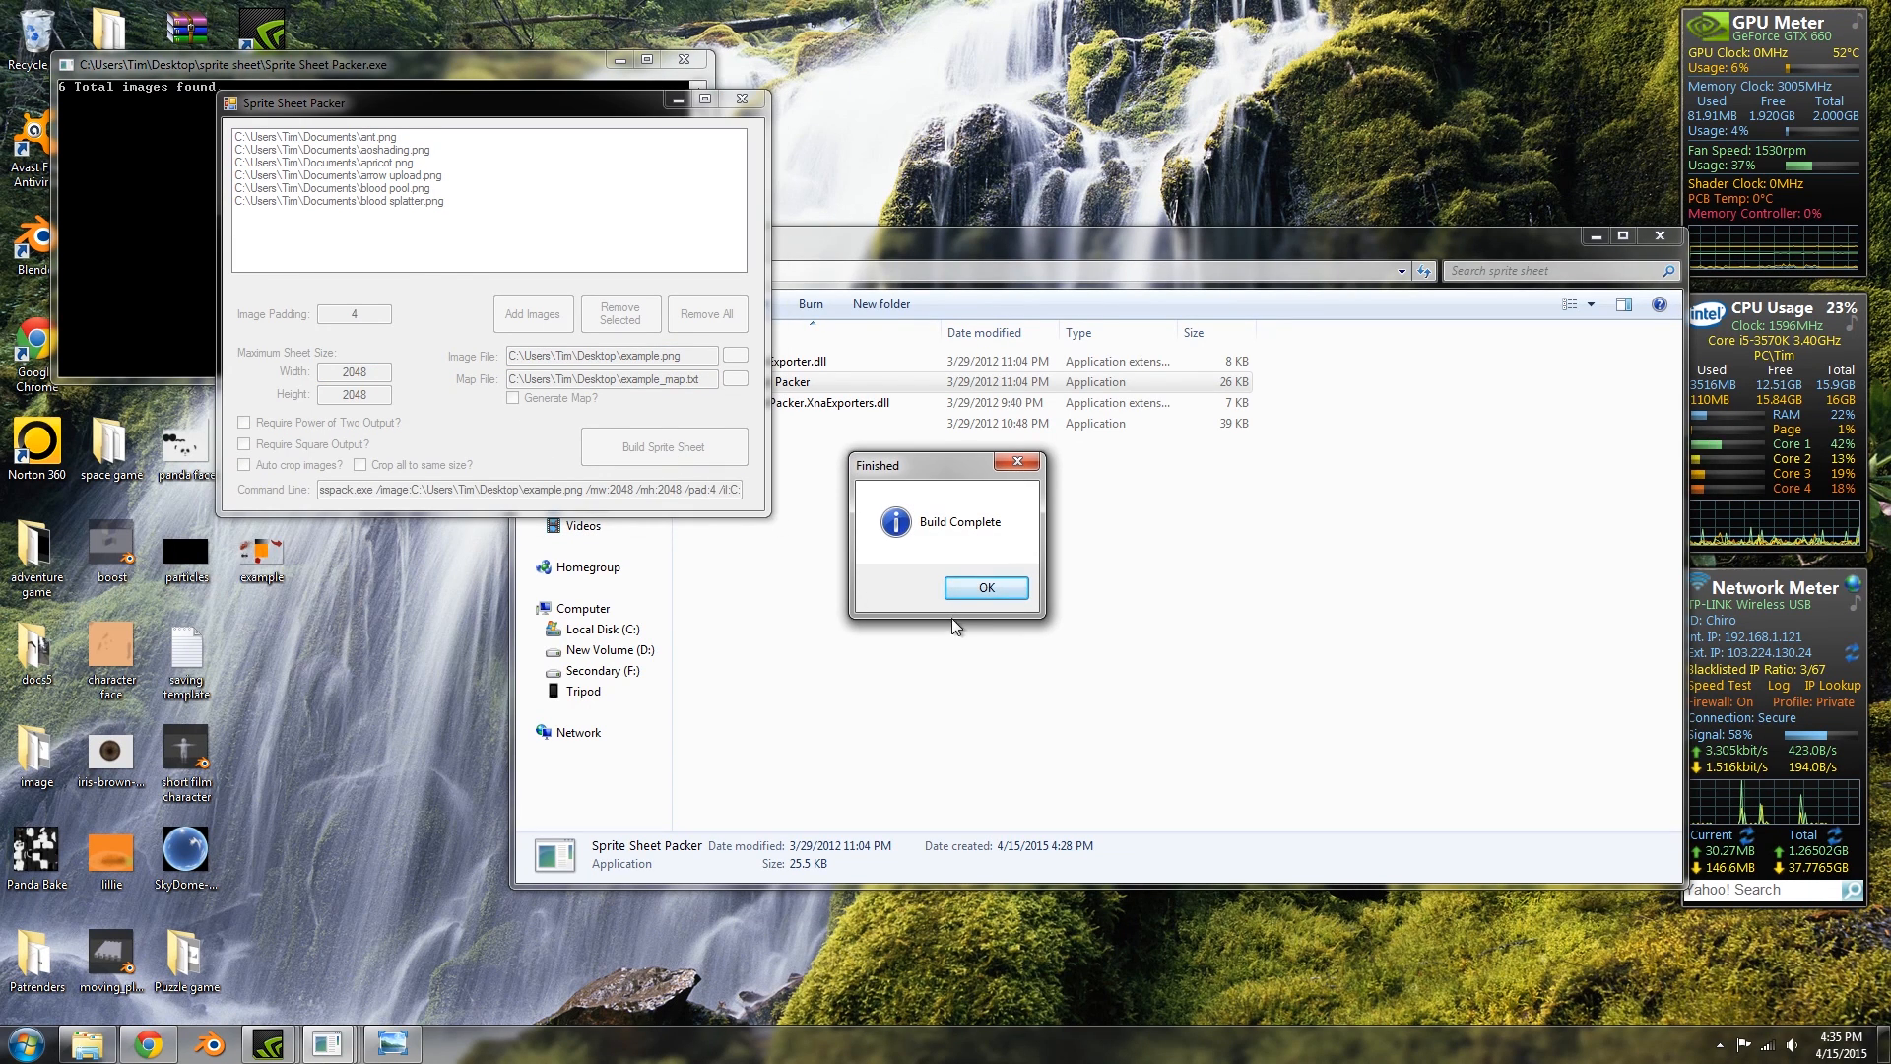
{"action": "left_click", "coordinate": [985, 587]}
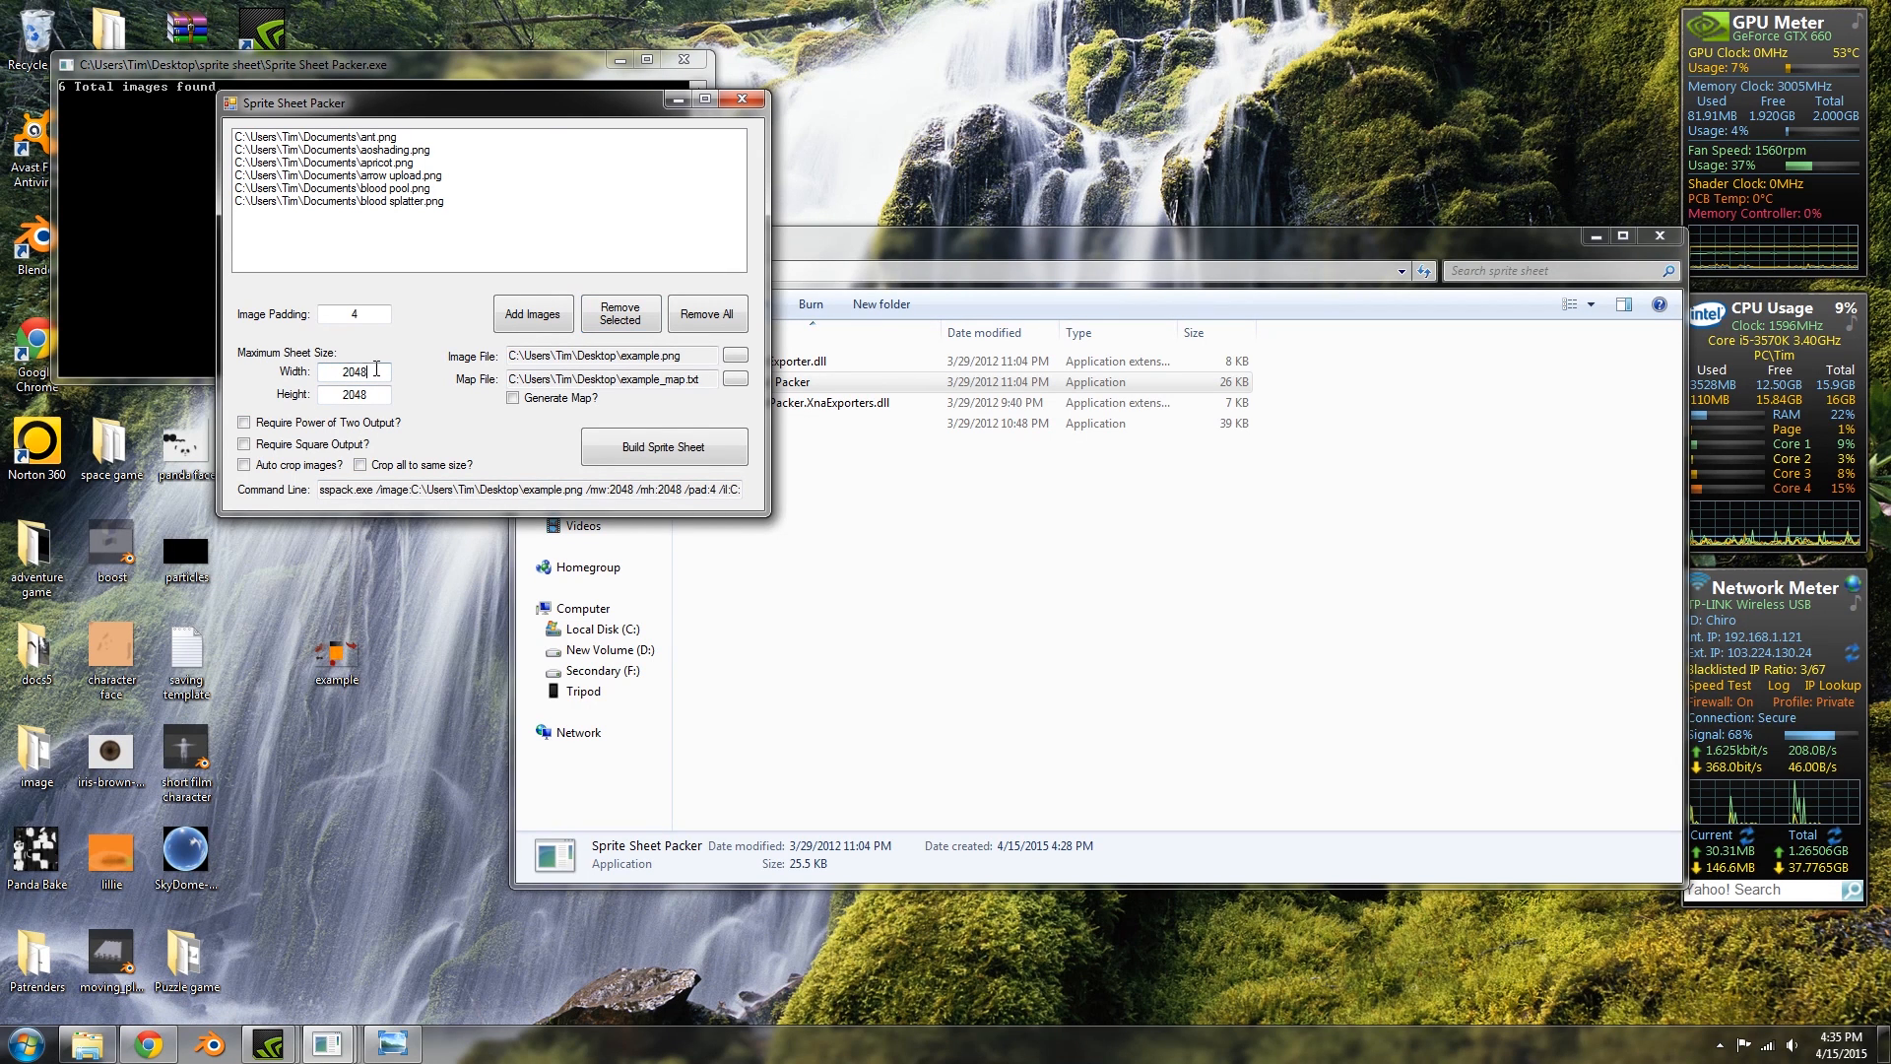
Limit the sheet to 1024 by 512 and attempt a build, dismissing the packing error.
{"action": "type", "text": "1024"}
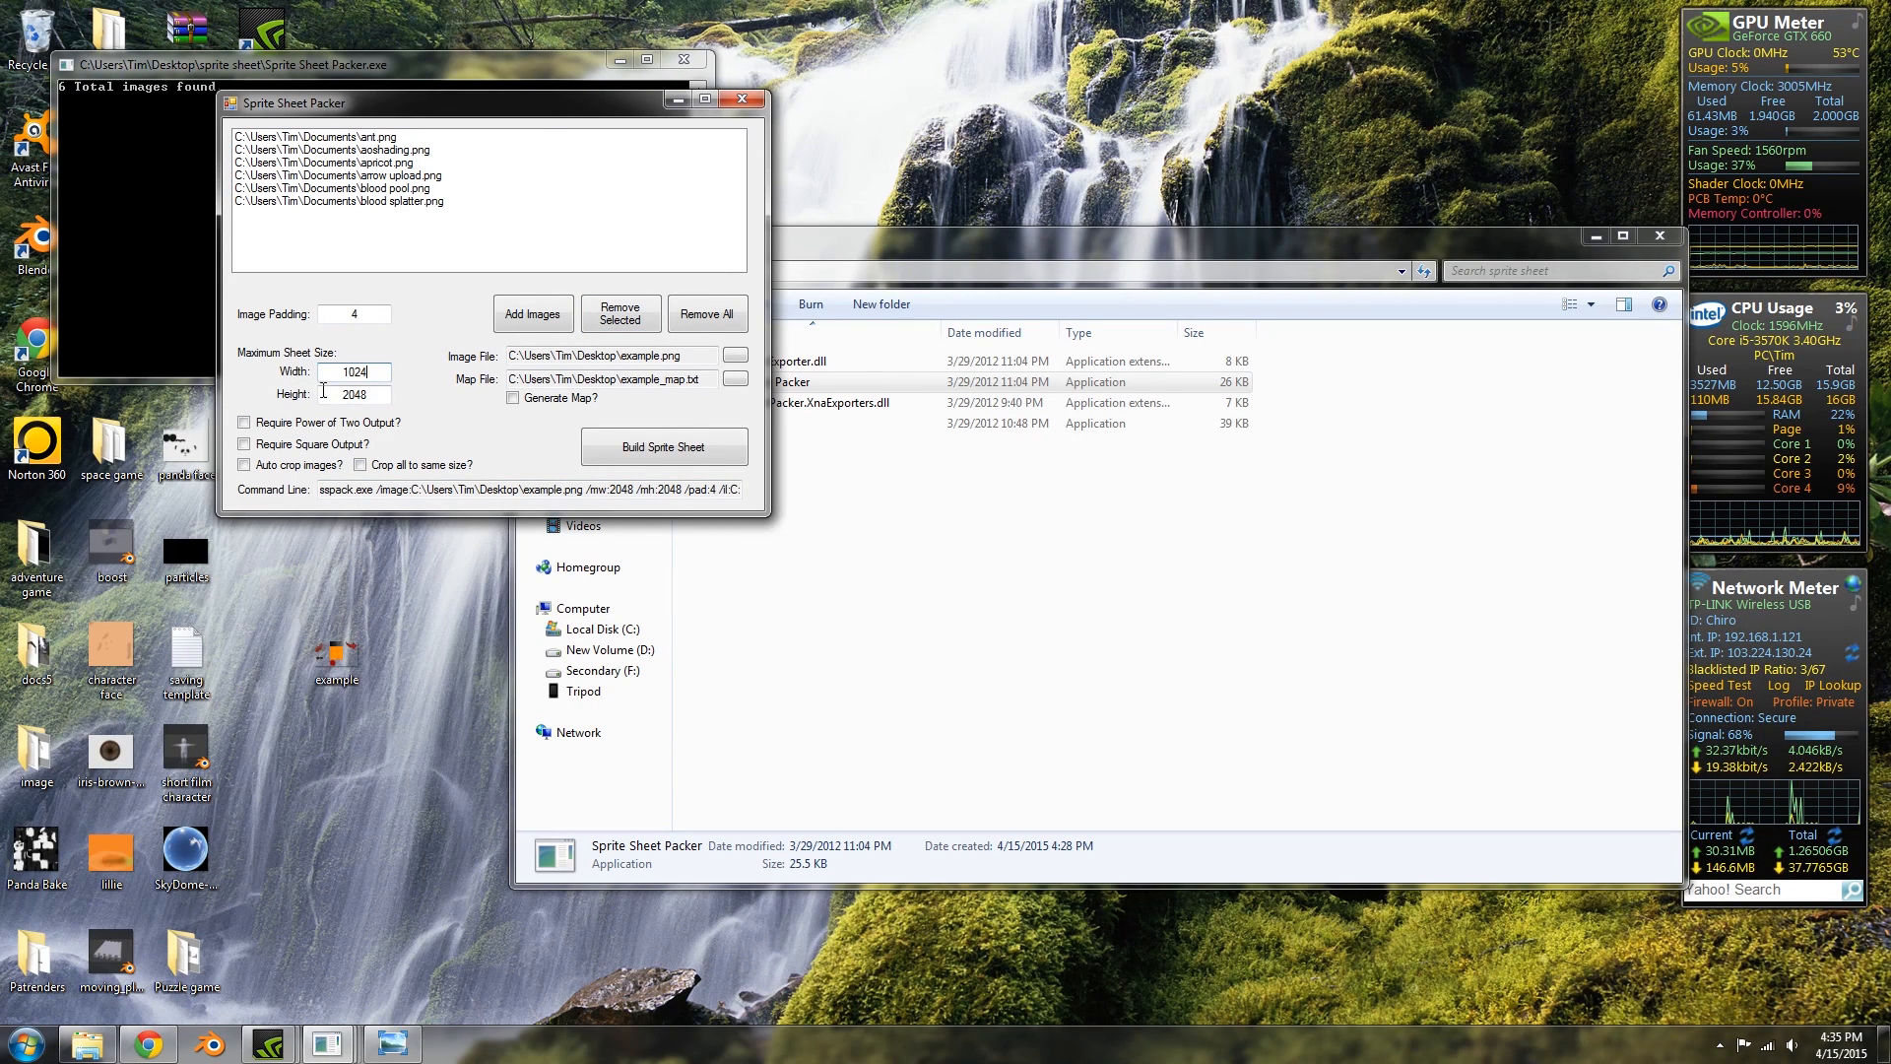
{"action": "left_click", "coordinate": [352, 394]}
{"action": "type", "text": "512"}
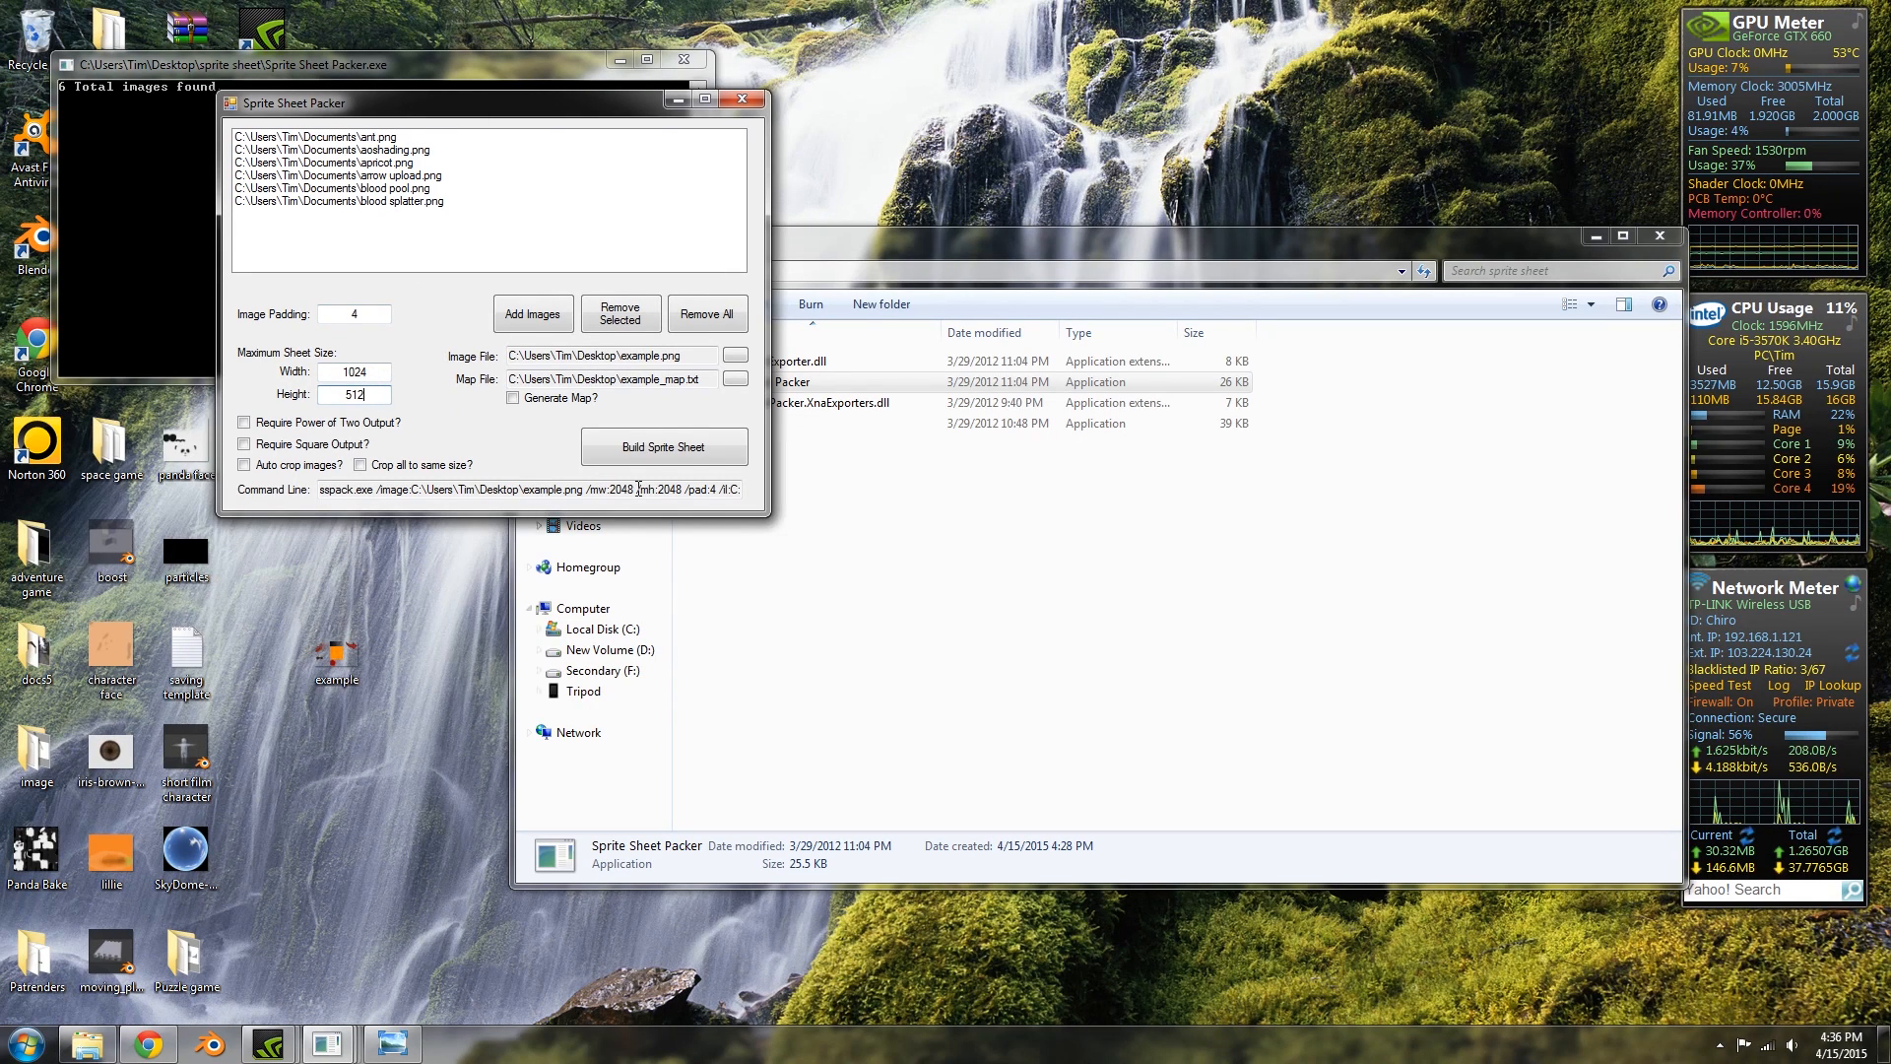
{"action": "left_click", "coordinate": [664, 447]}
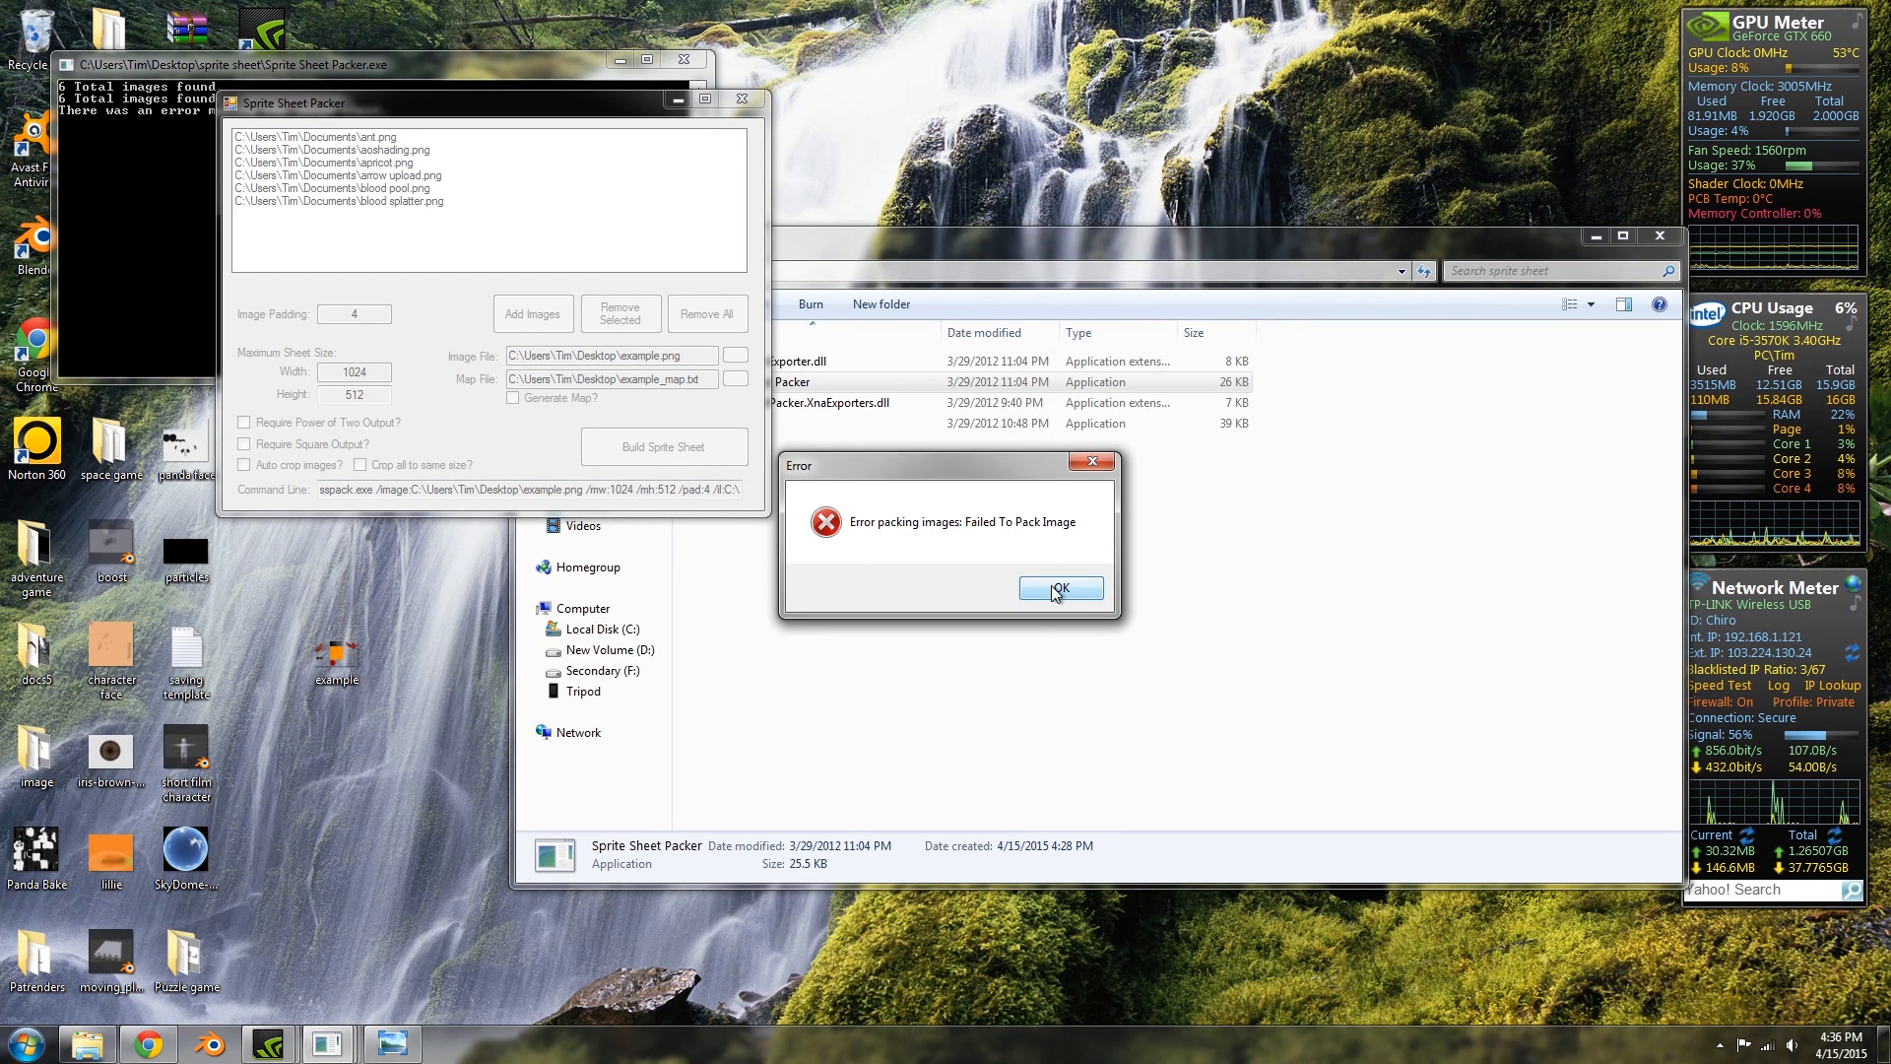
{"action": "left_click", "coordinate": [1059, 589]}
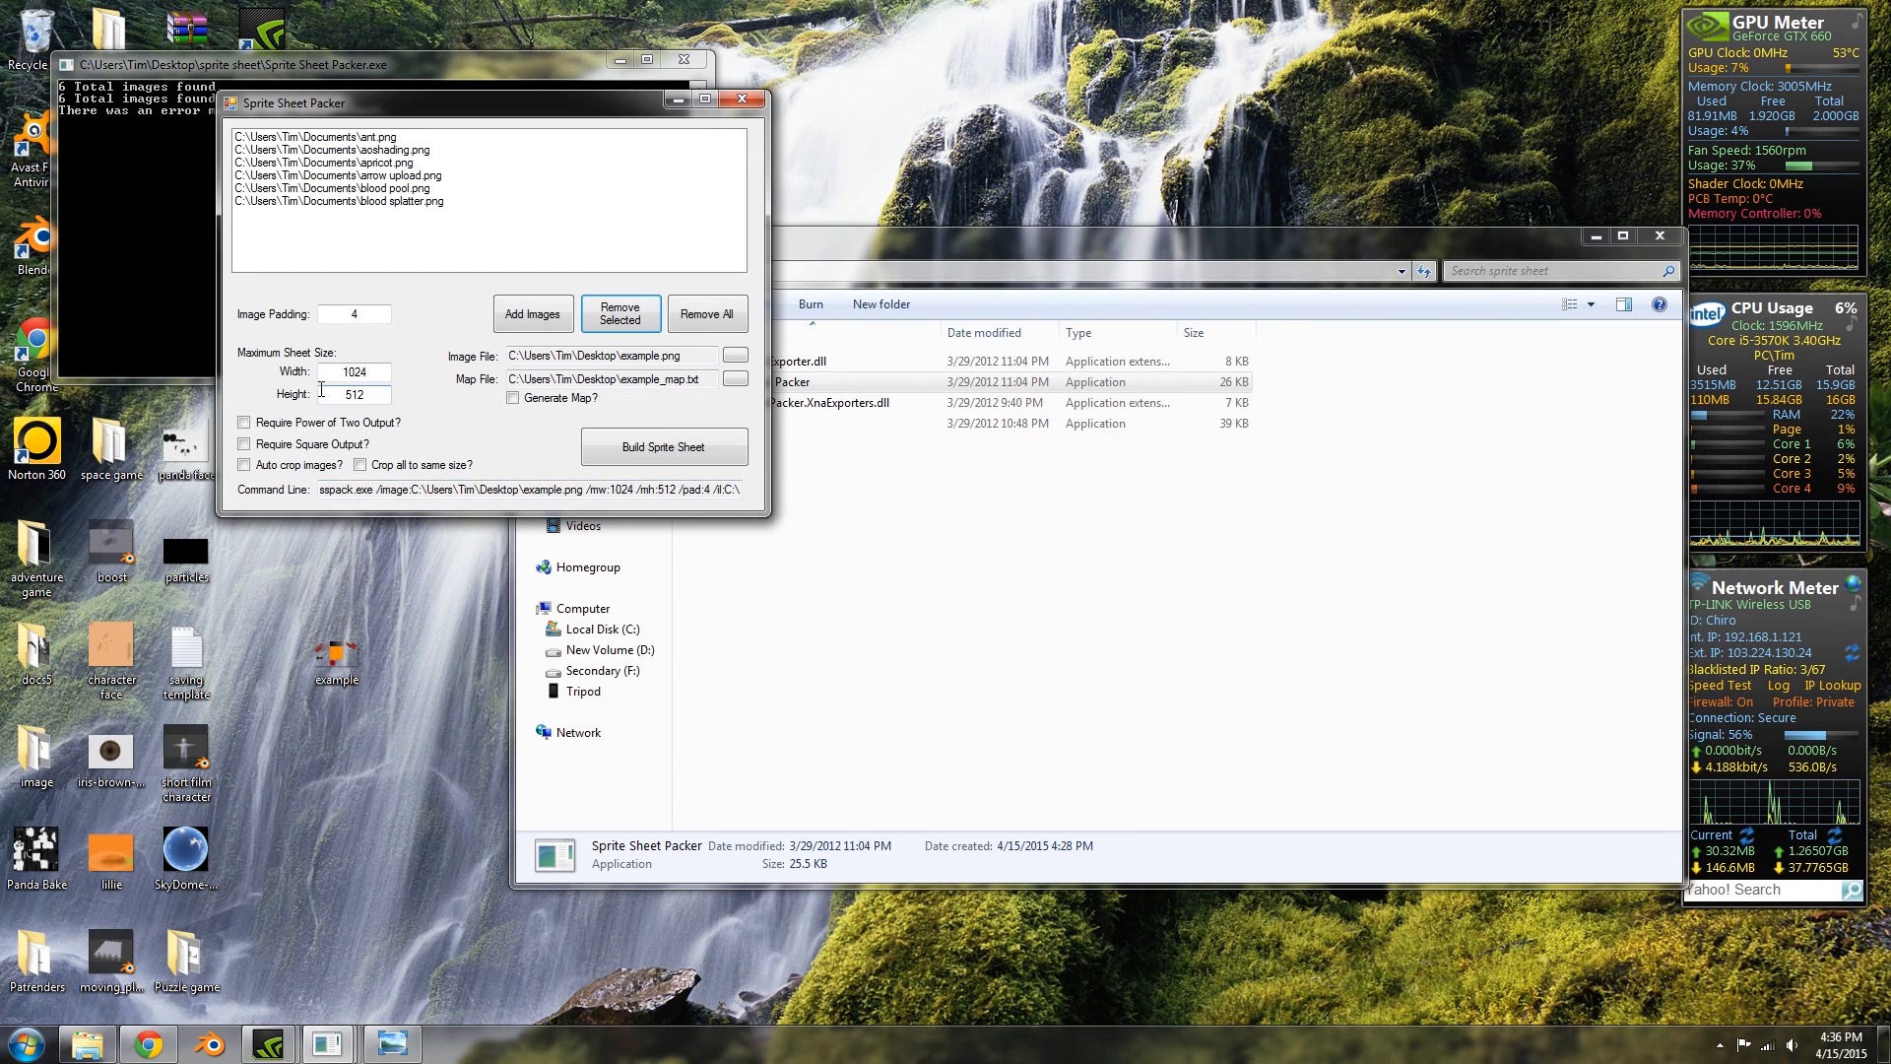
{"action": "mouse_move", "coordinate": [394, 157]}
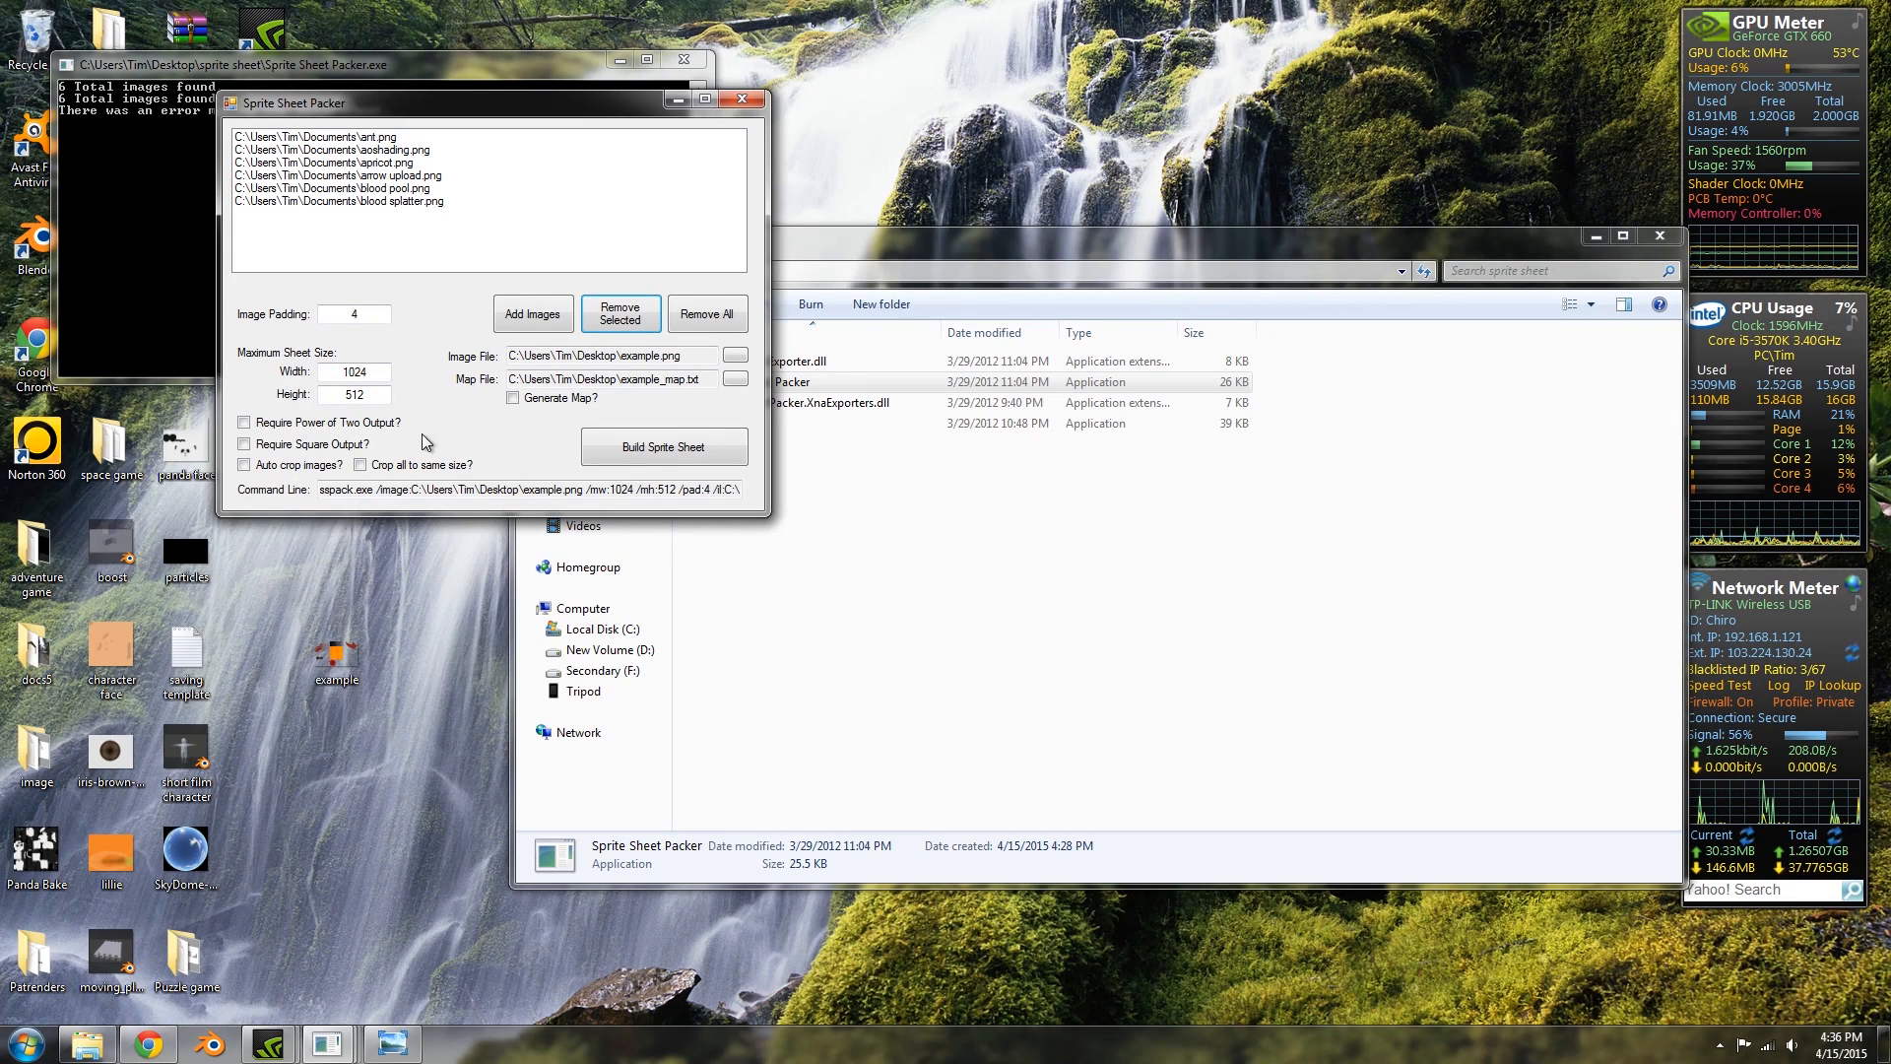
Remove every image from the list, starting with blood pool, until it is empty.
{"action": "left_click", "coordinate": [353, 394]}
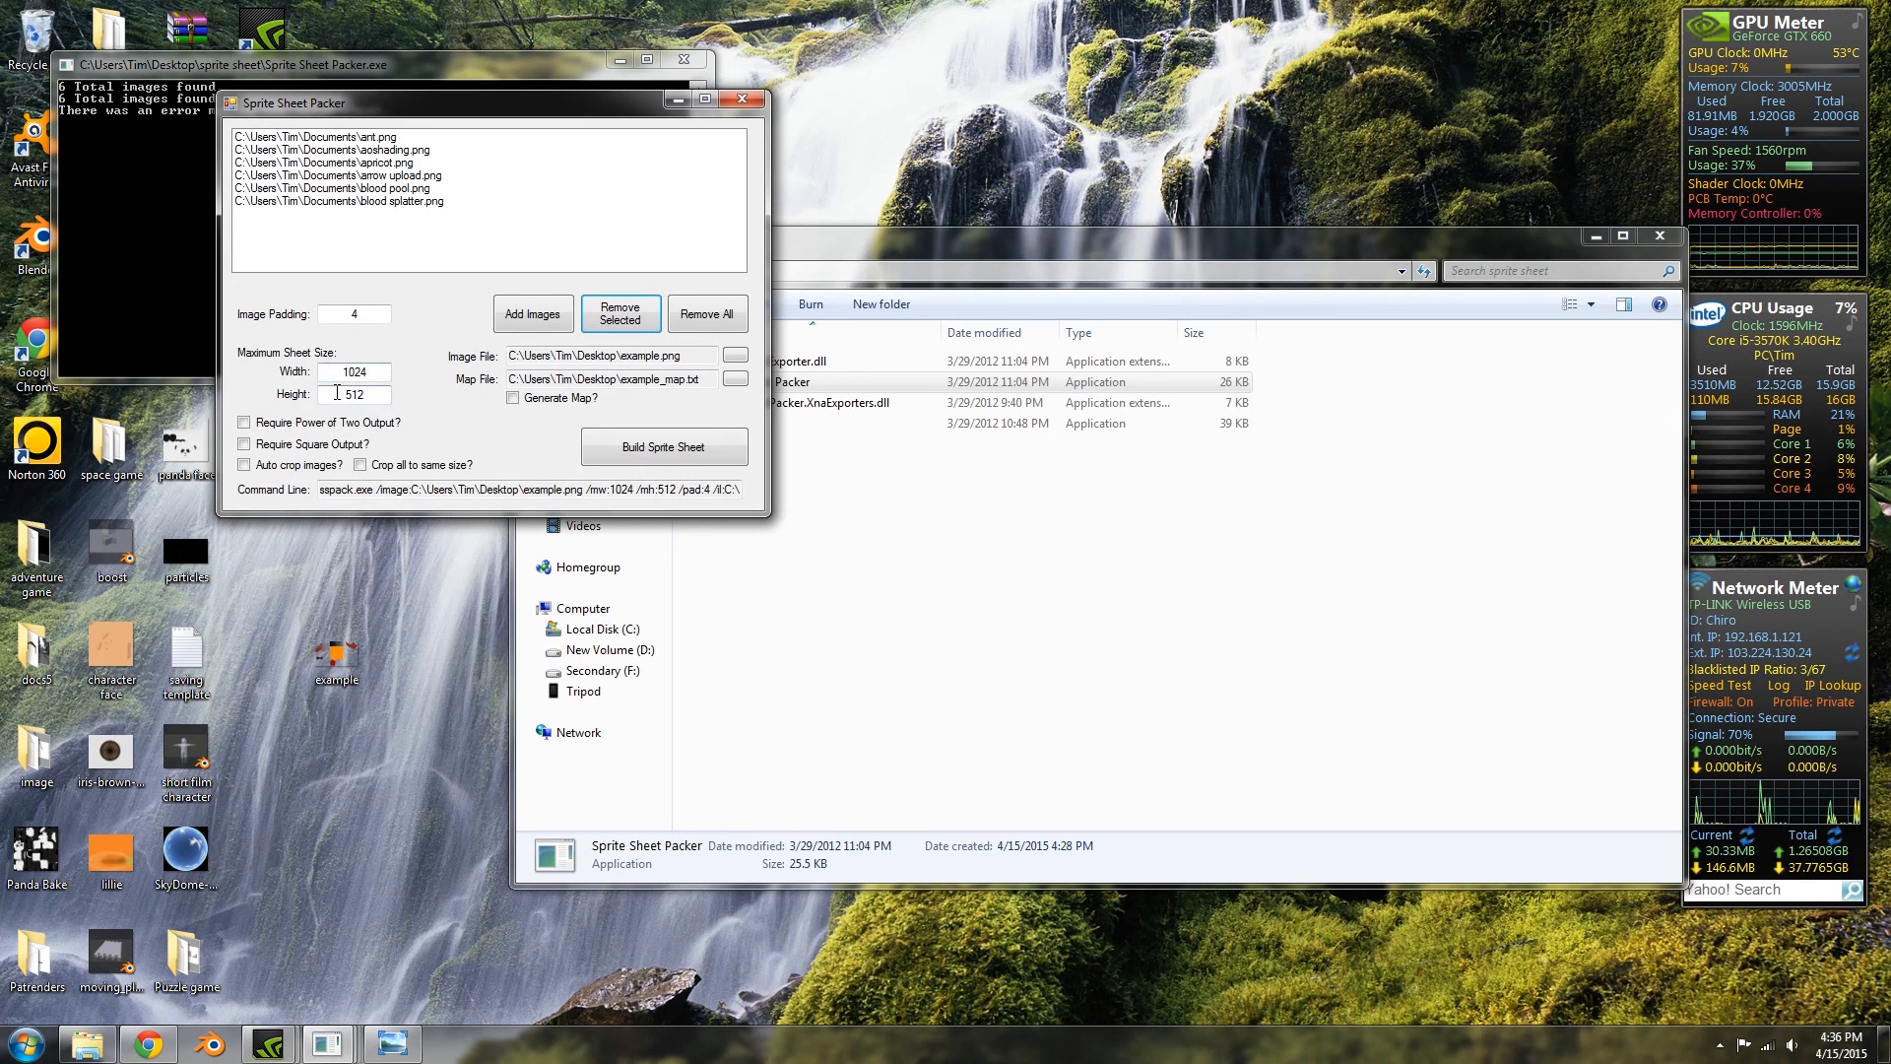
{"action": "left_click", "coordinate": [351, 394]}
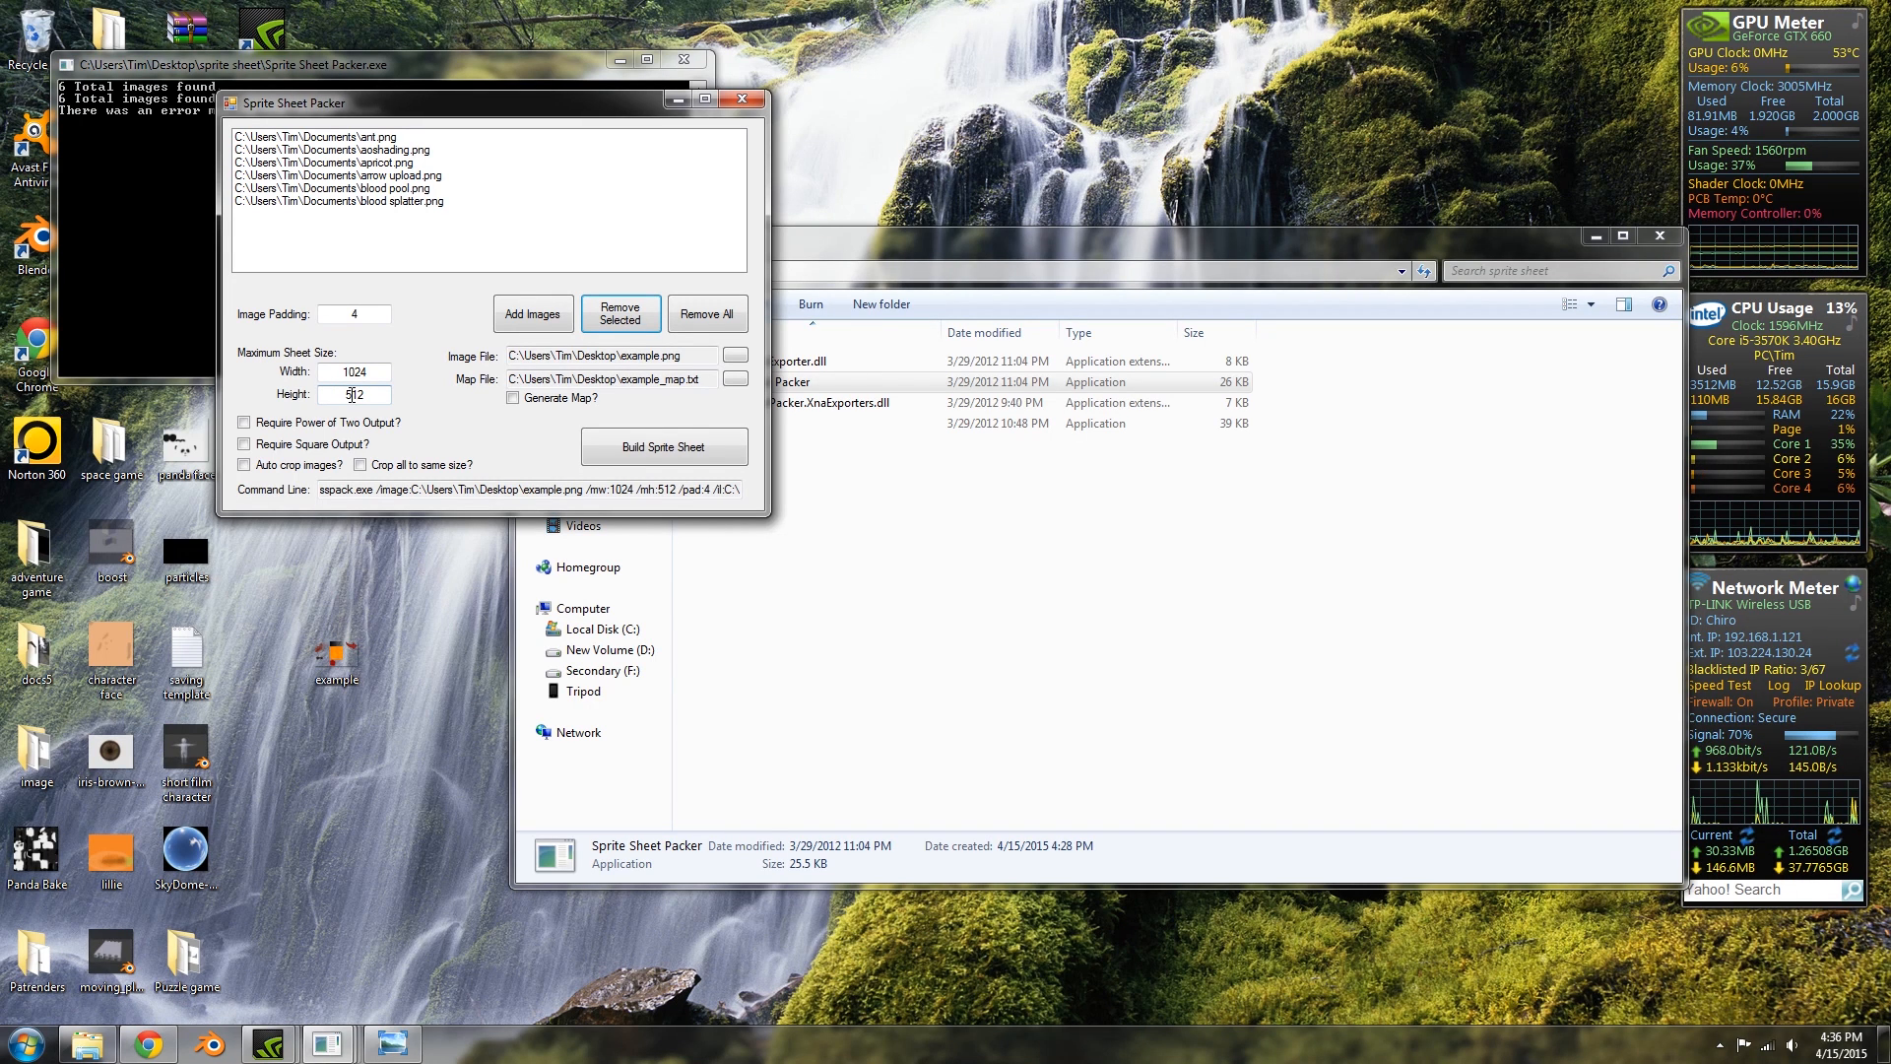
{"action": "left_click", "coordinate": [340, 189]}
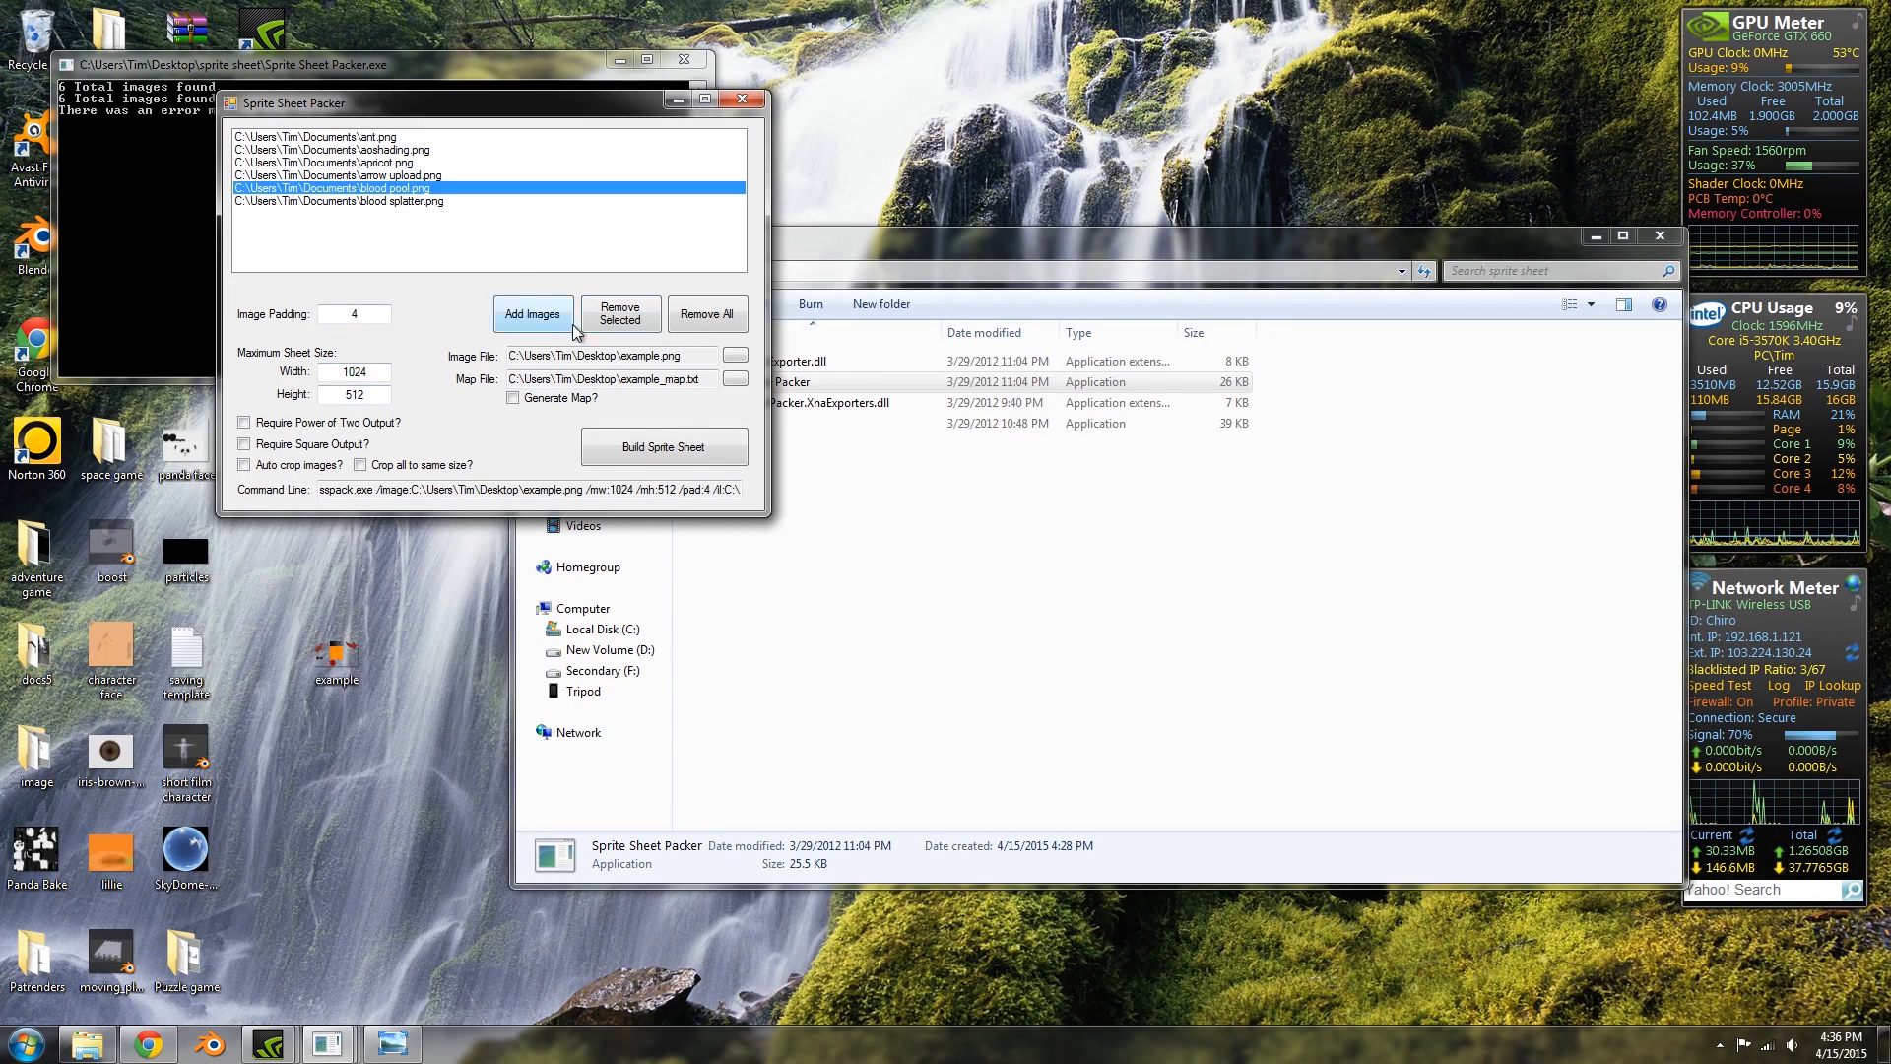
{"action": "left_click", "coordinate": [621, 311]}
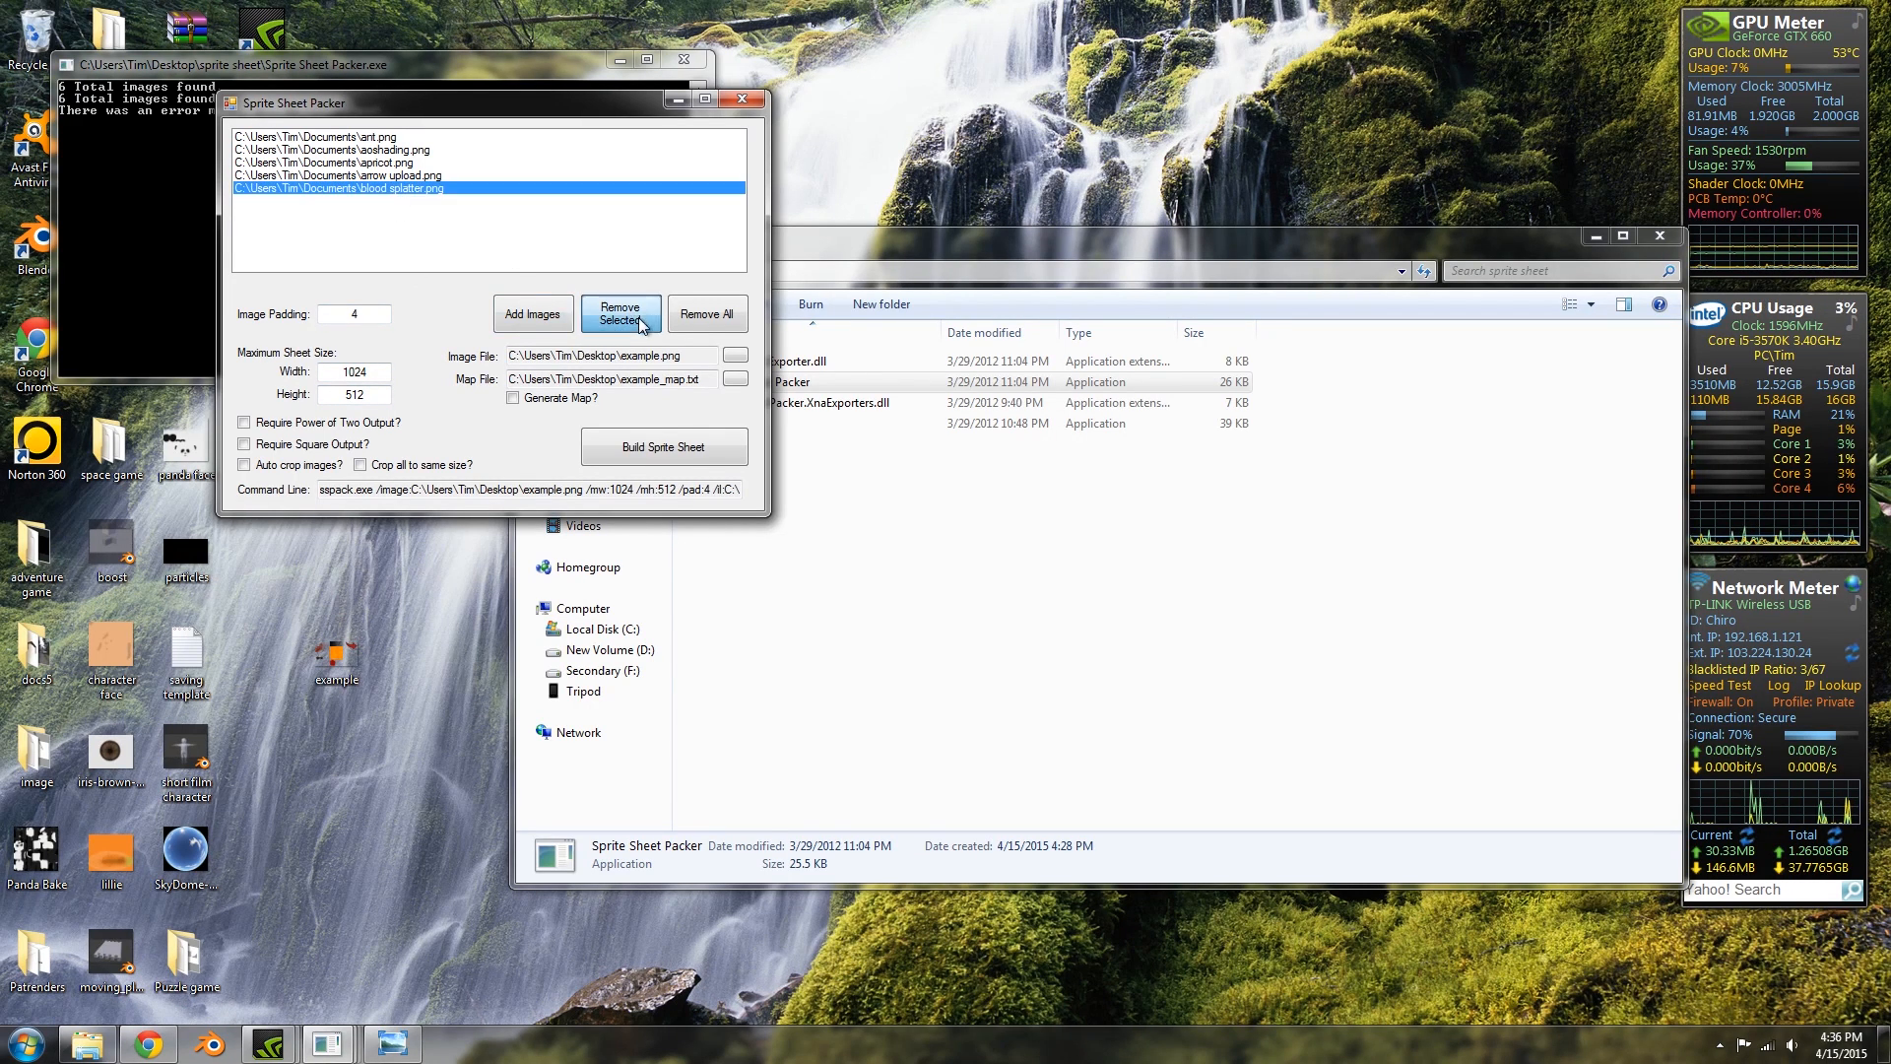
{"action": "left_click", "coordinate": [620, 311]}
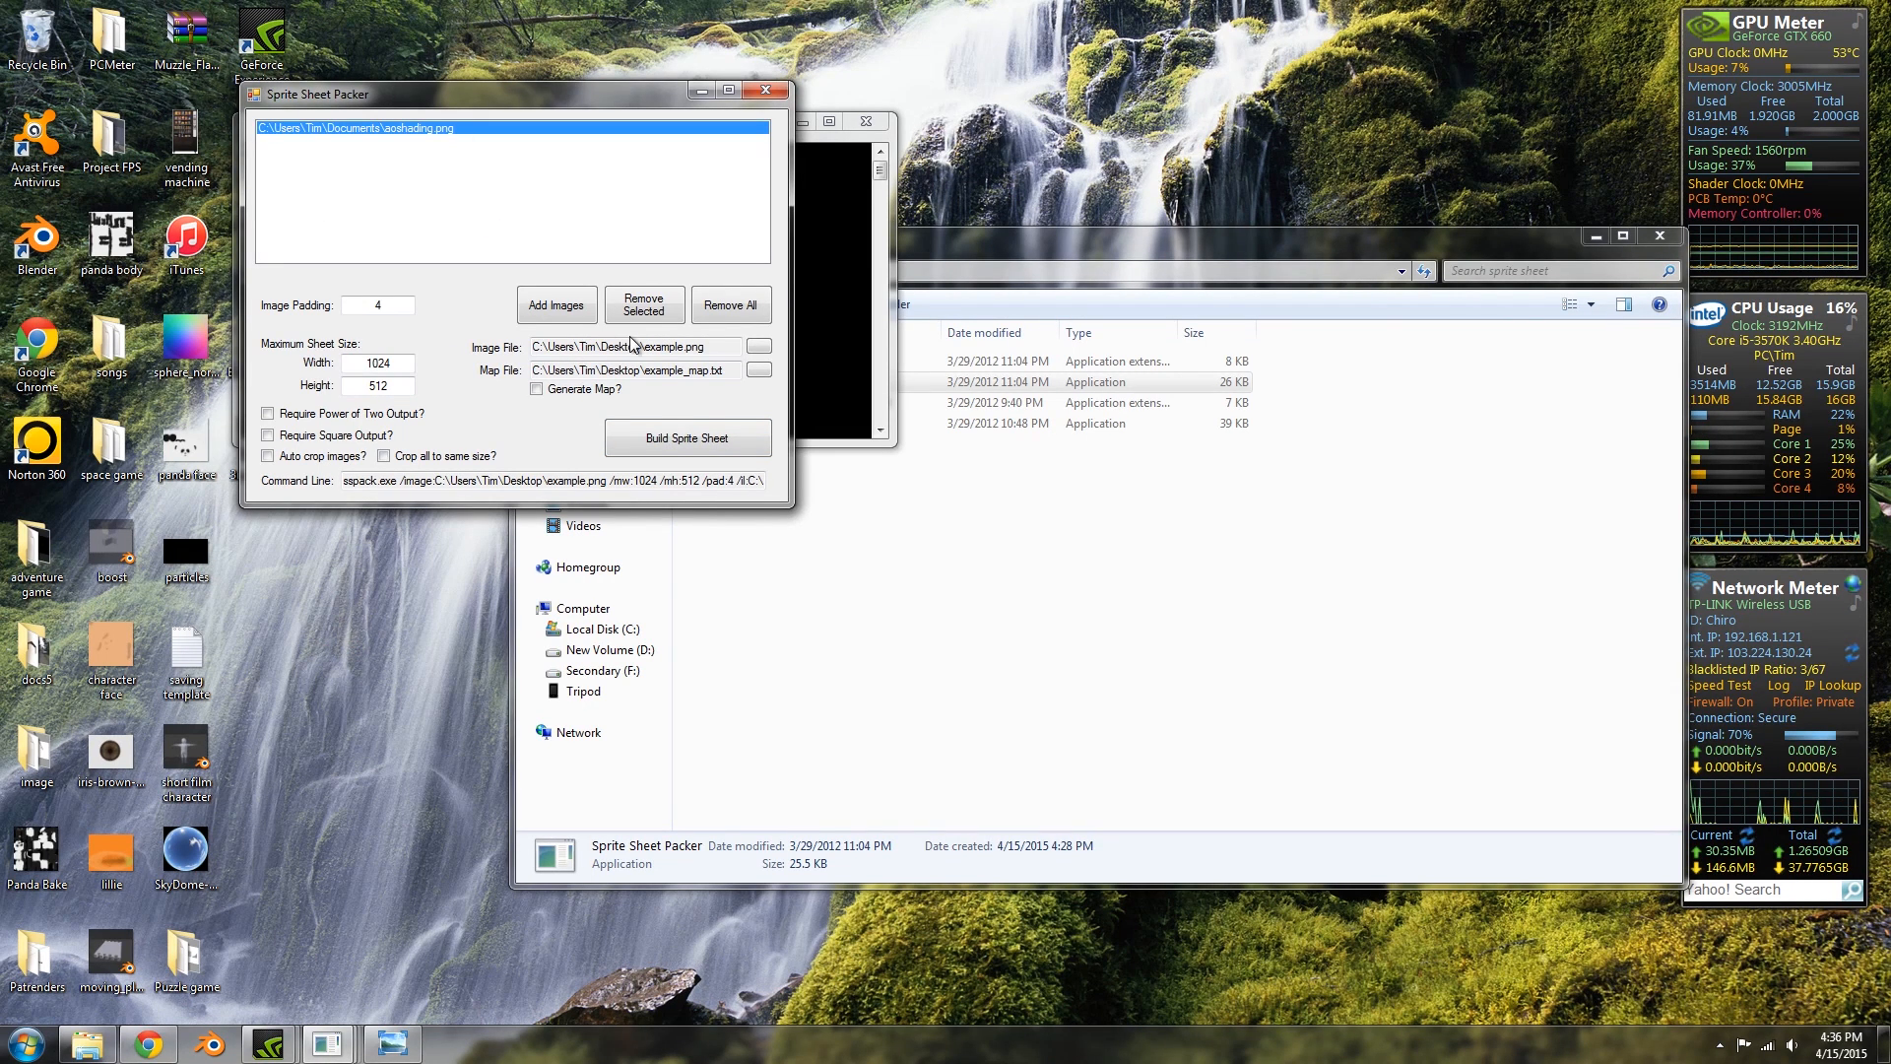
{"action": "left_click", "coordinate": [644, 305]}
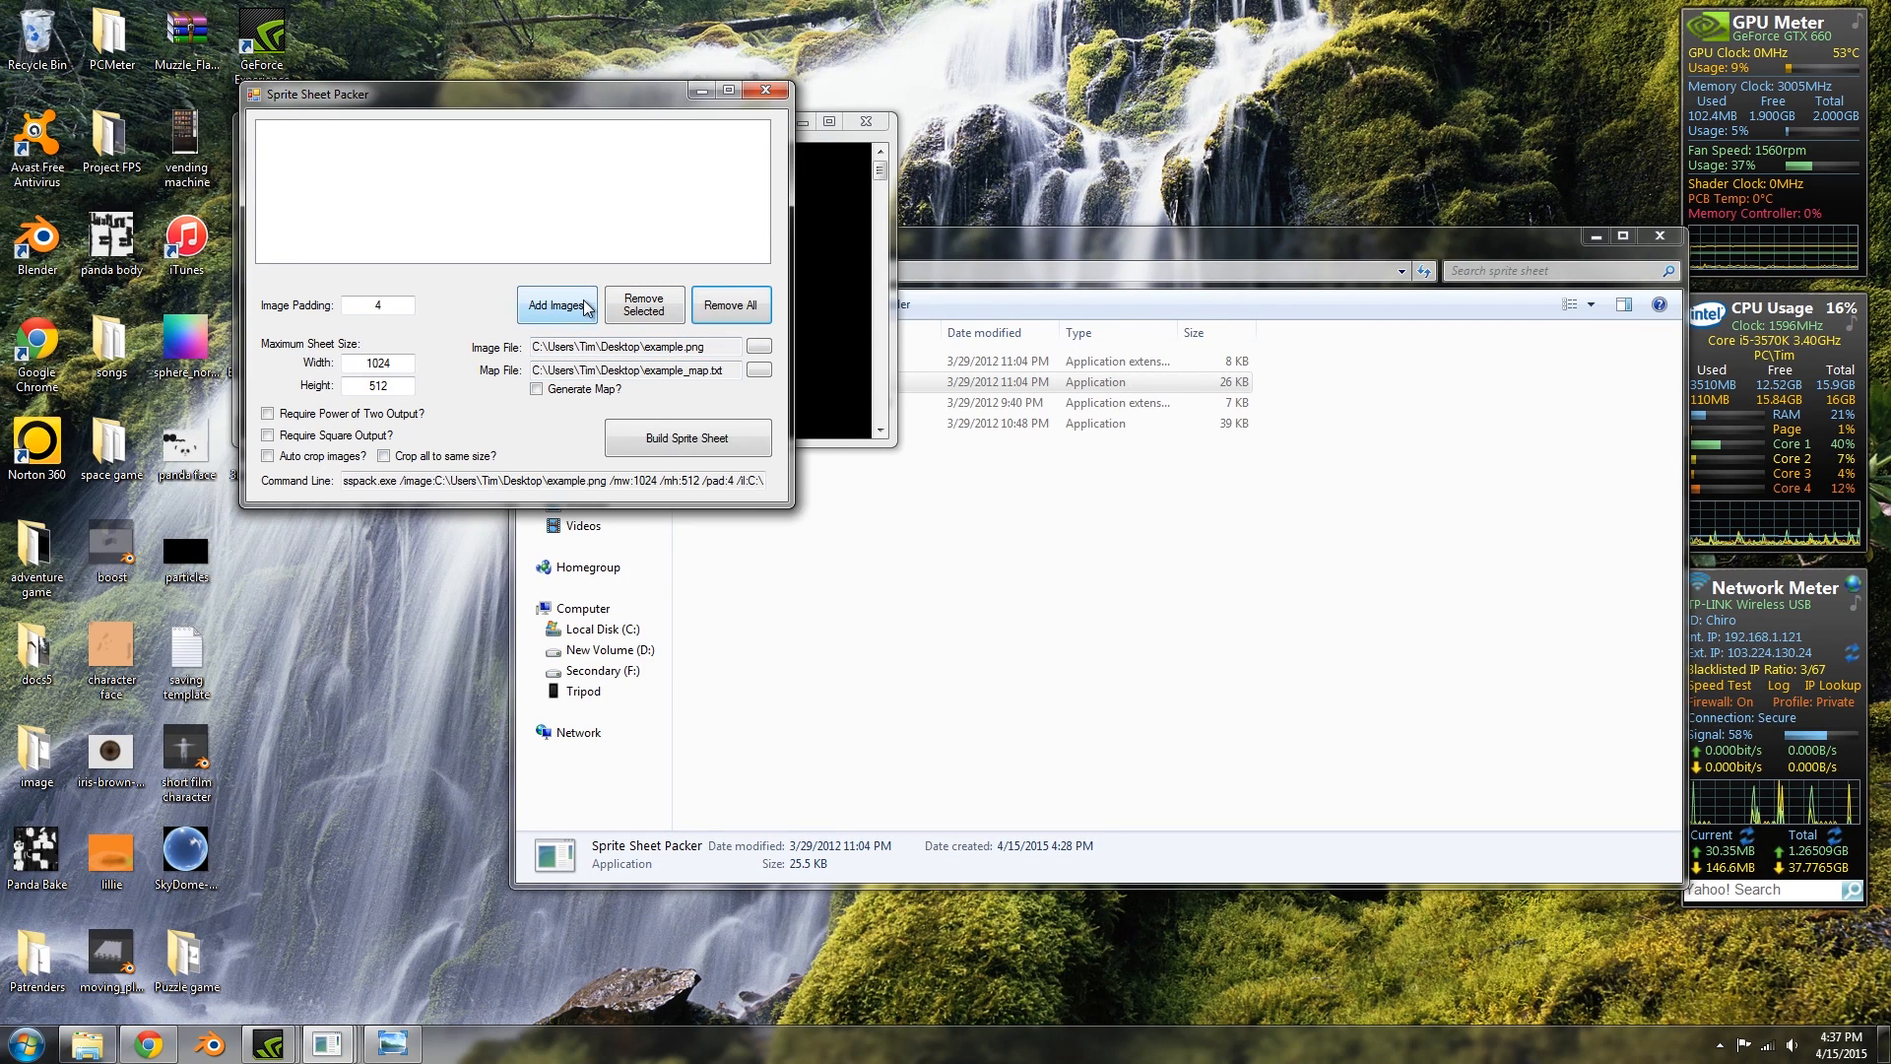
{"action": "mouse_move", "coordinate": [555, 305]}
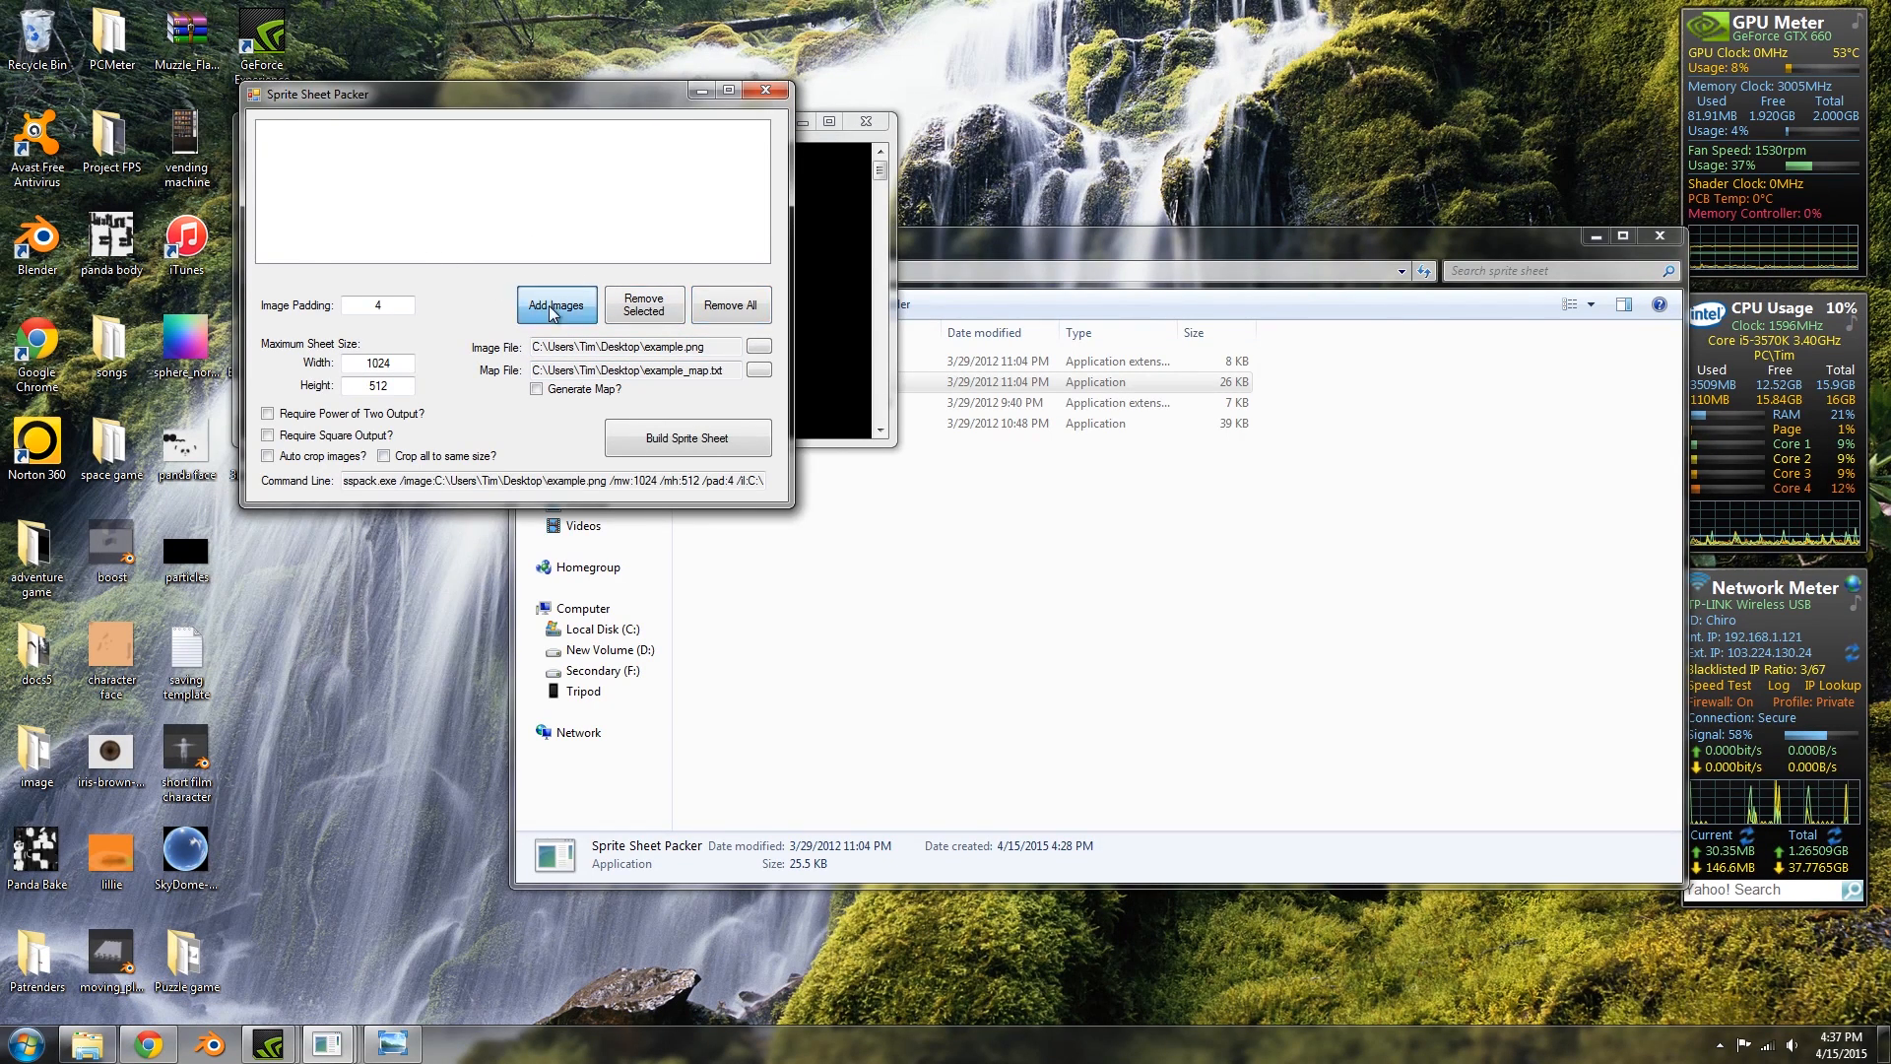
Add the apricot, arrow upload and ash images and build them into a 1024 by 1024 example sheet.
{"action": "left_click", "coordinate": [555, 305]}
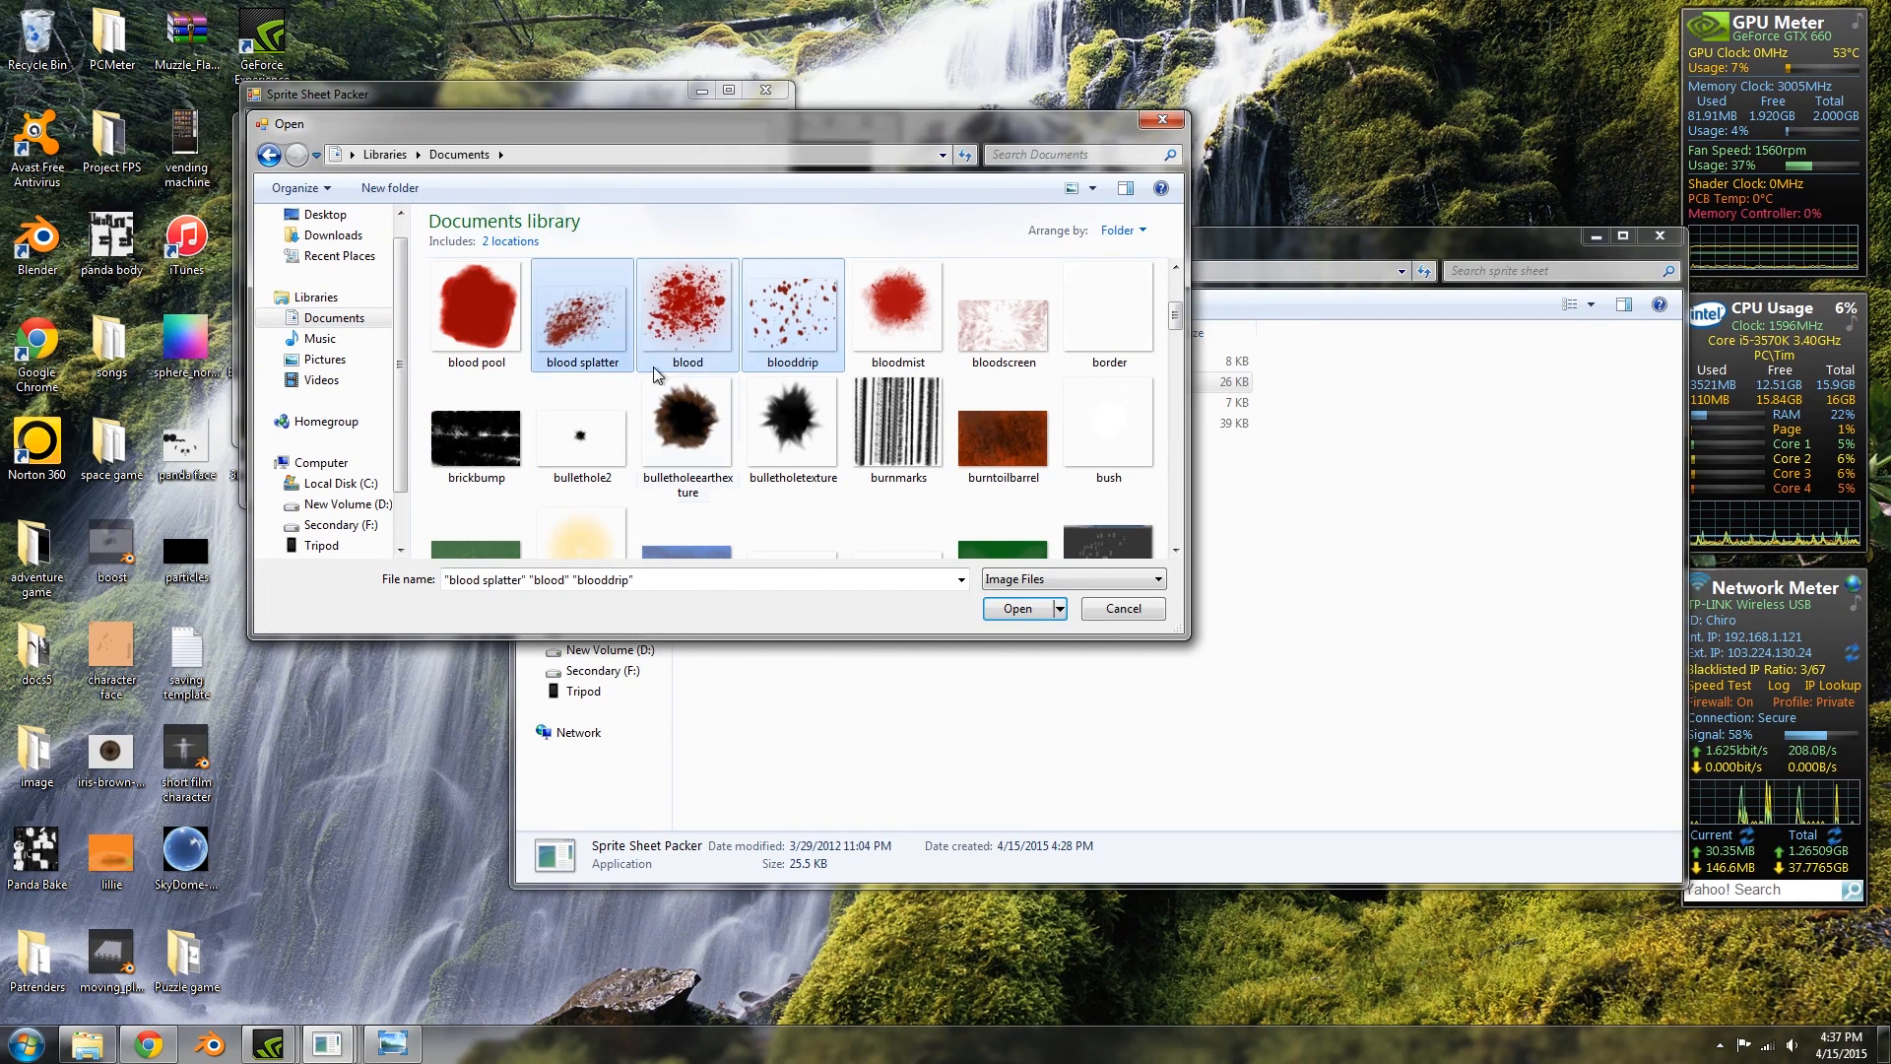
{"action": "left_click", "coordinate": [1016, 608]}
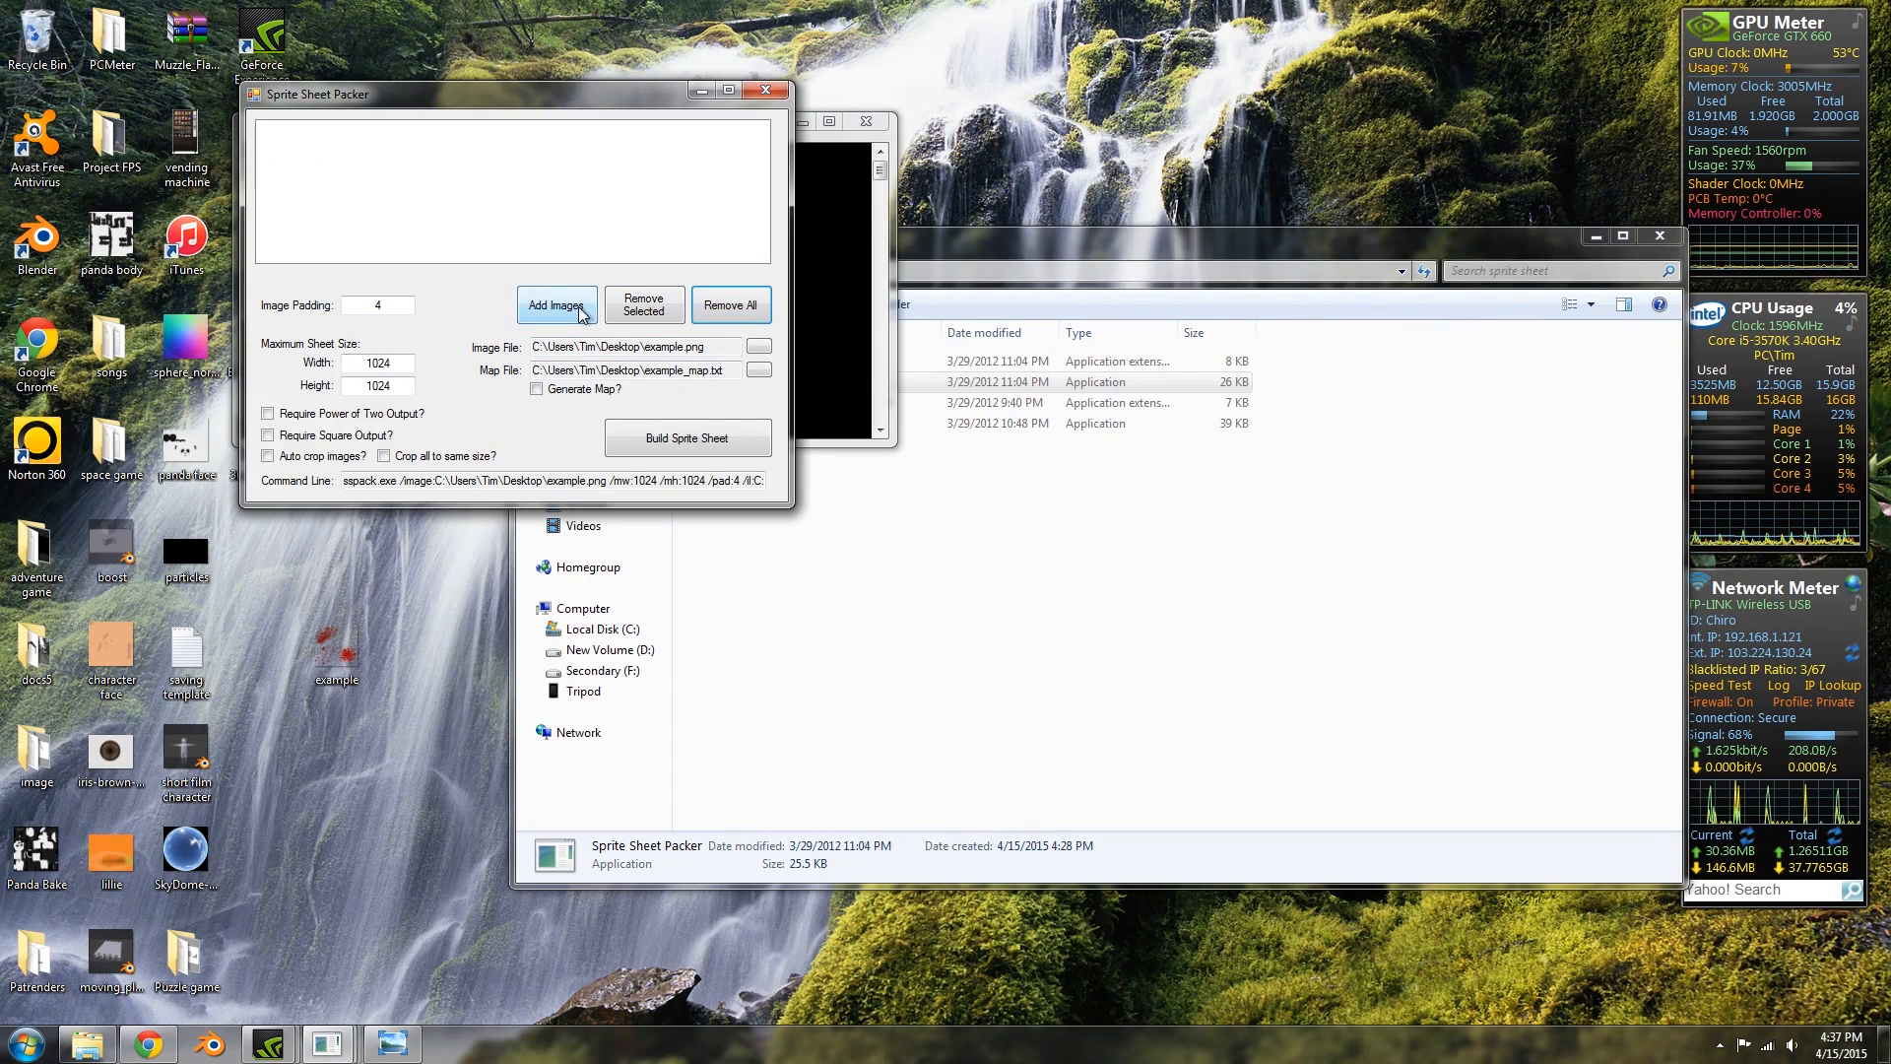
{"action": "left_click", "coordinate": [557, 309]}
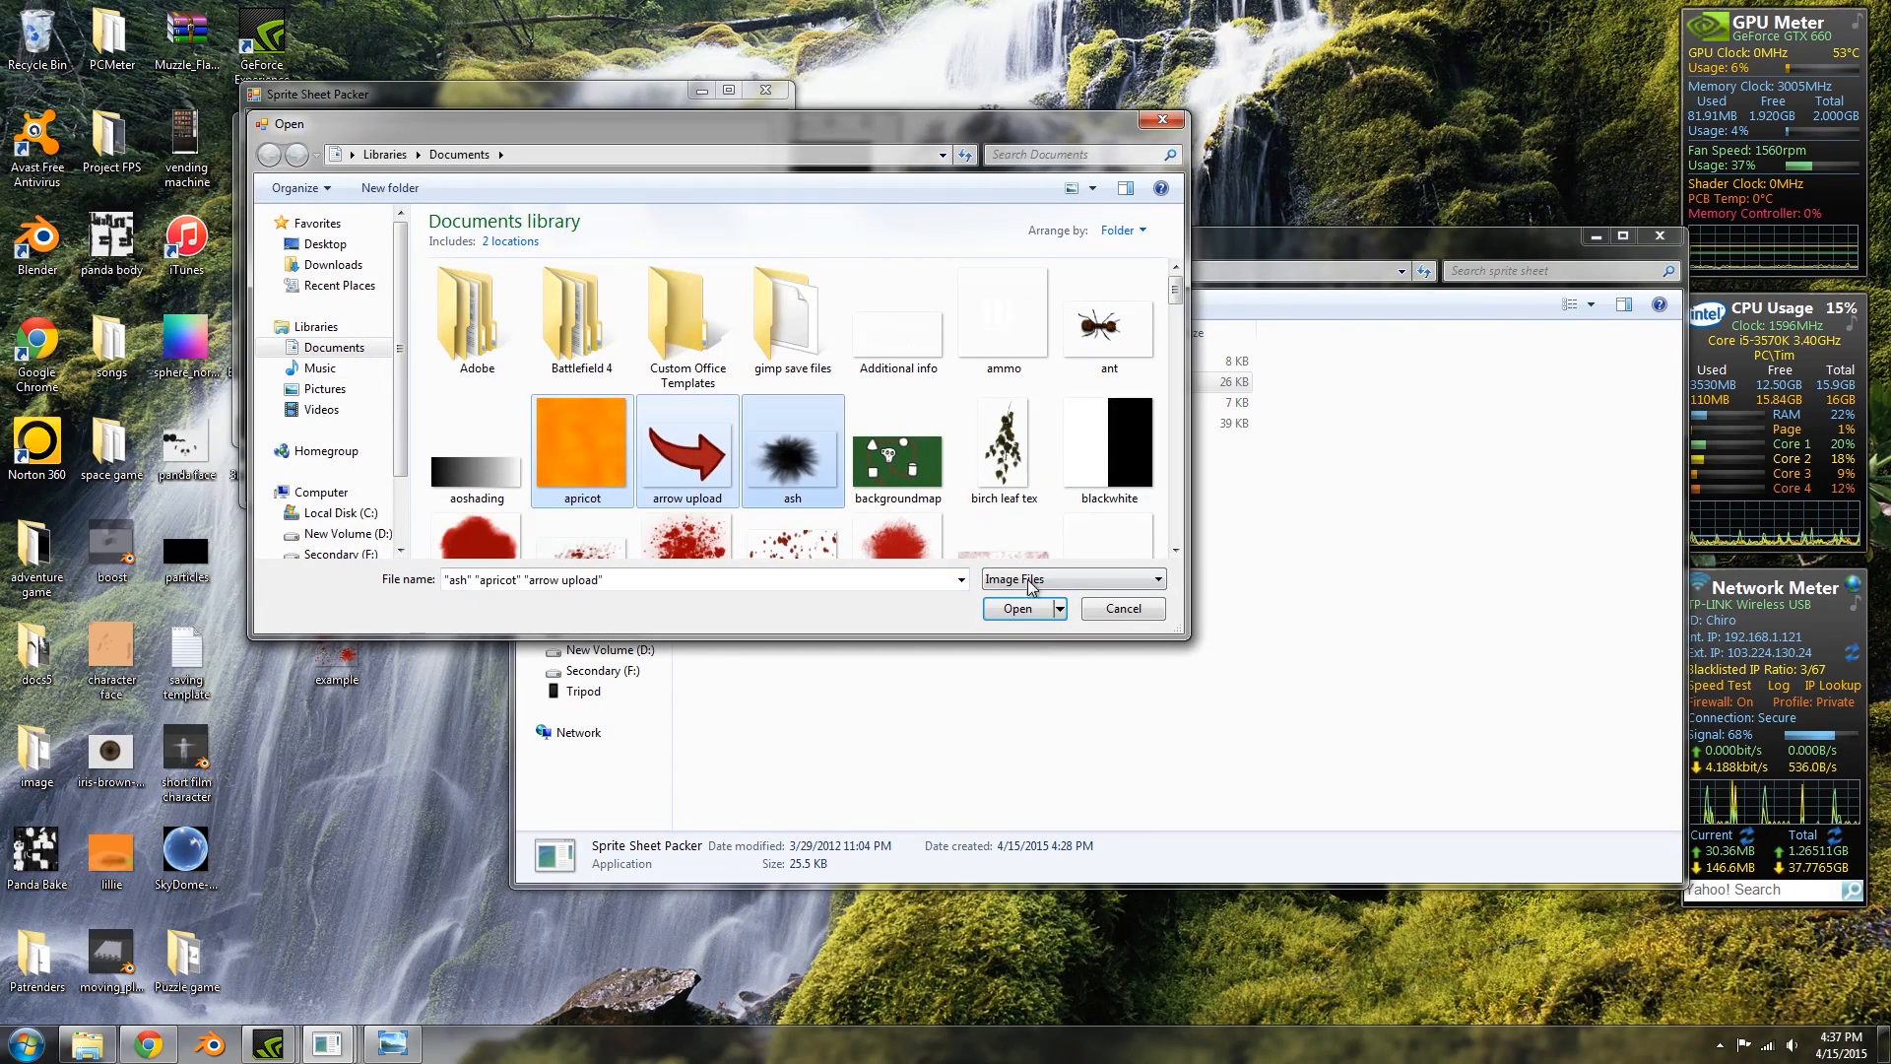
{"action": "left_click", "coordinate": [1016, 608]}
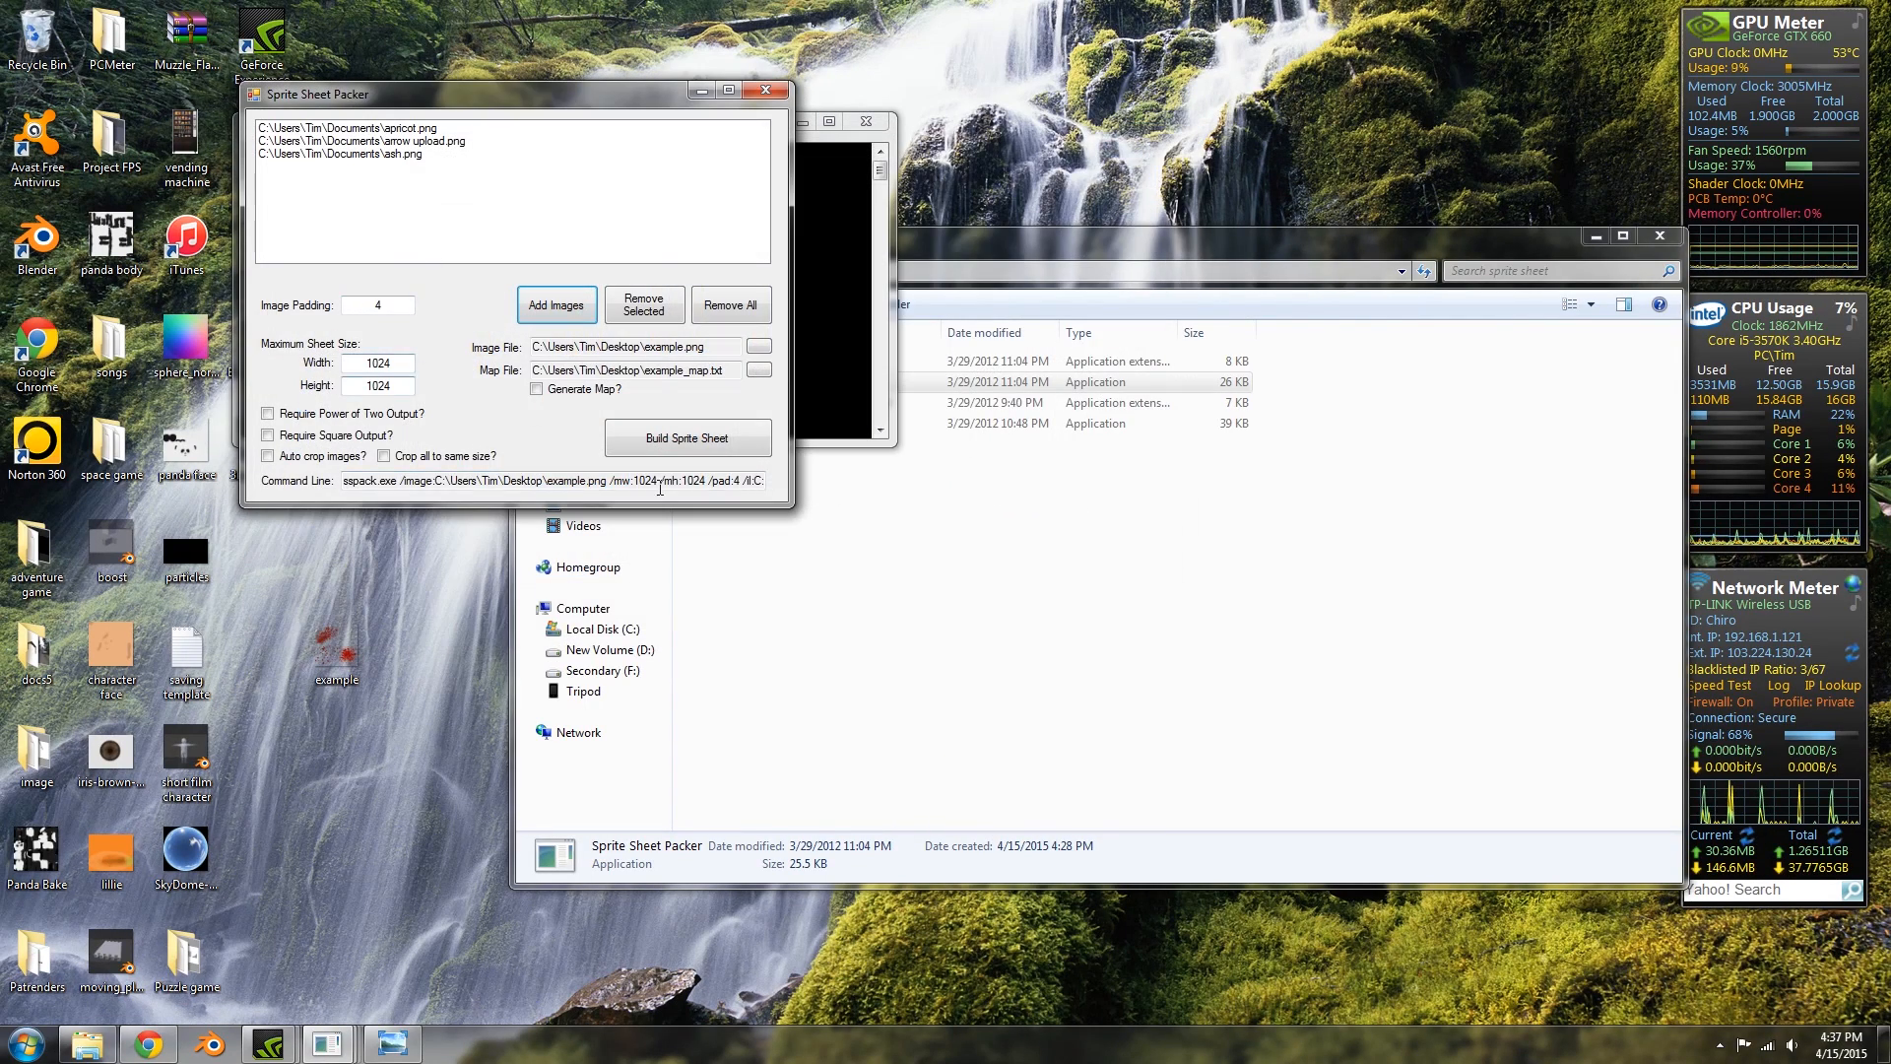
{"action": "left_click", "coordinate": [687, 437]}
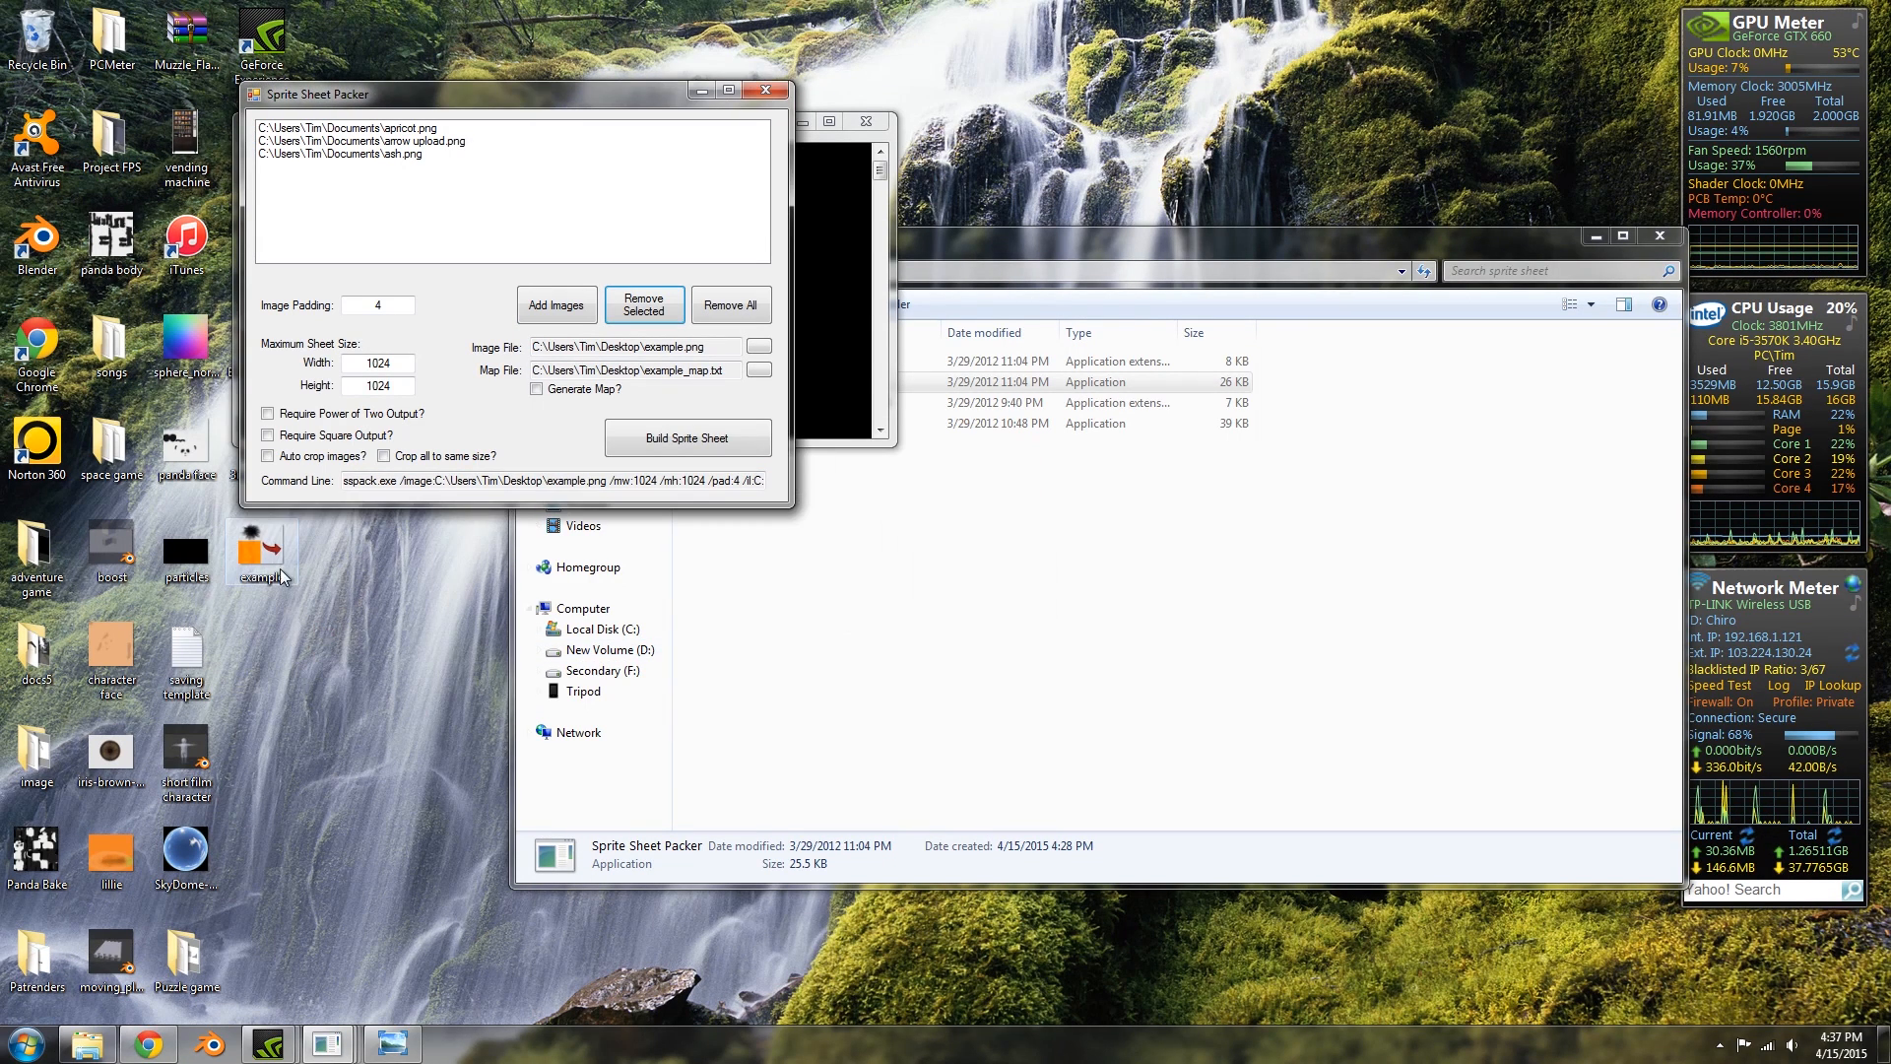
{"action": "left_click_drag", "start_coordinate": [260, 555], "coordinate": [410, 657]}
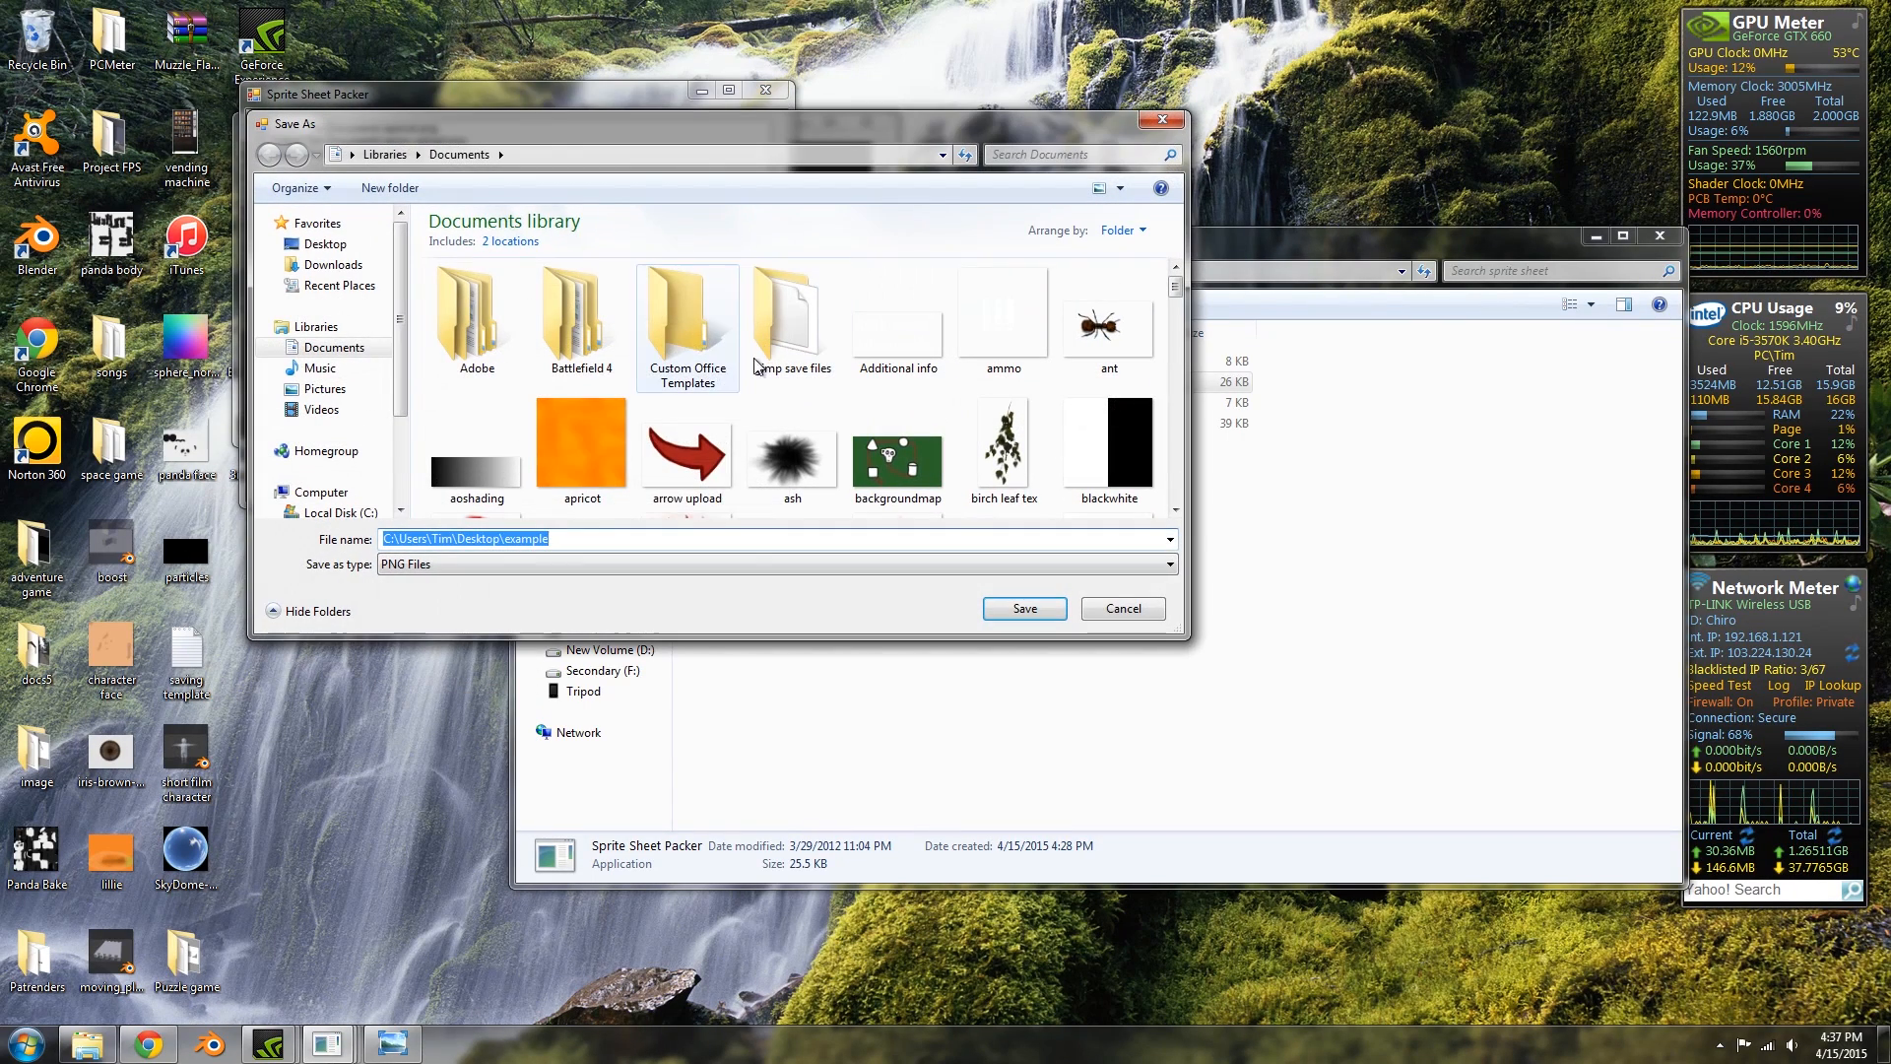
{"action": "left_click", "coordinate": [1022, 609]}
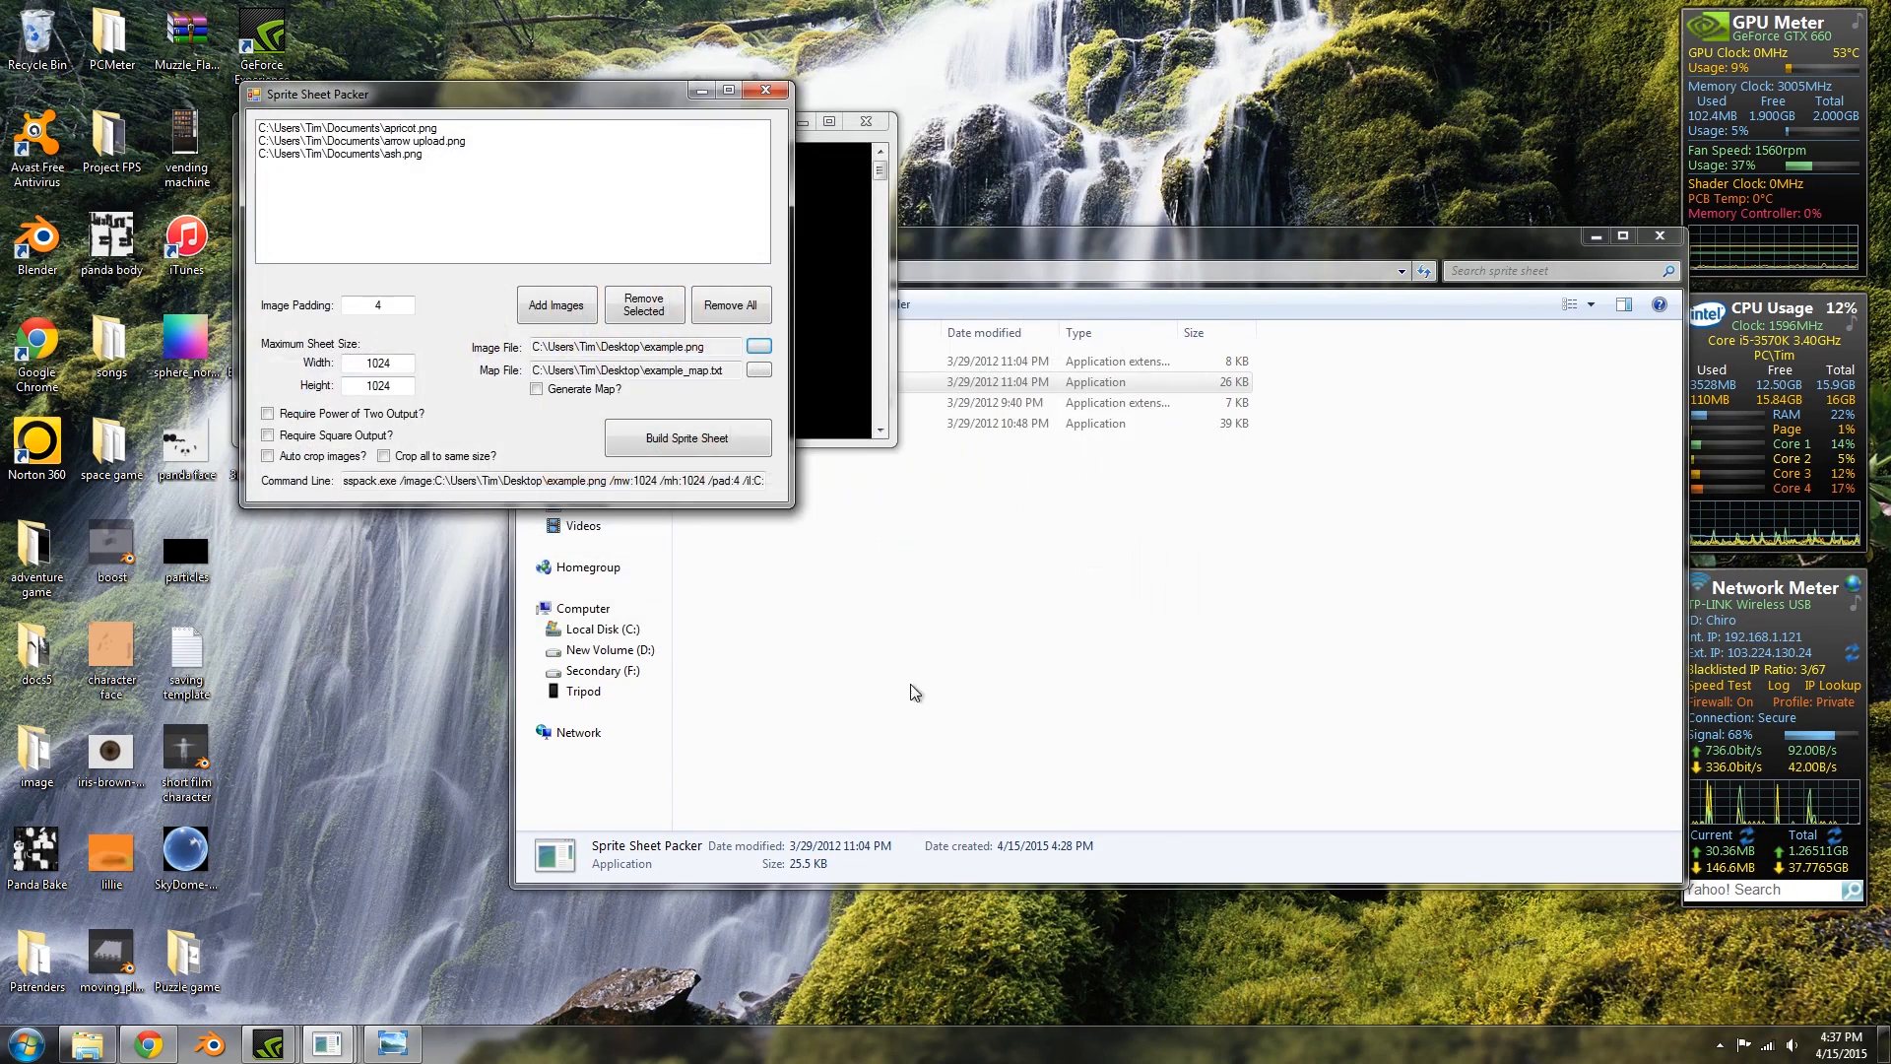